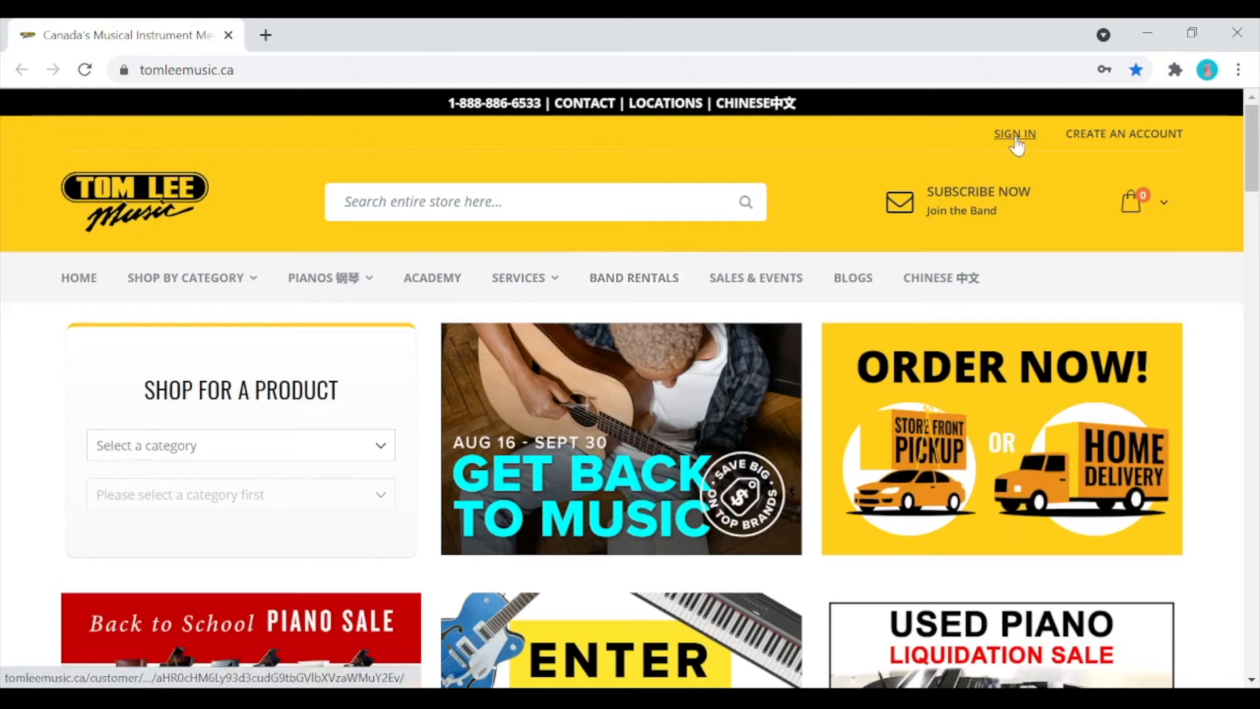
pyautogui.moveTo(1018, 159)
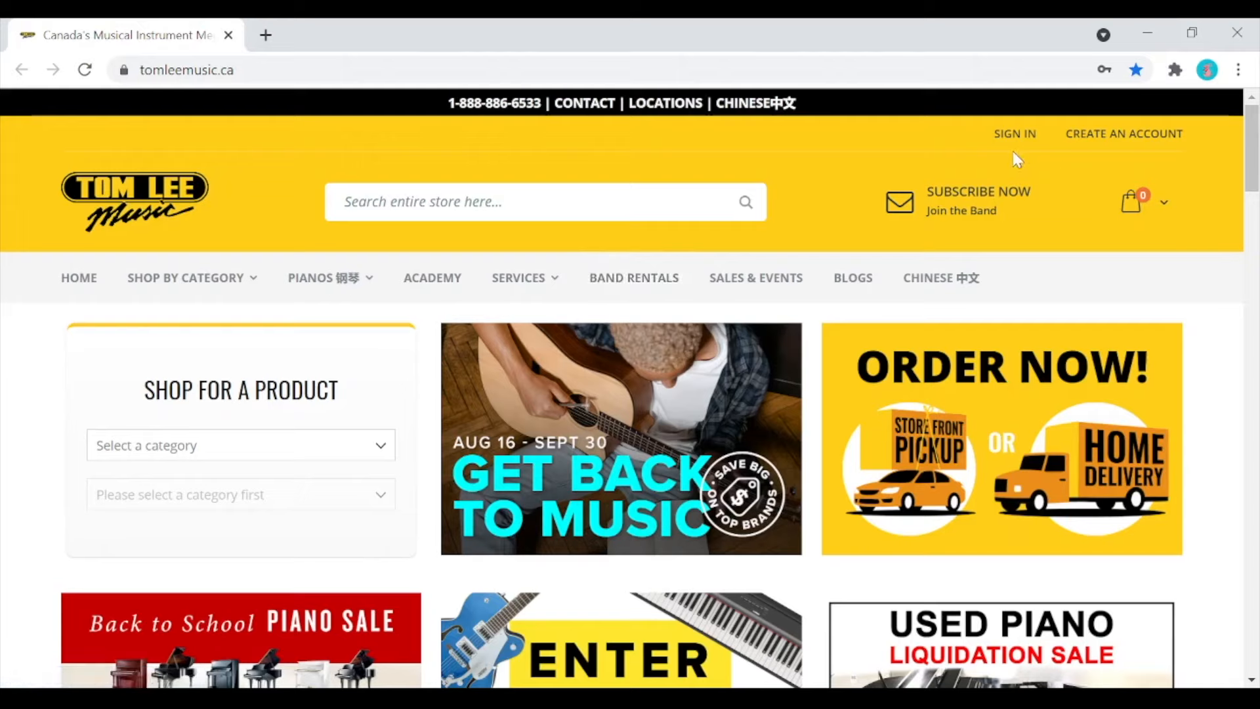
pyautogui.moveTo(990, 160)
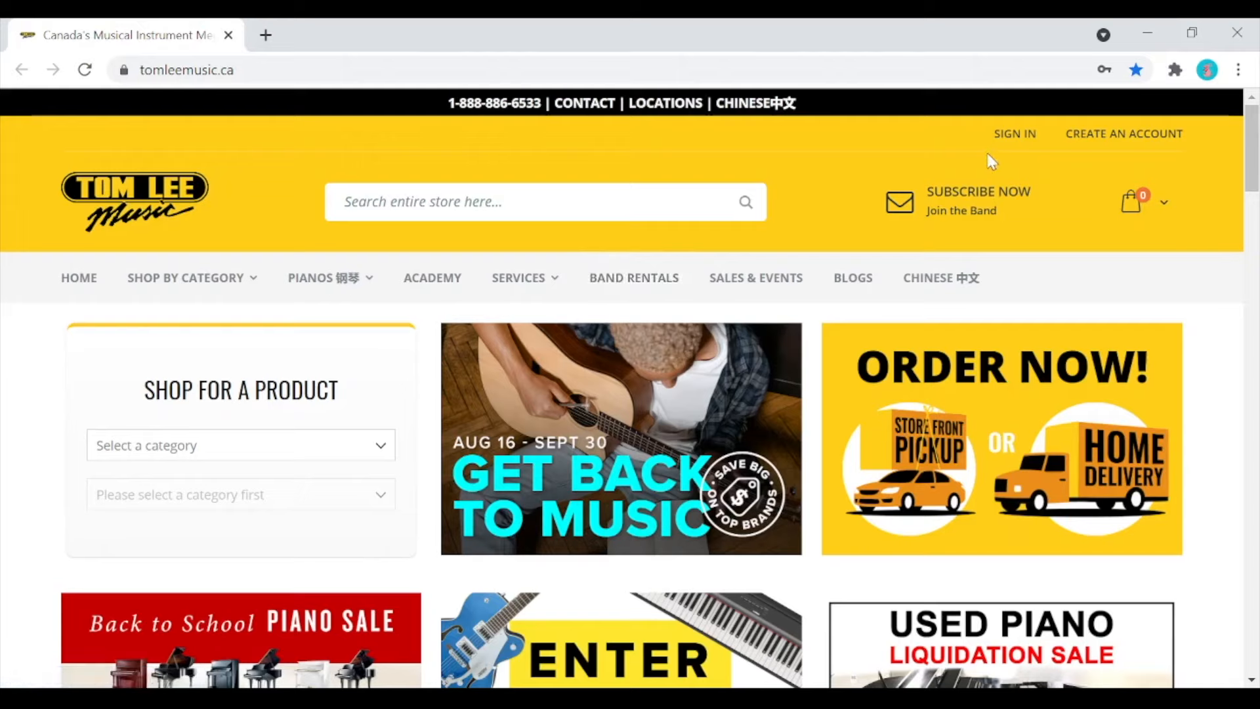
pyautogui.moveTo(631, 327)
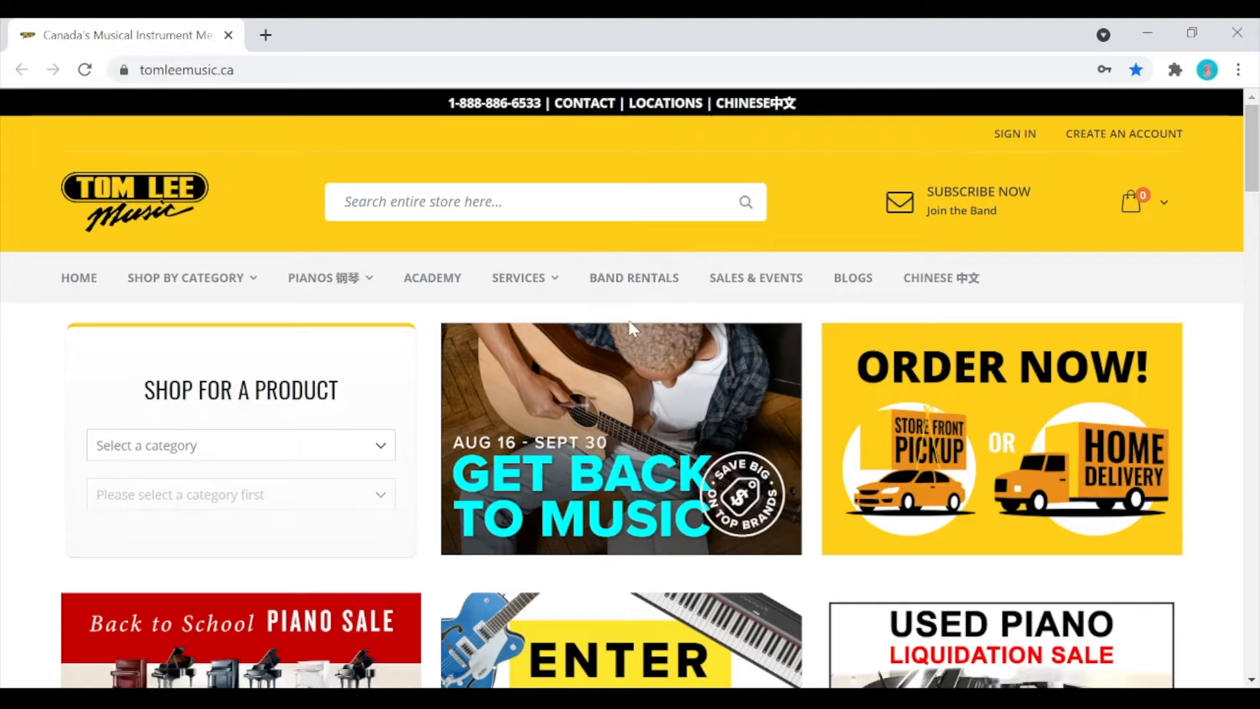
pyautogui.moveTo(633, 276)
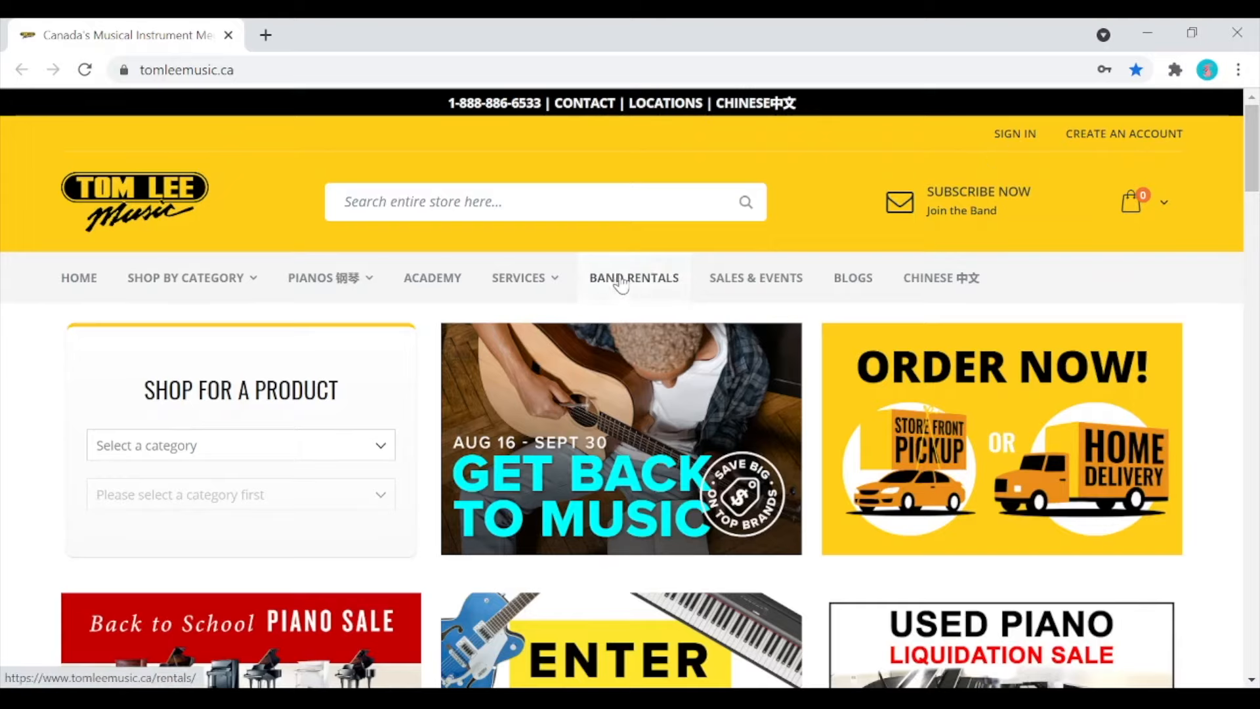
# Open the Band Rentals section from the top navigation in a new tab
pyautogui.click(632, 277)
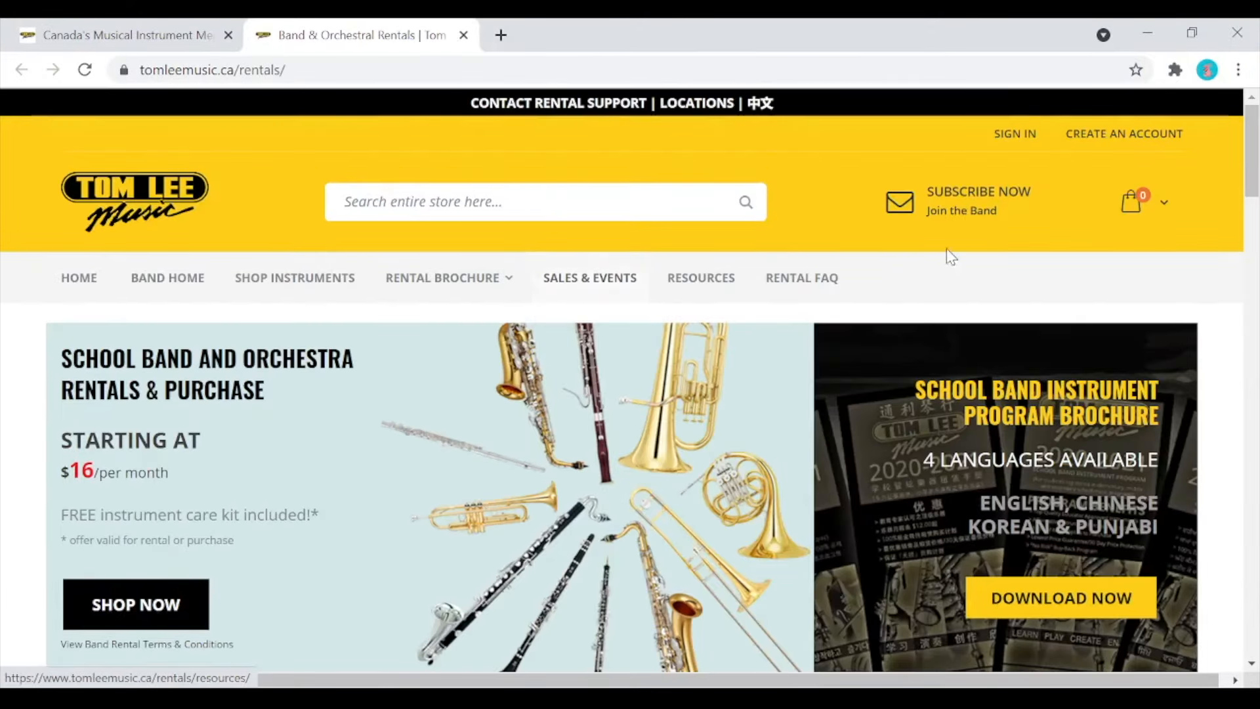
pyautogui.moveTo(1139, 149)
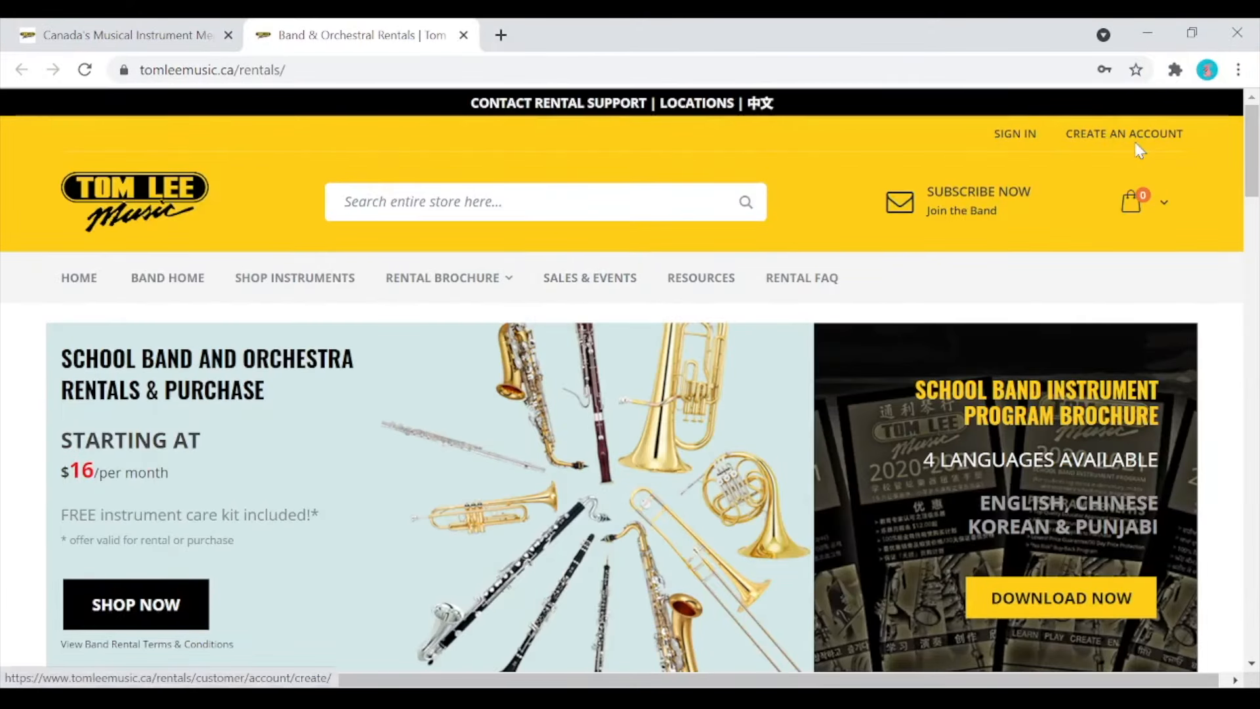
pyautogui.moveTo(1119, 162)
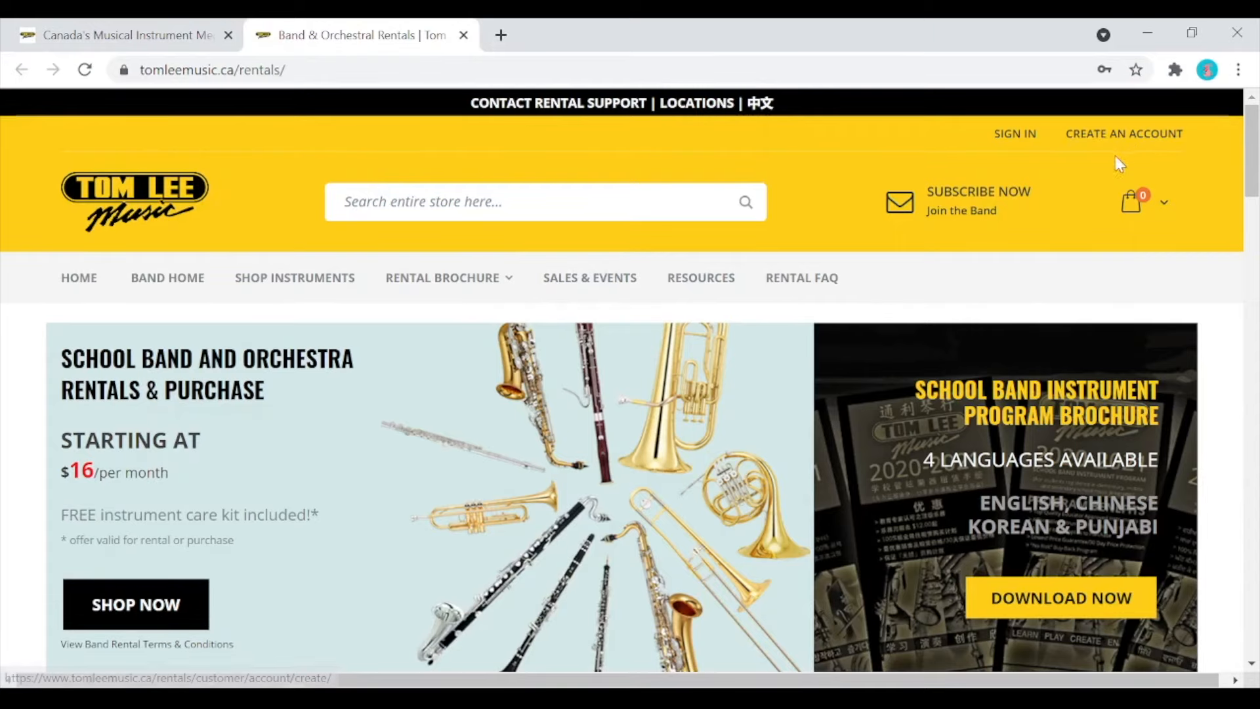
pyautogui.moveTo(1014, 134)
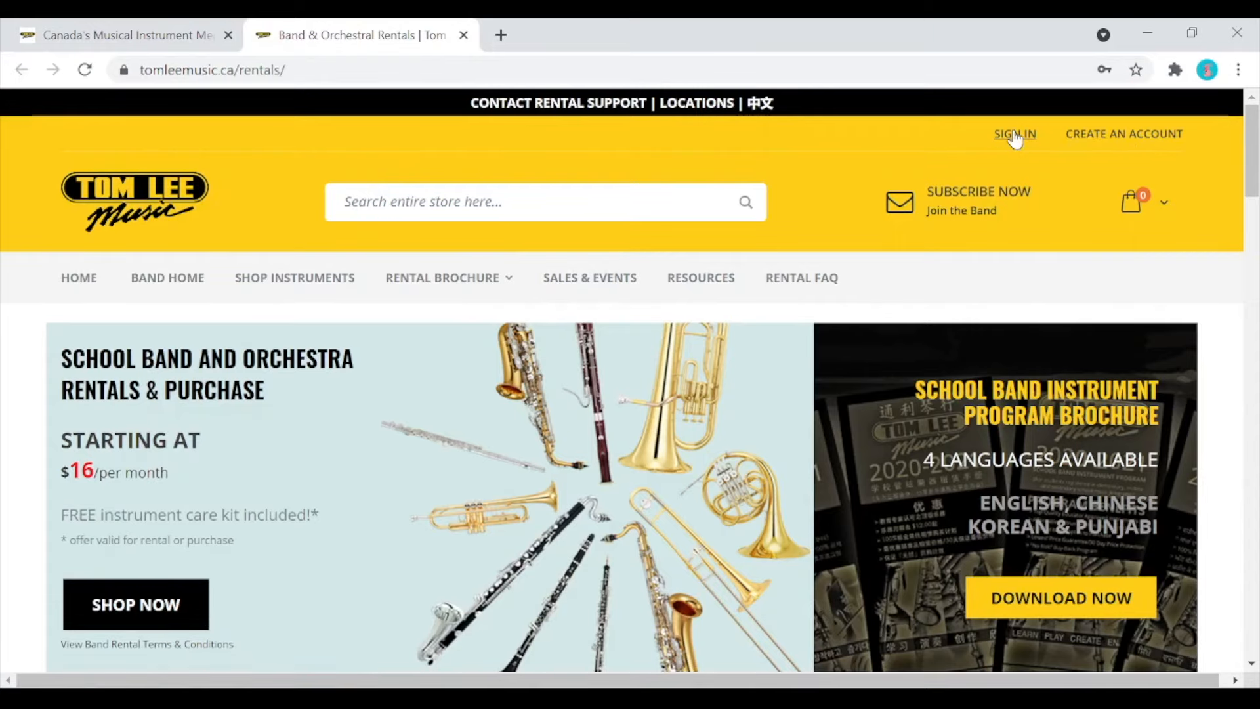
# Sign in to the rental store with the saved email and password
pyautogui.click(1015, 133)
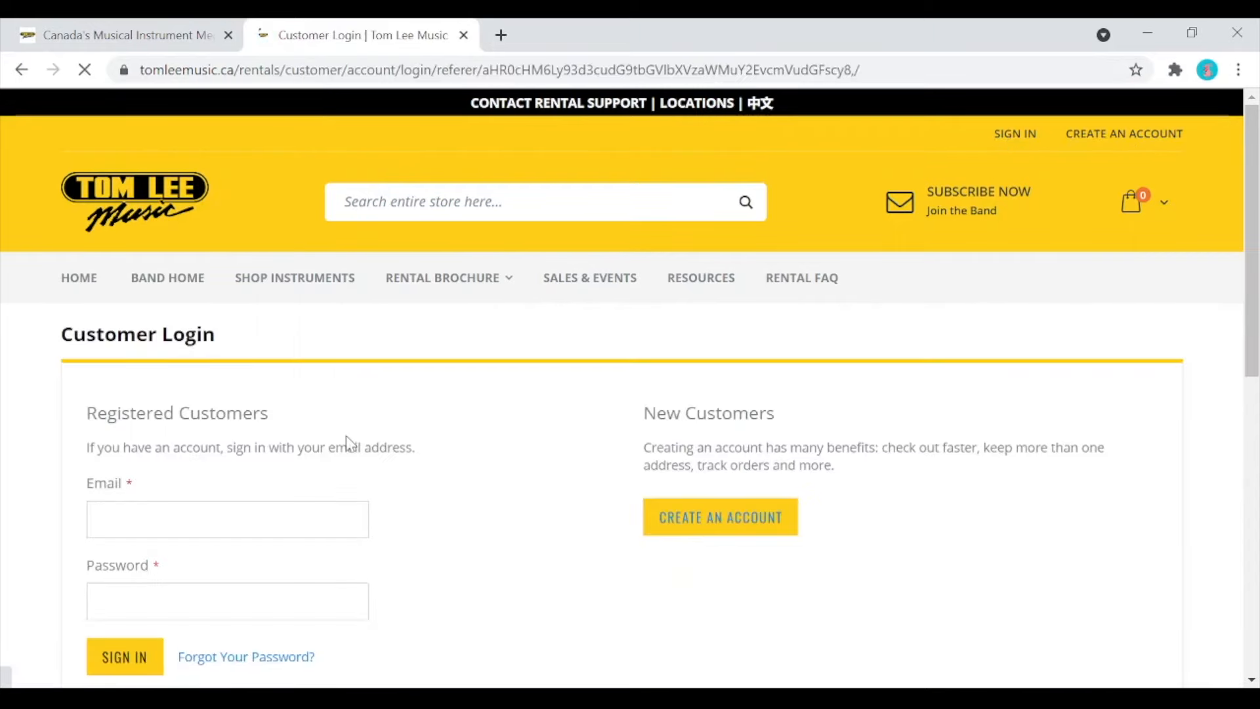
pyautogui.click(123, 656)
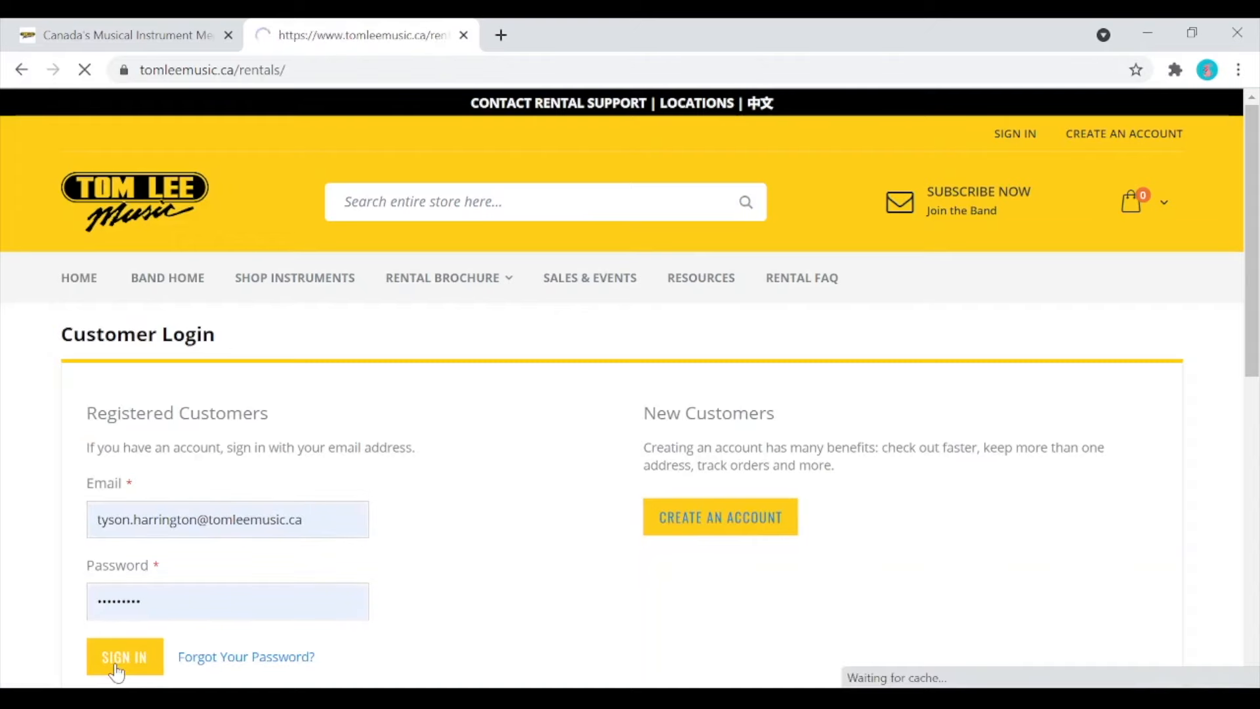
pyautogui.click(125, 656)
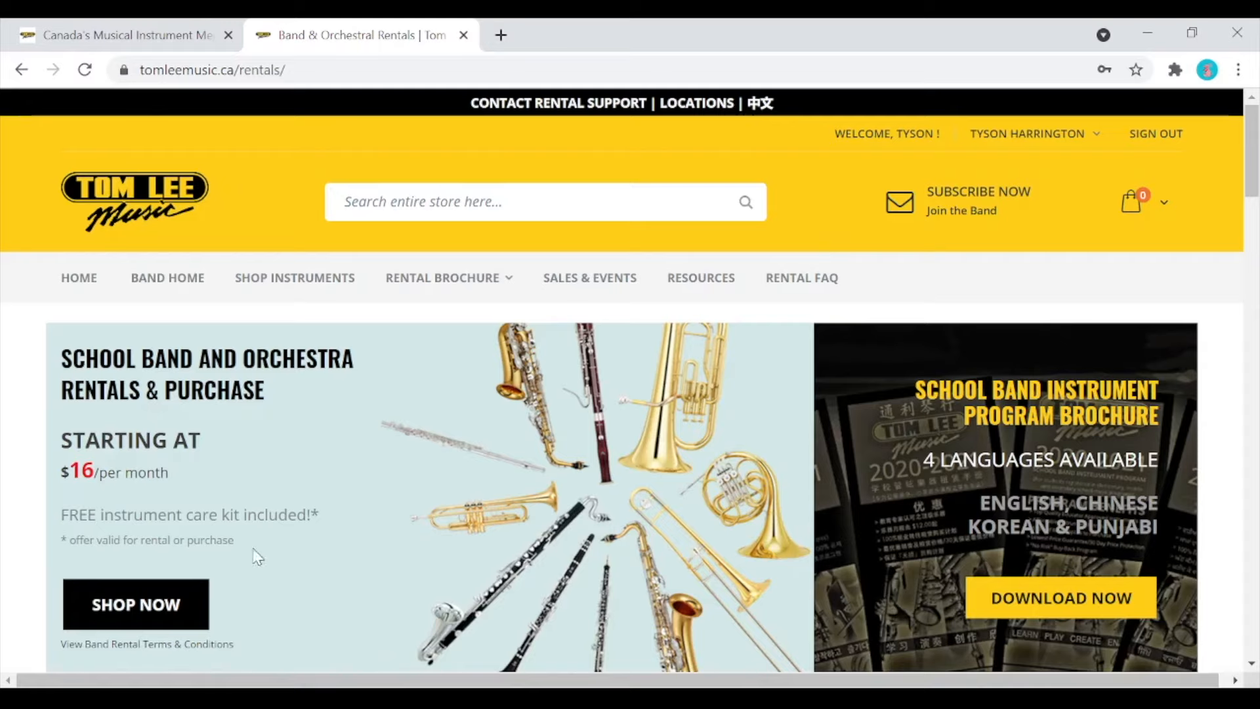
pyautogui.moveTo(135, 604)
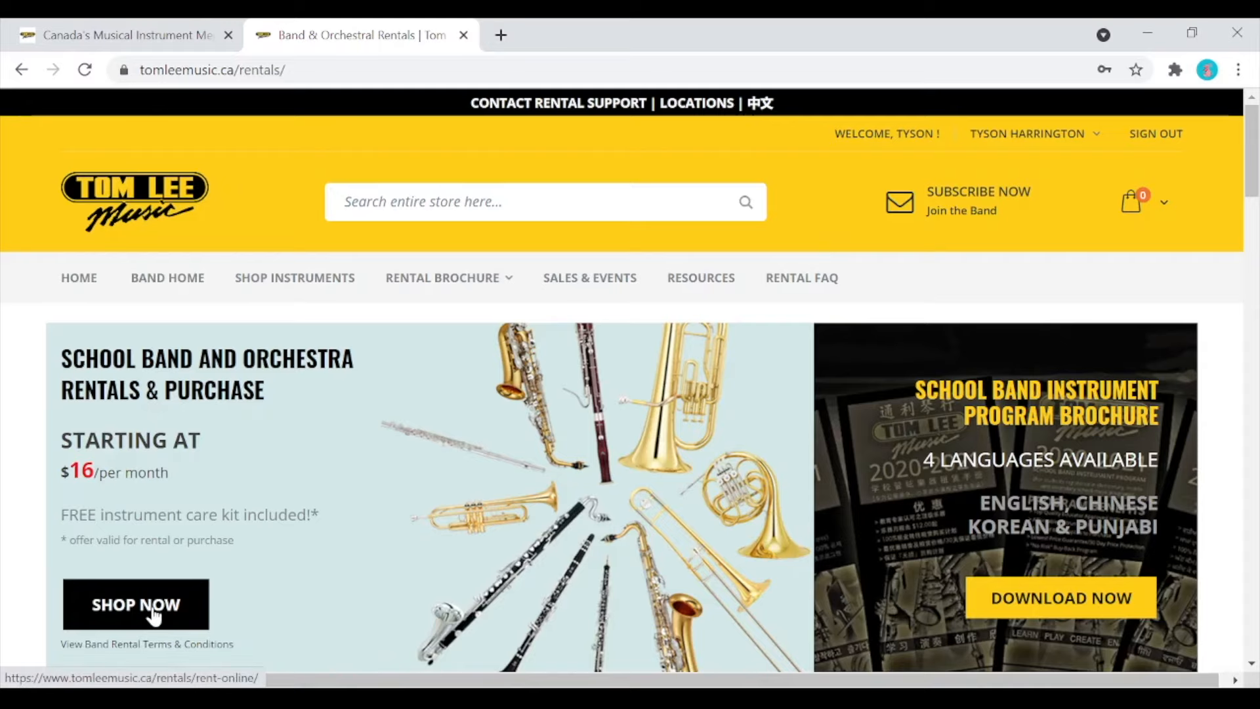
# Enter the online rental shop via Shop Now and reach the Select Your Instrument grid
pyautogui.click(135, 604)
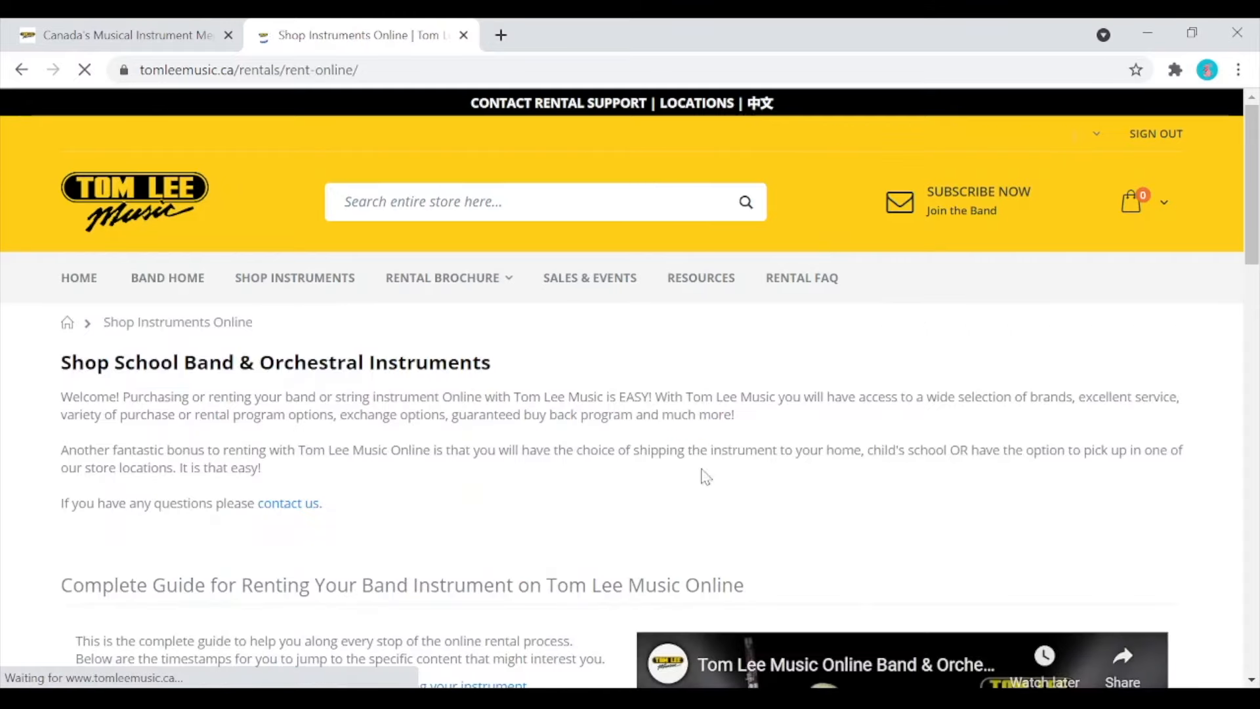
pyautogui.scroll(-3)
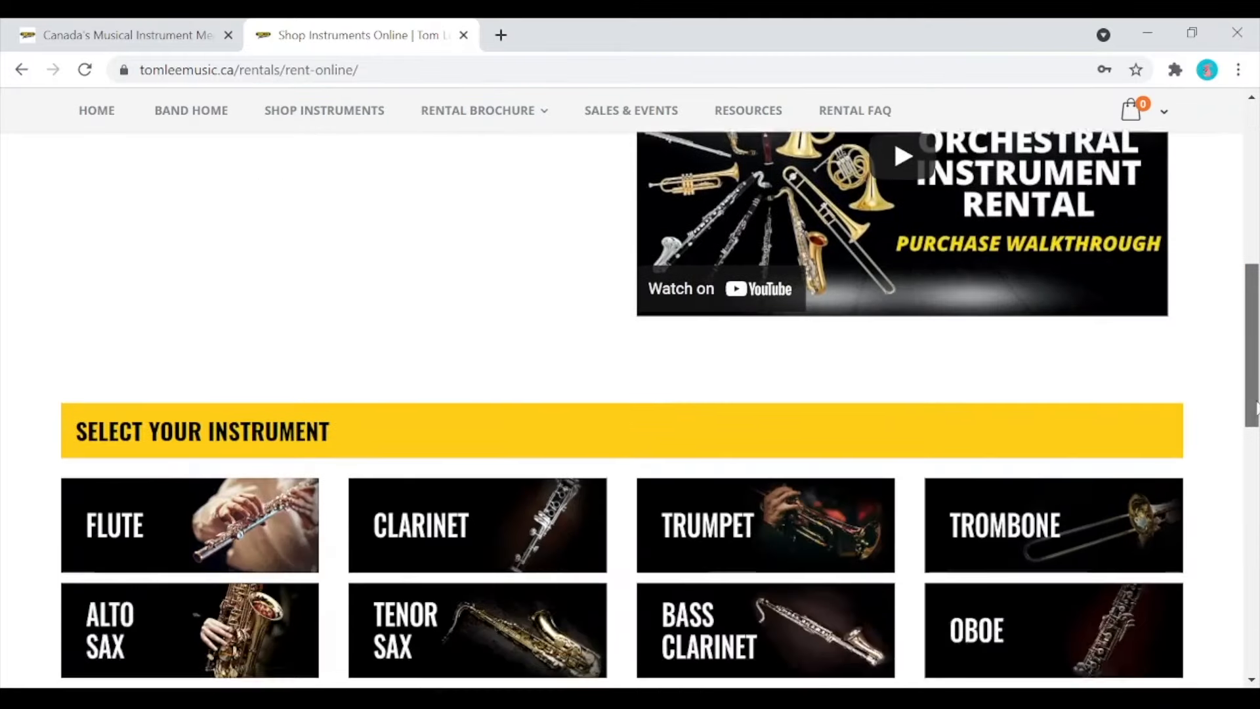
pyautogui.scroll(-3)
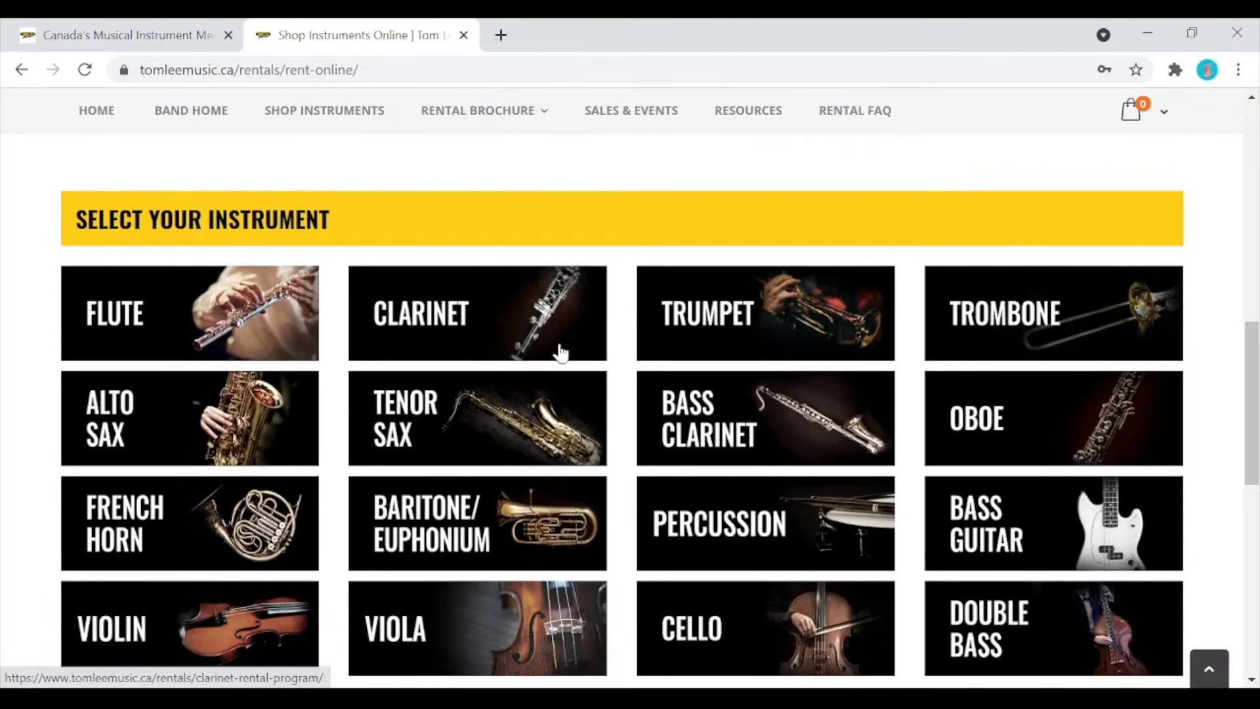
# Open the Clarinet Rent Or Purchase Program and reach the tier pricing table and Instrument Tier dropdown
pyautogui.click(476, 312)
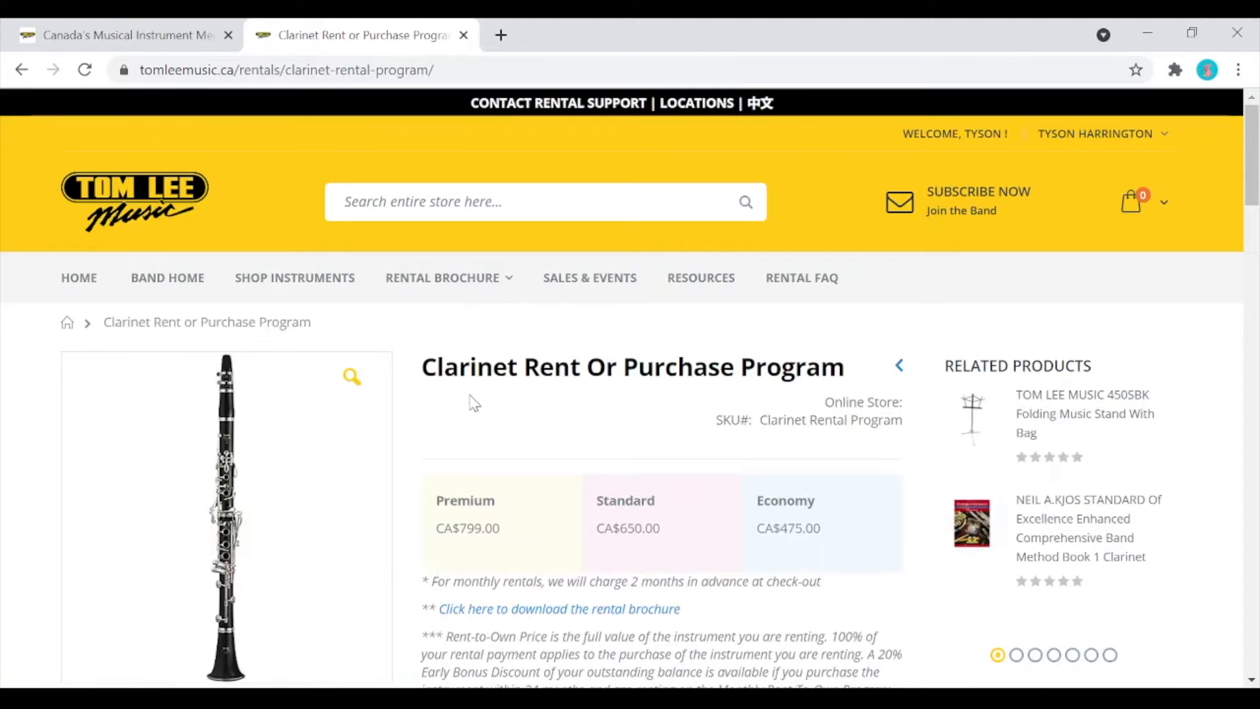
pyautogui.moveTo(506, 554)
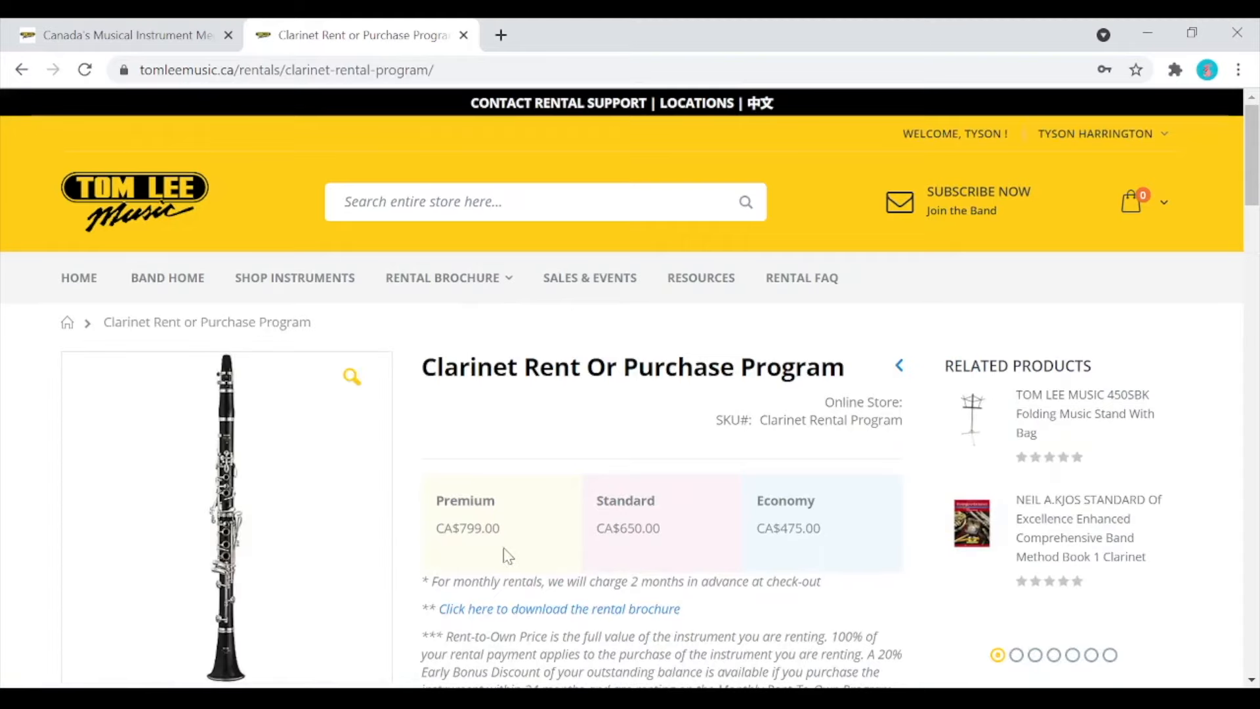
pyautogui.moveTo(807, 565)
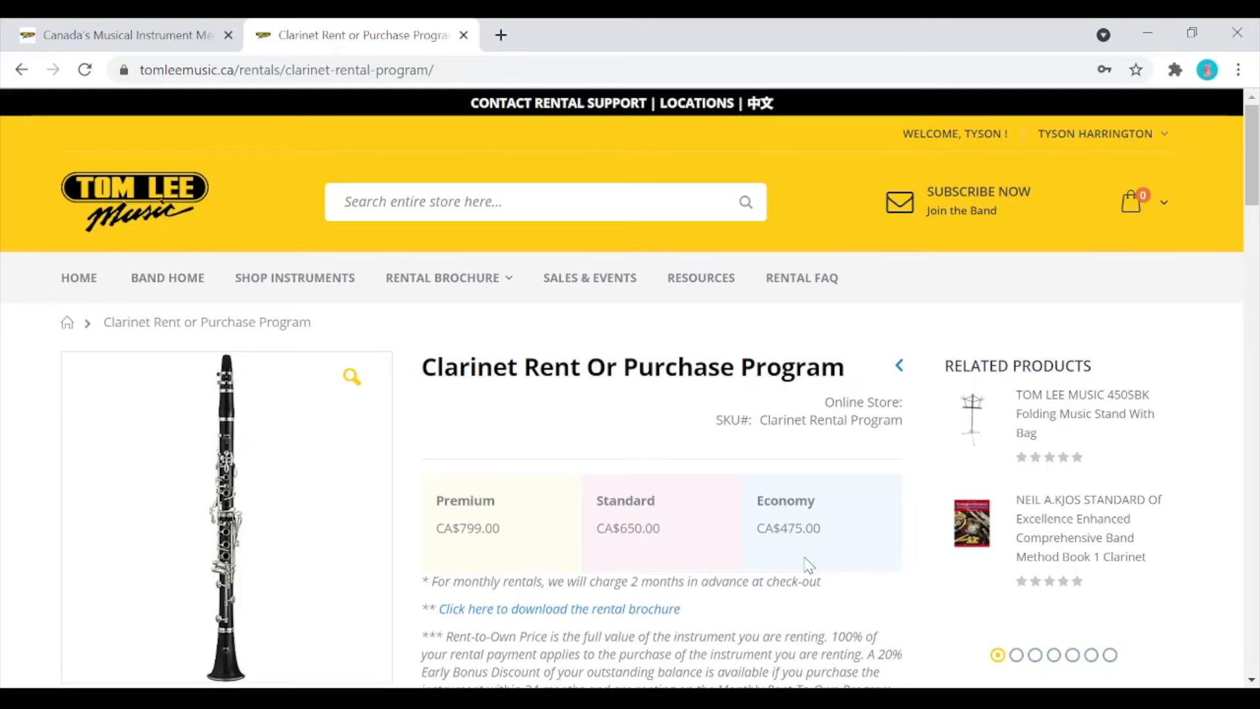
pyautogui.scroll(-3)
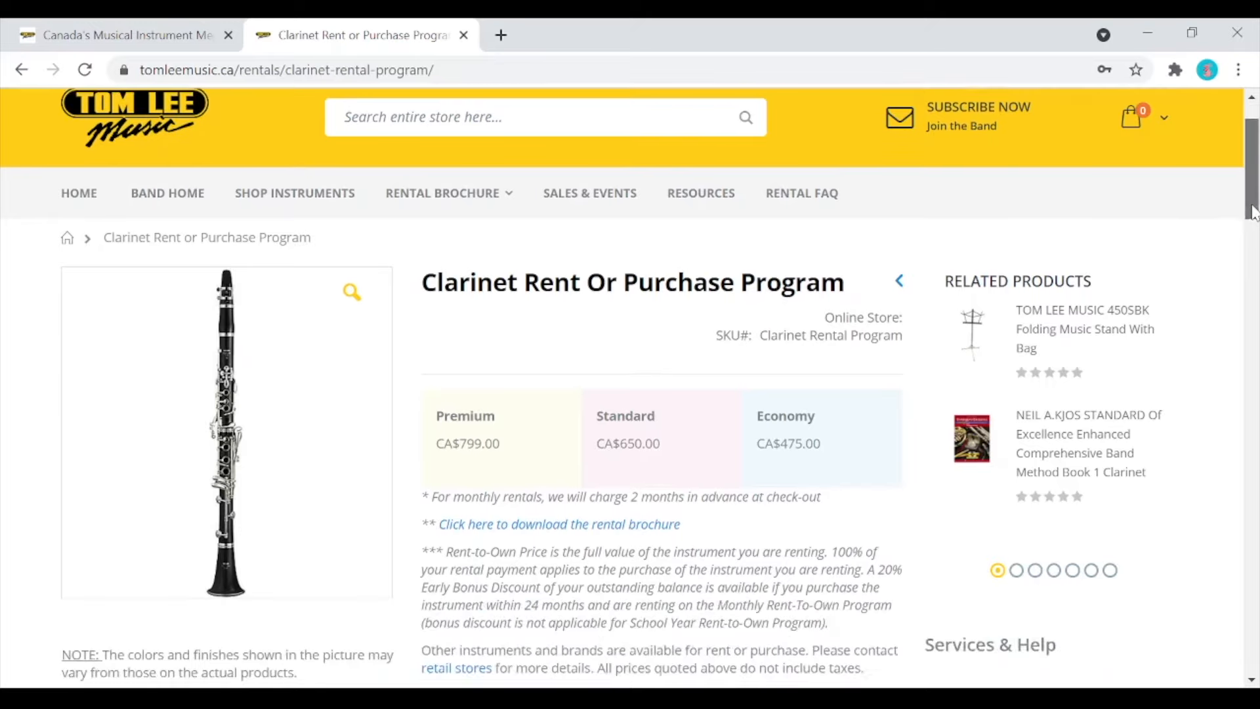
pyautogui.scroll(-3)
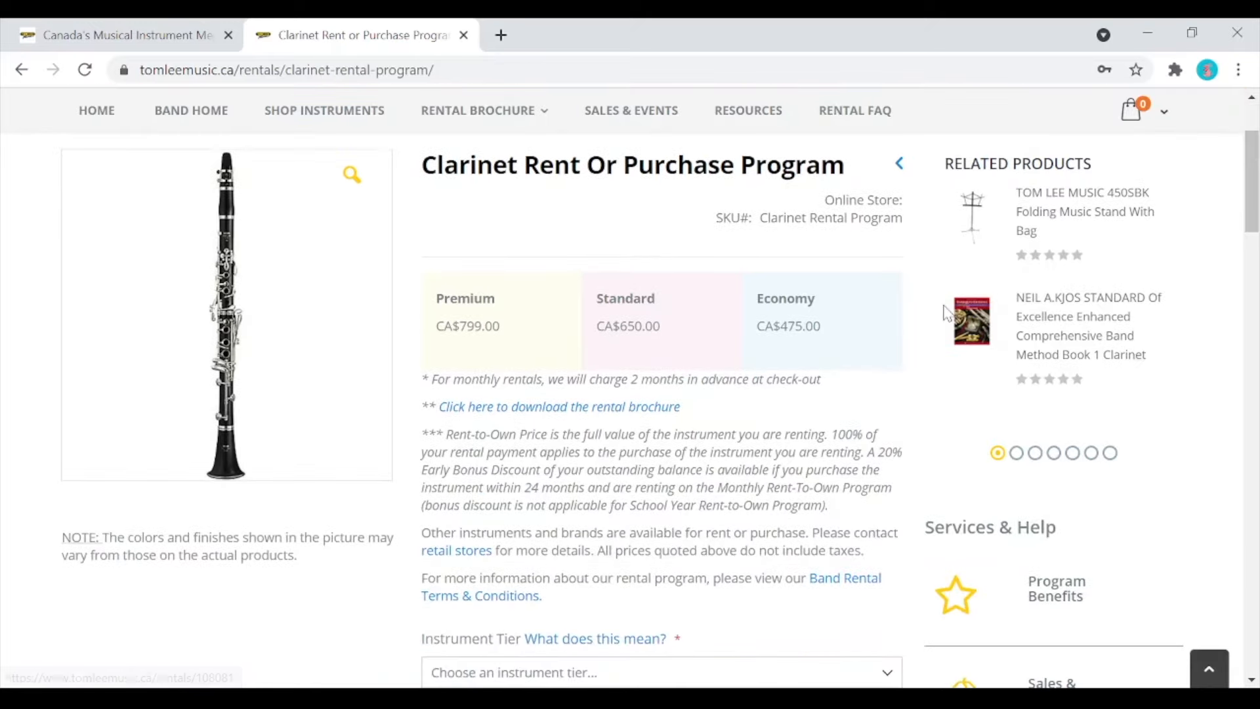
pyautogui.moveTo(468, 350)
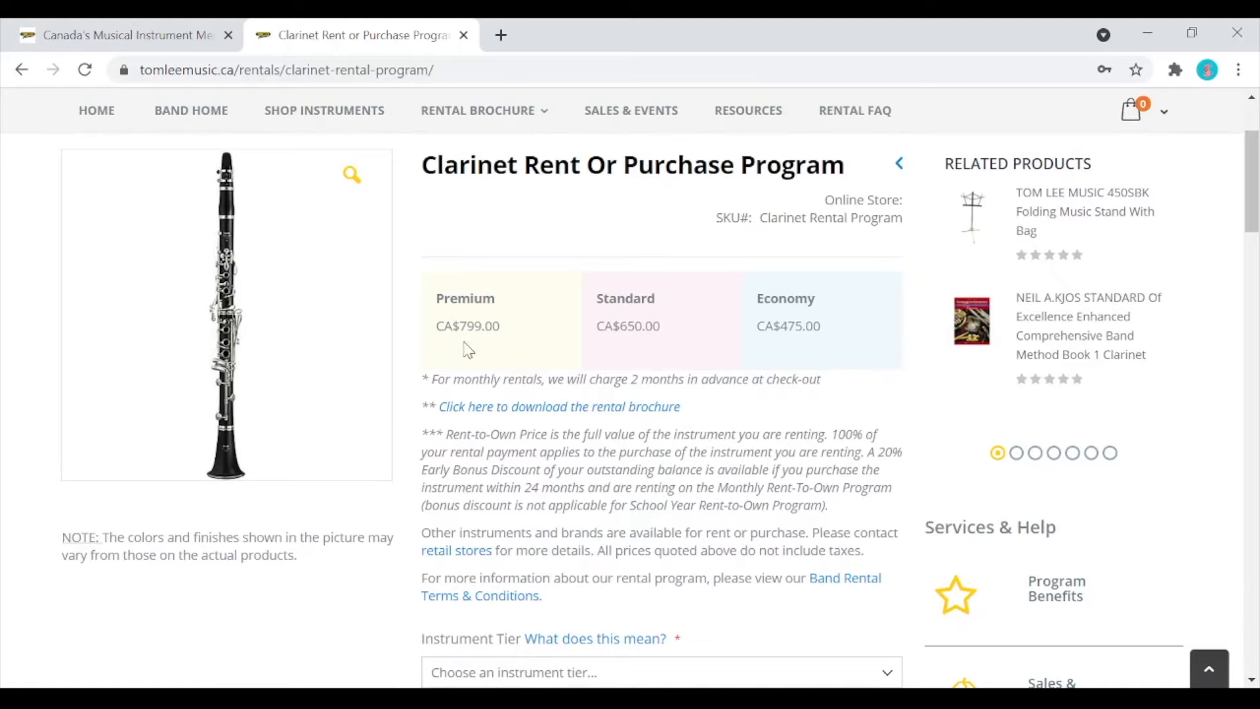
pyautogui.moveTo(472, 371)
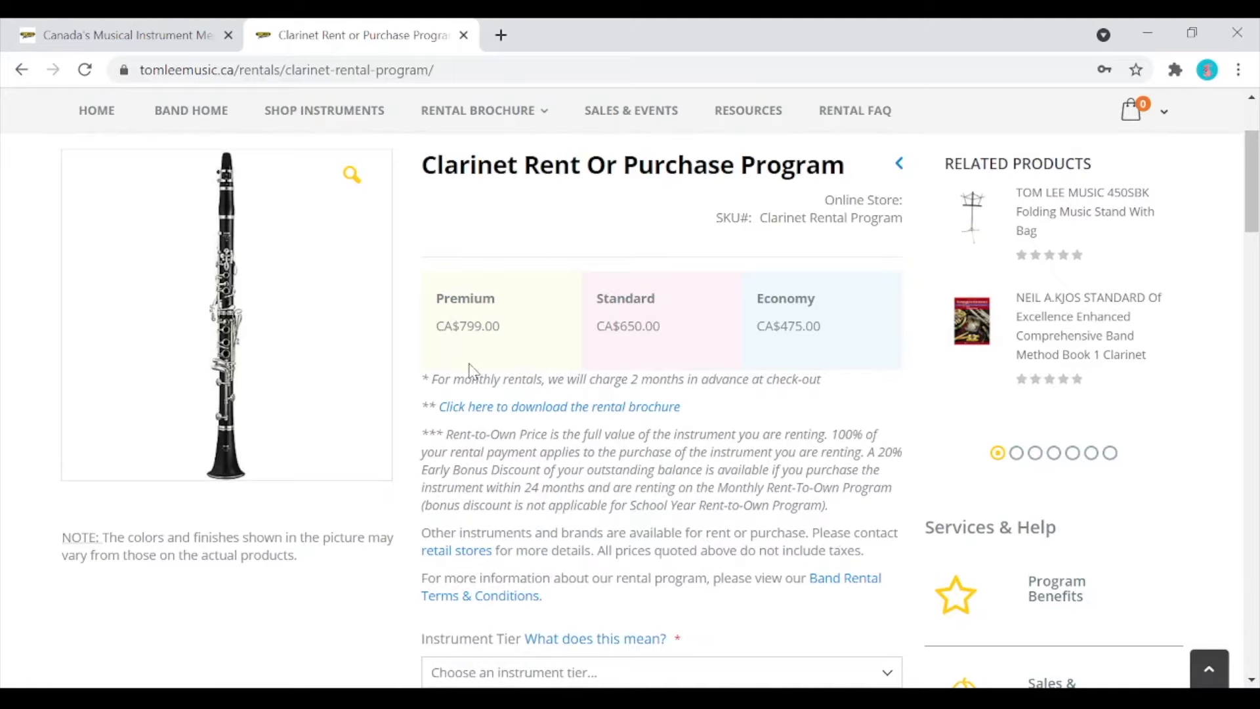
pyautogui.moveTo(481, 370)
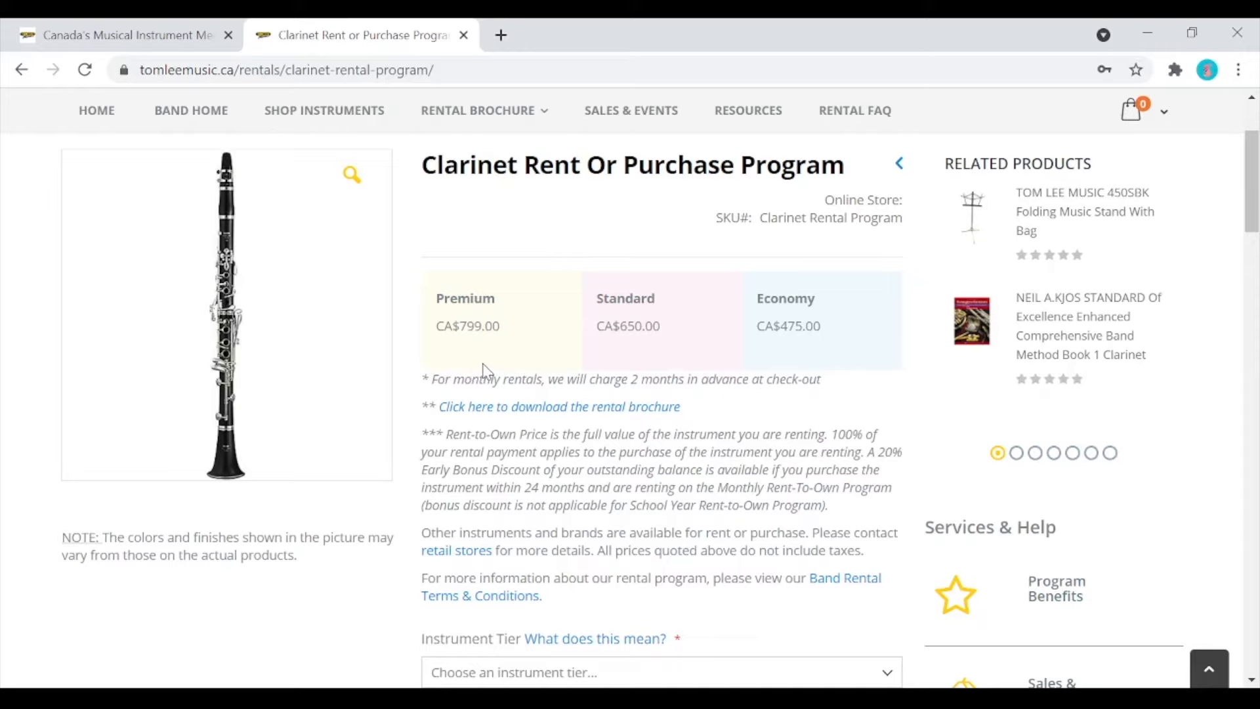
pyautogui.moveTo(537, 360)
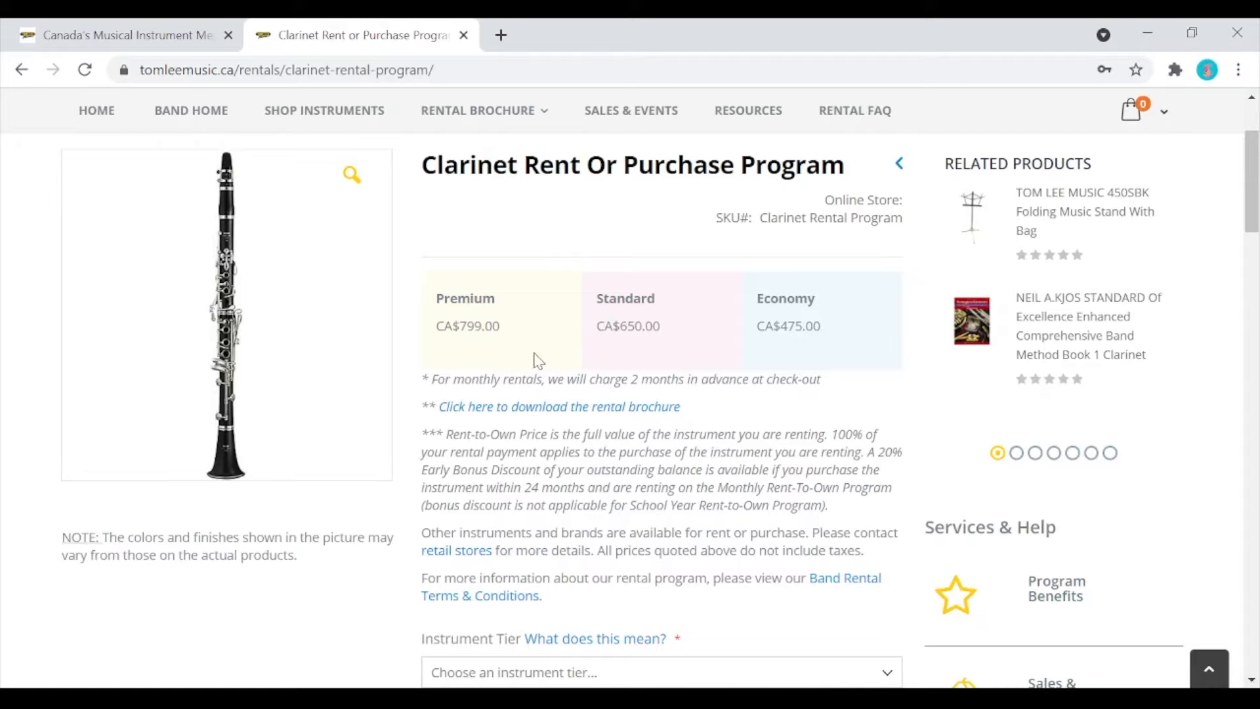
pyautogui.moveTo(745, 351)
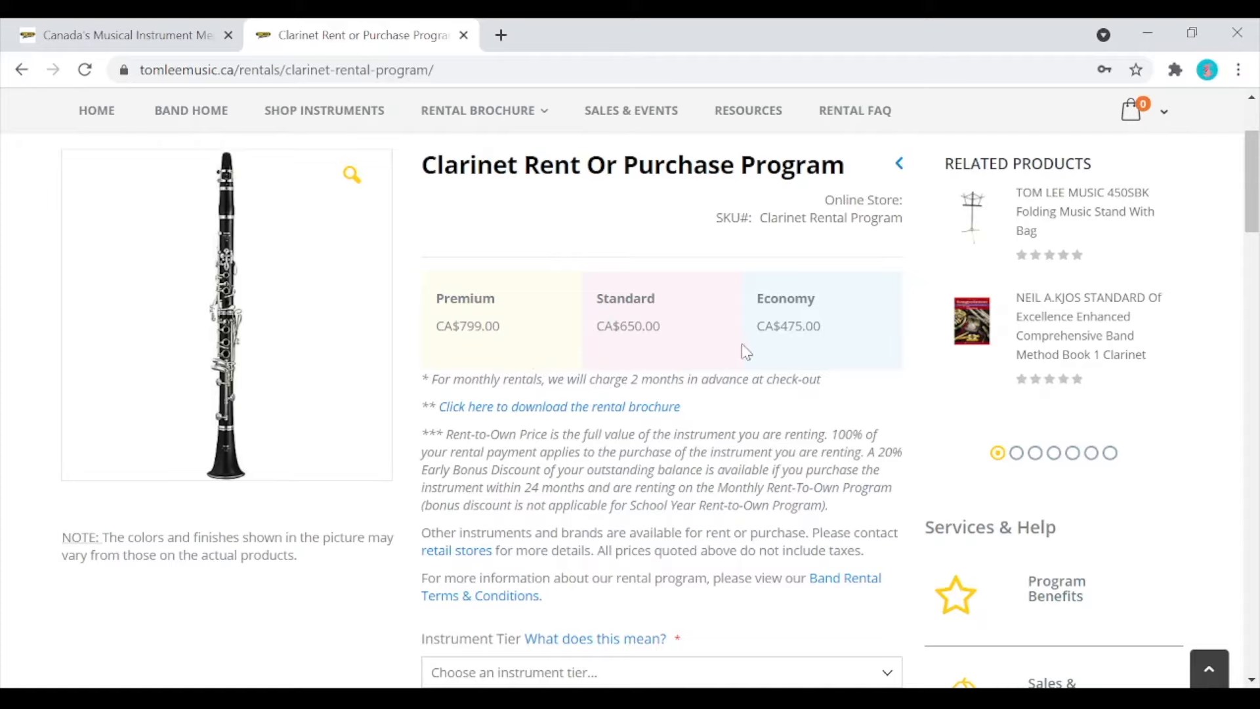
pyautogui.moveTo(871, 371)
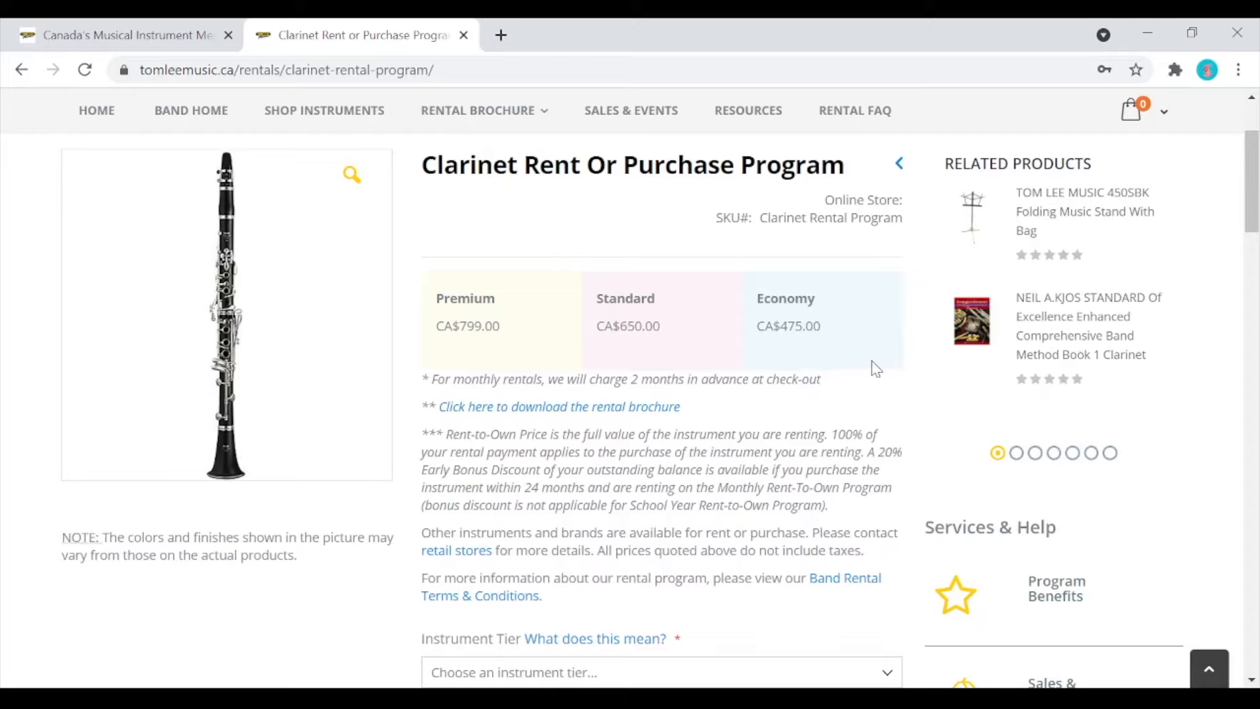
pyautogui.moveTo(1041, 313)
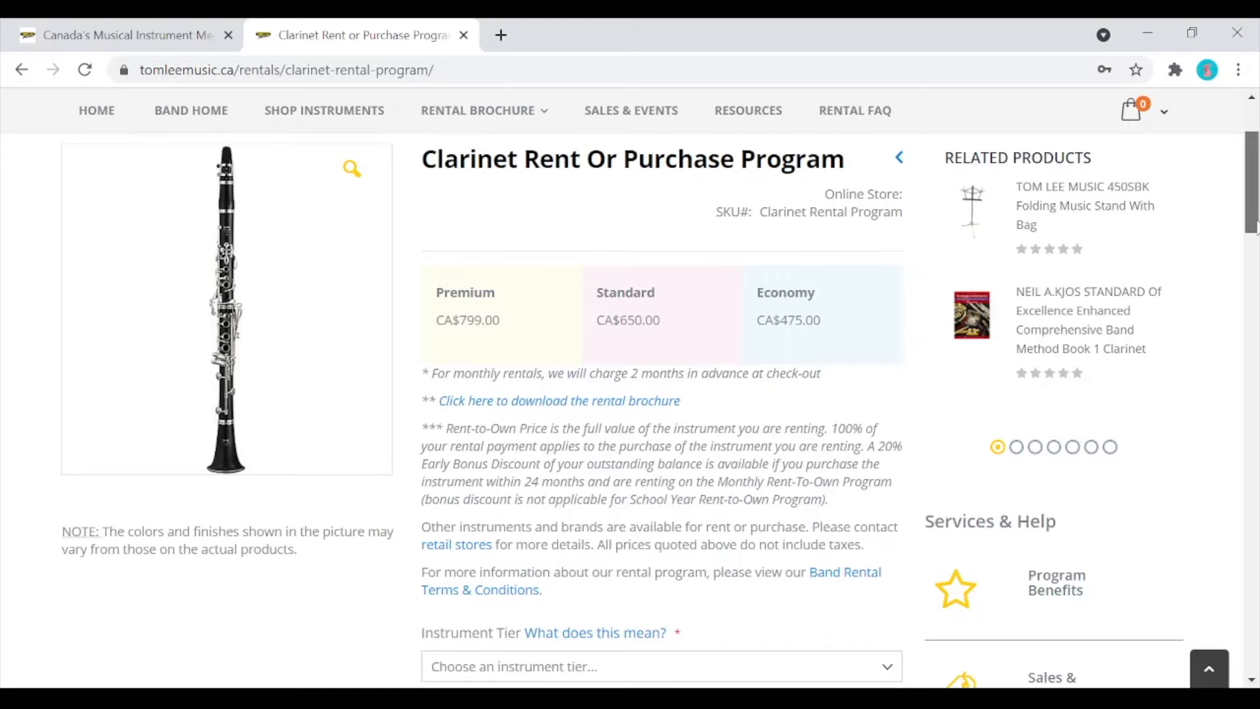
pyautogui.scroll(-3)
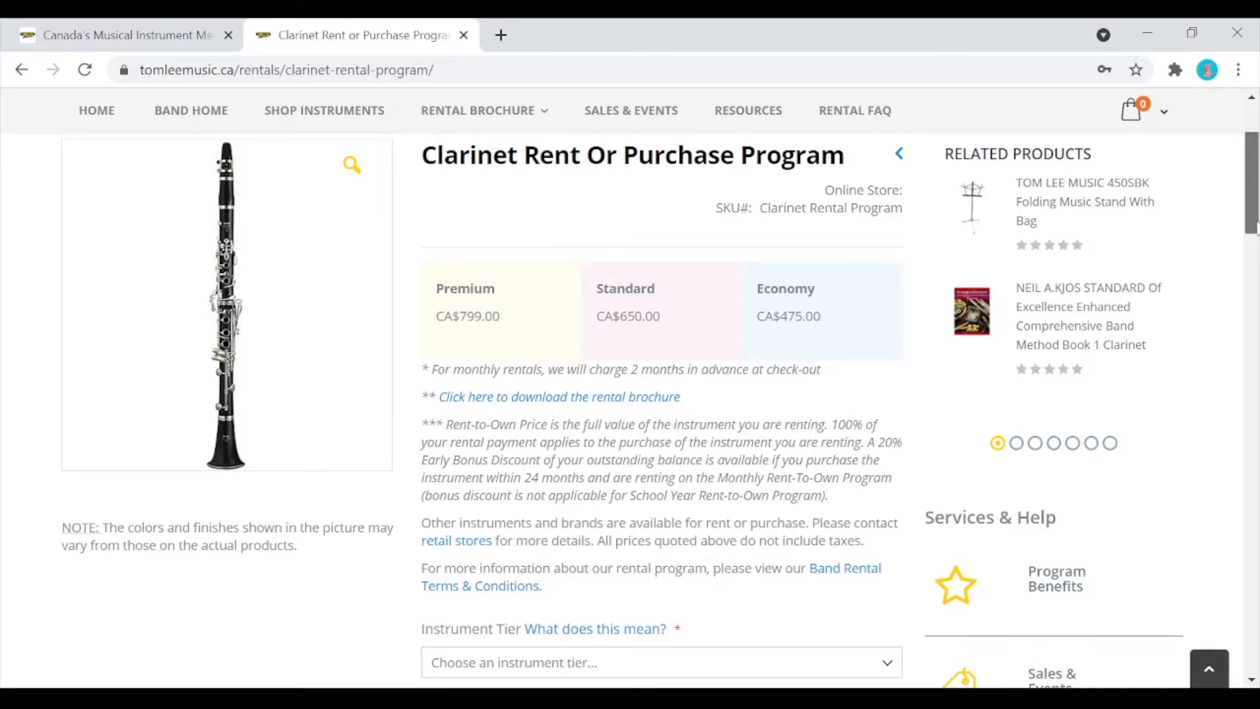
pyautogui.scroll(-3)
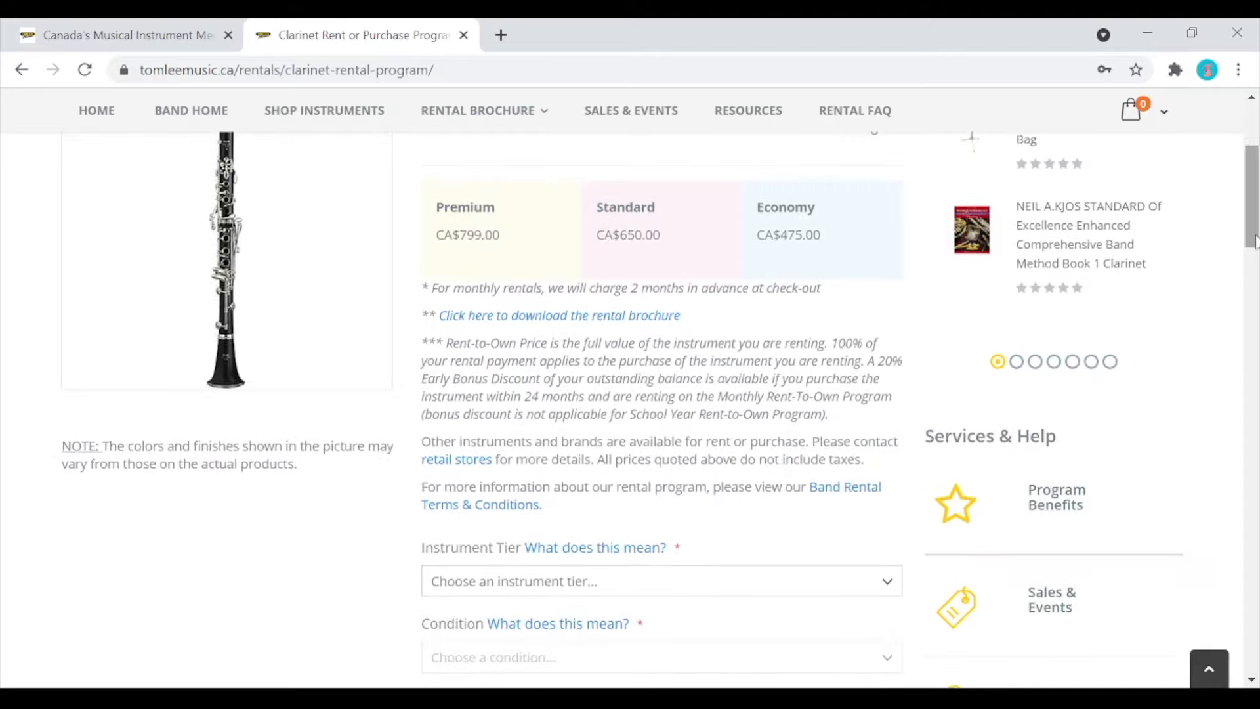
# Select the Premium tier to show its New, Near New and Used prices
pyautogui.click(660, 581)
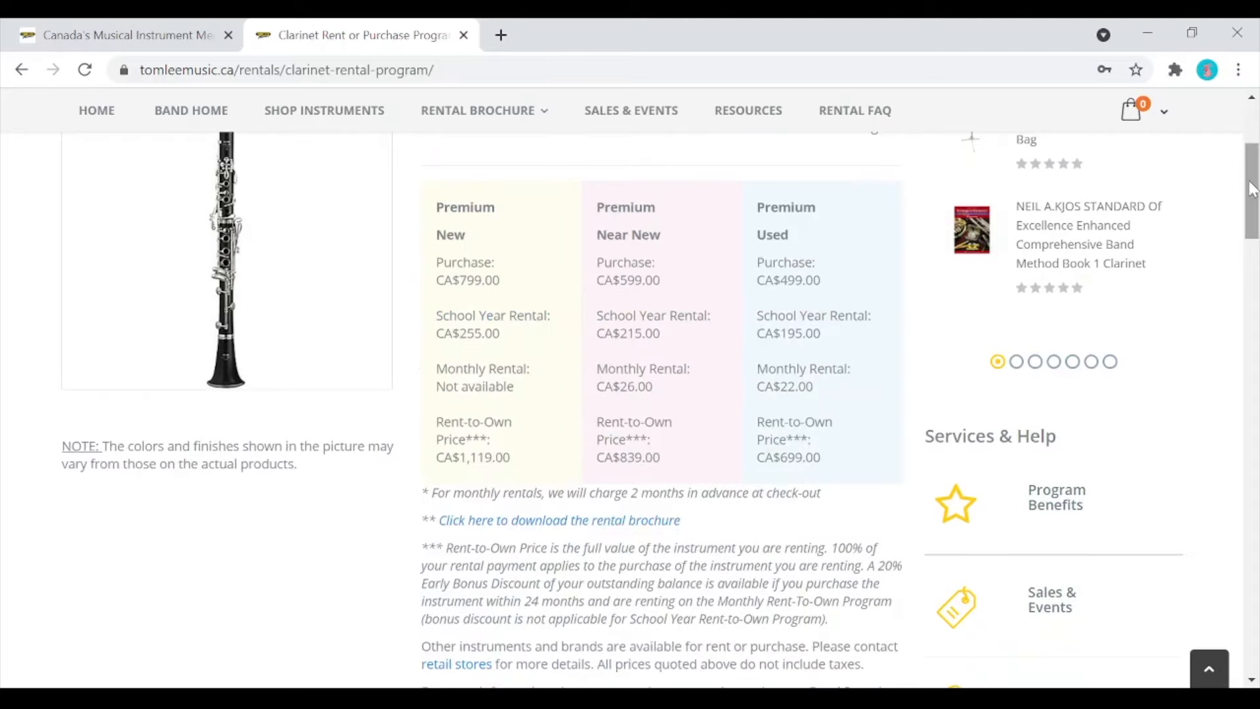
pyautogui.scroll(3)
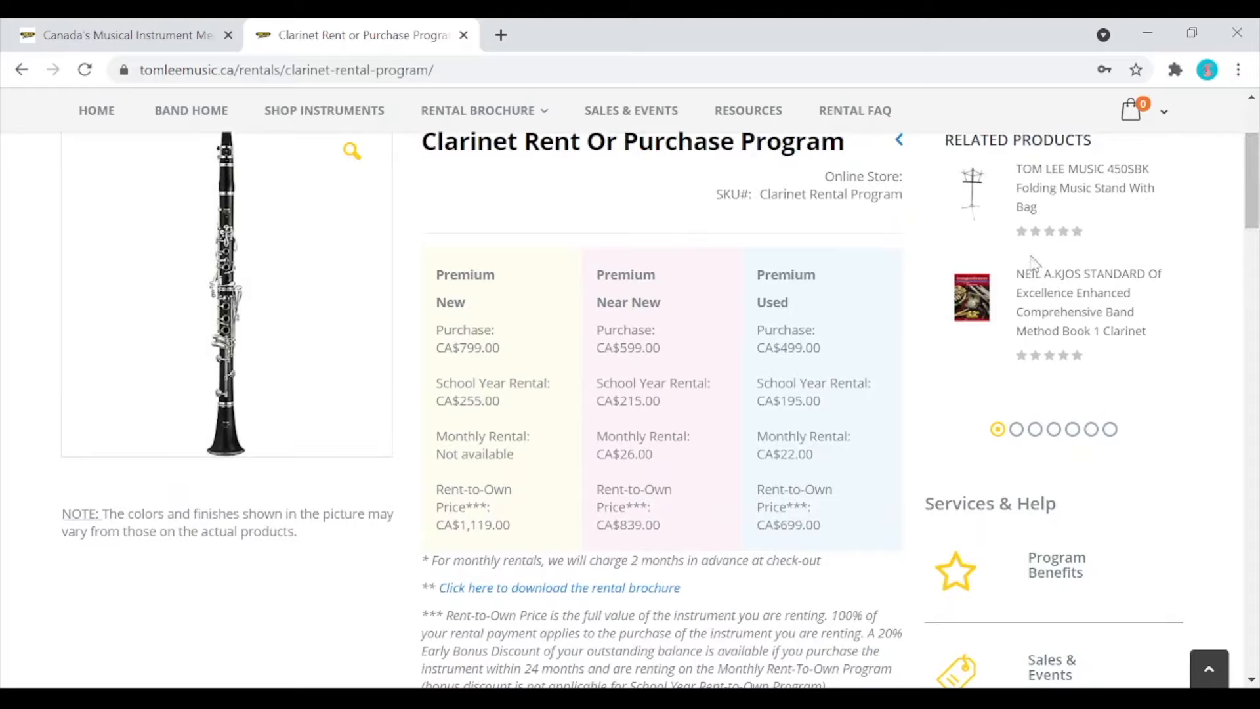
pyautogui.moveTo(1034, 265)
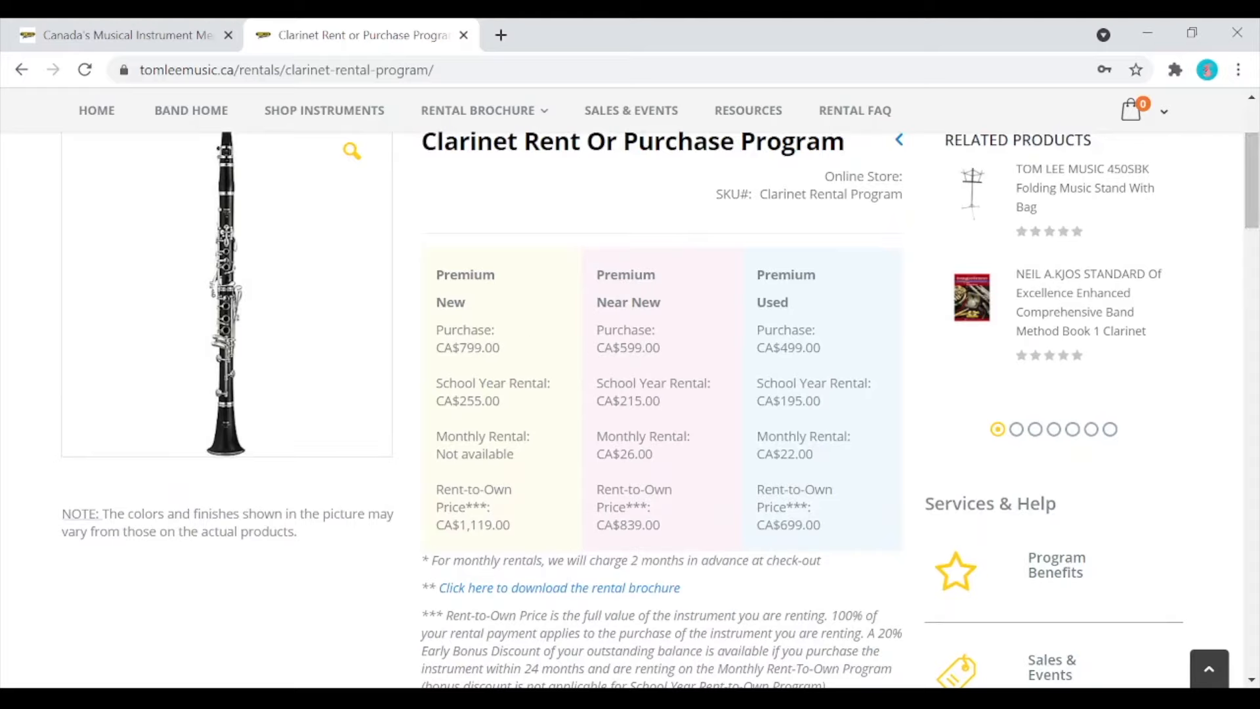
pyautogui.moveTo(677, 320)
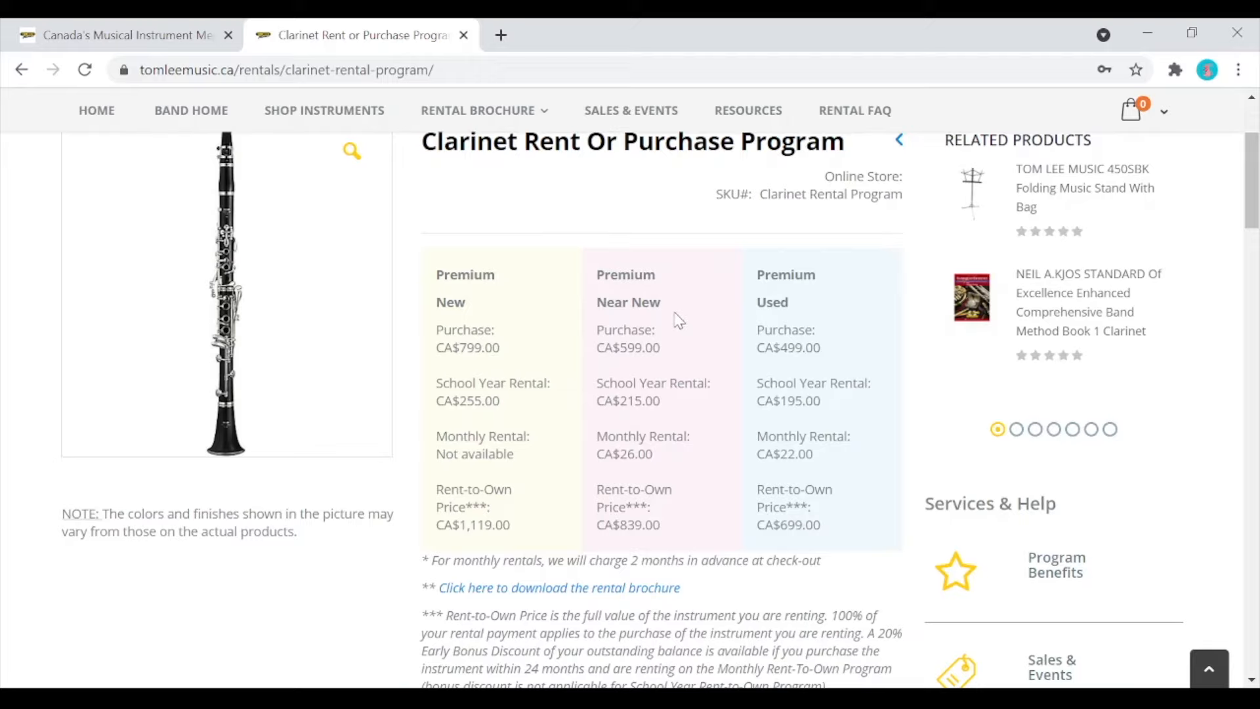
pyautogui.moveTo(769, 325)
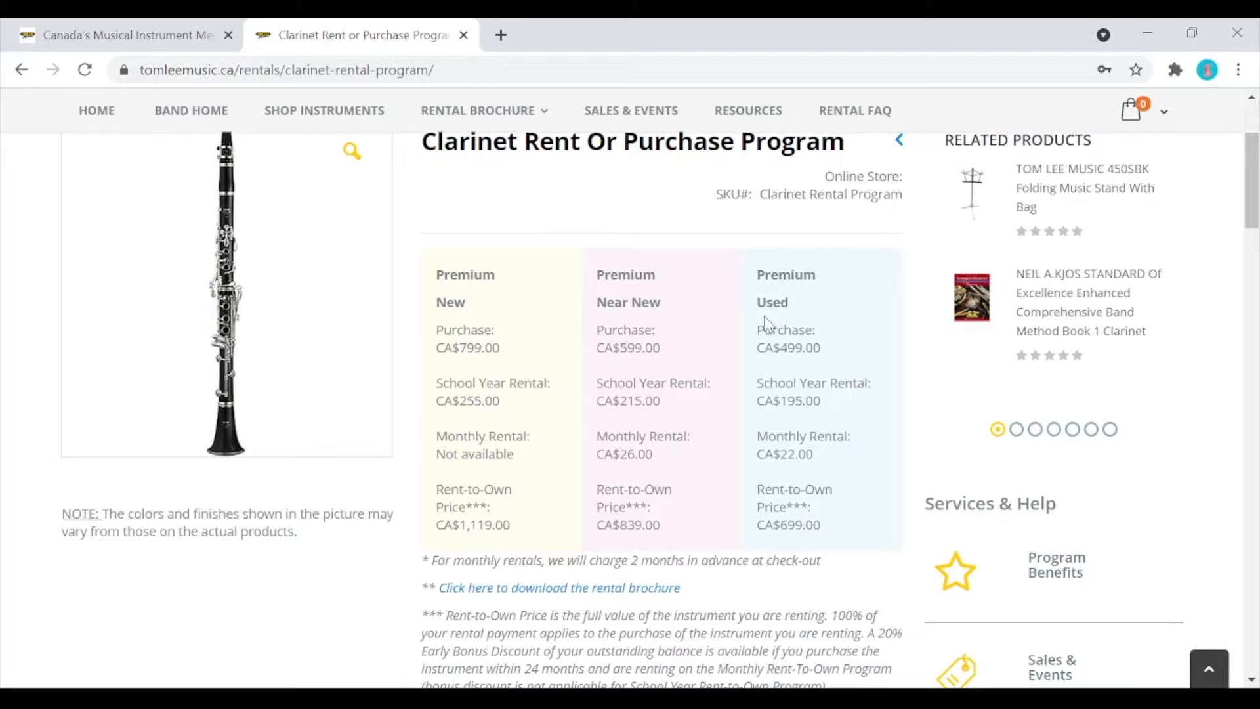
pyautogui.moveTo(866, 330)
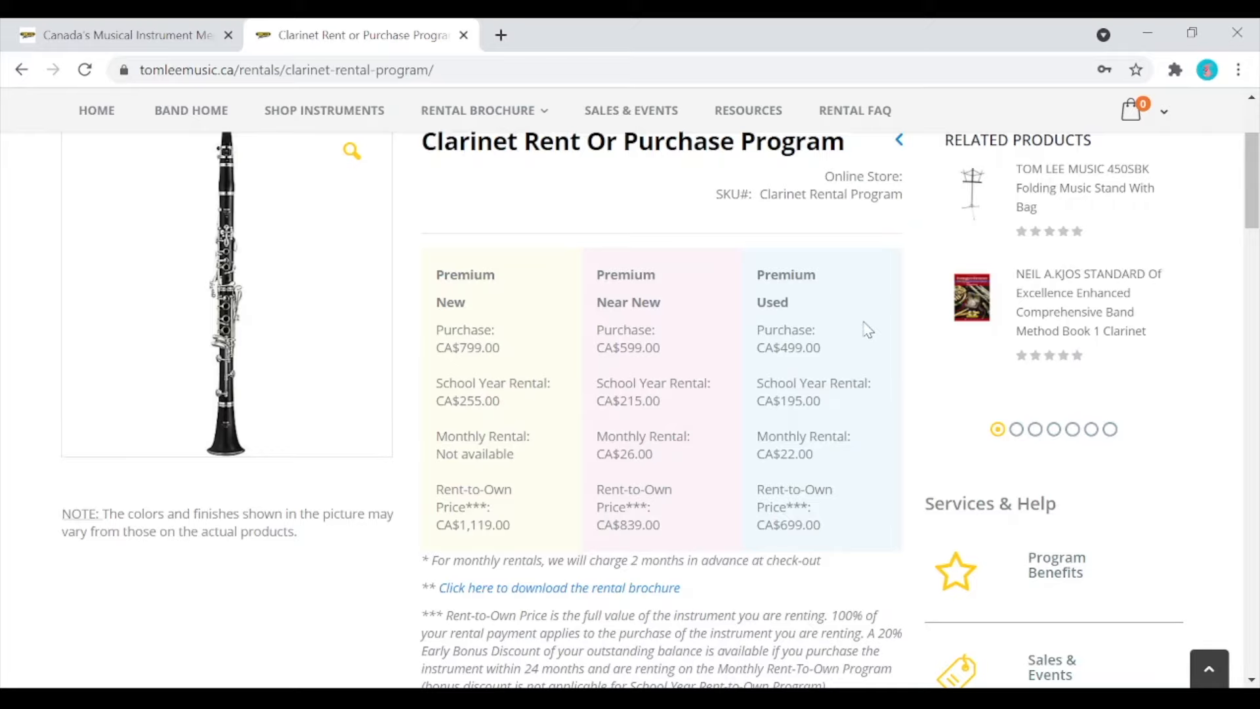
pyautogui.moveTo(840, 329)
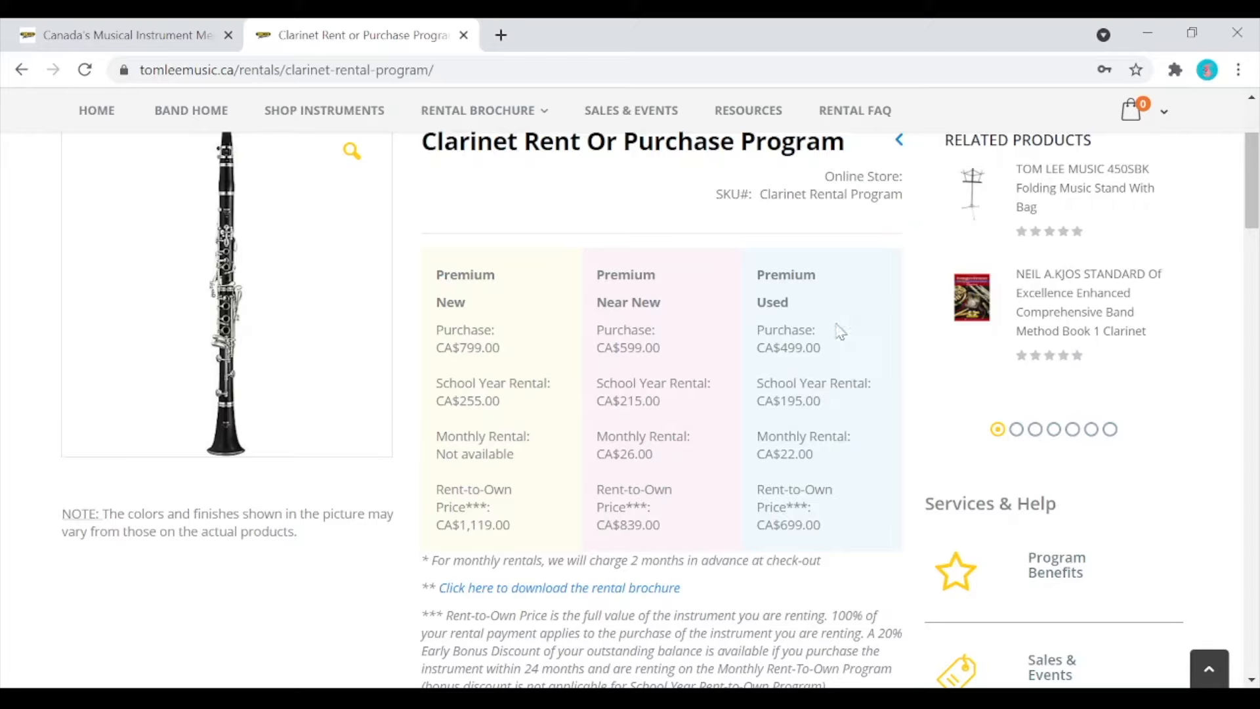
pyautogui.moveTo(864, 346)
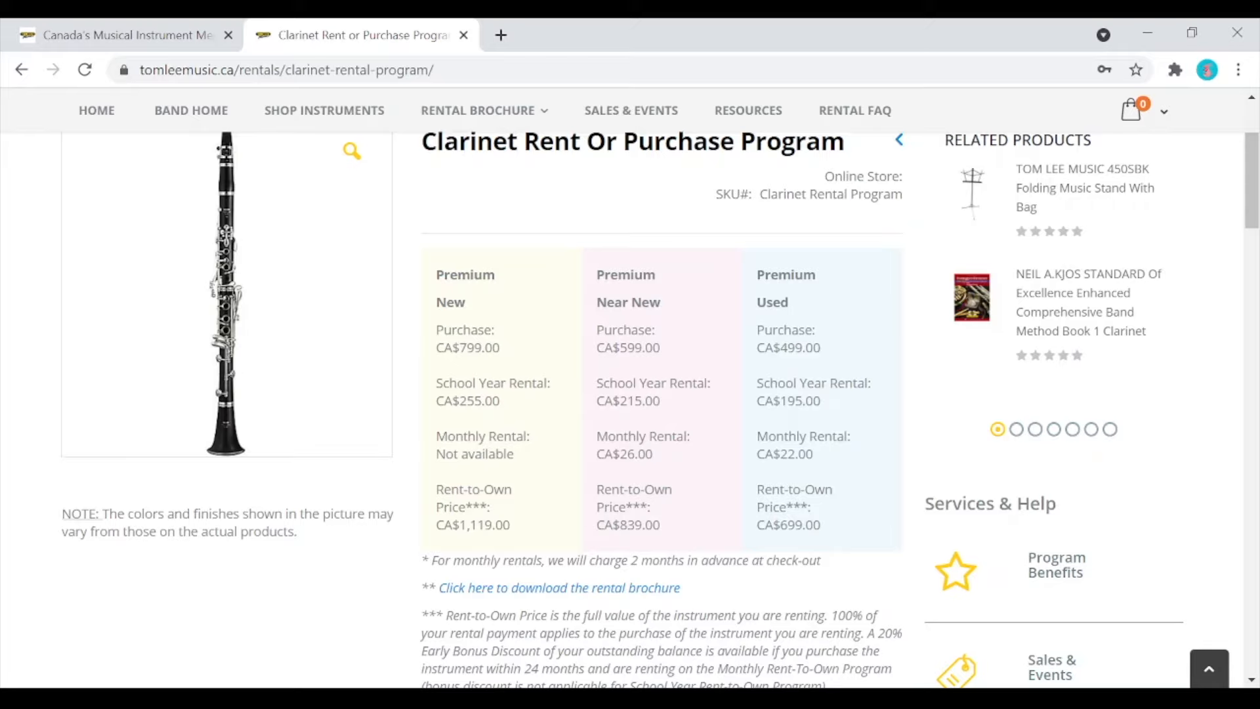
pyautogui.moveTo(431, 446)
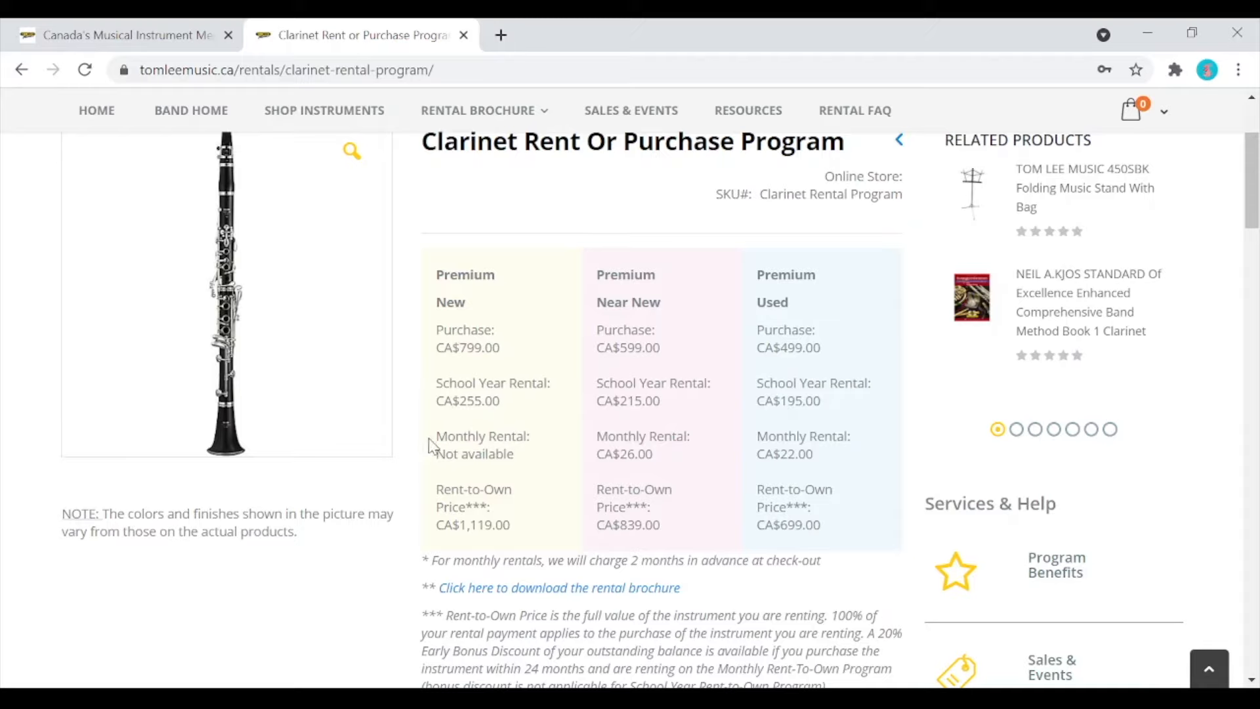
pyautogui.moveTo(546, 472)
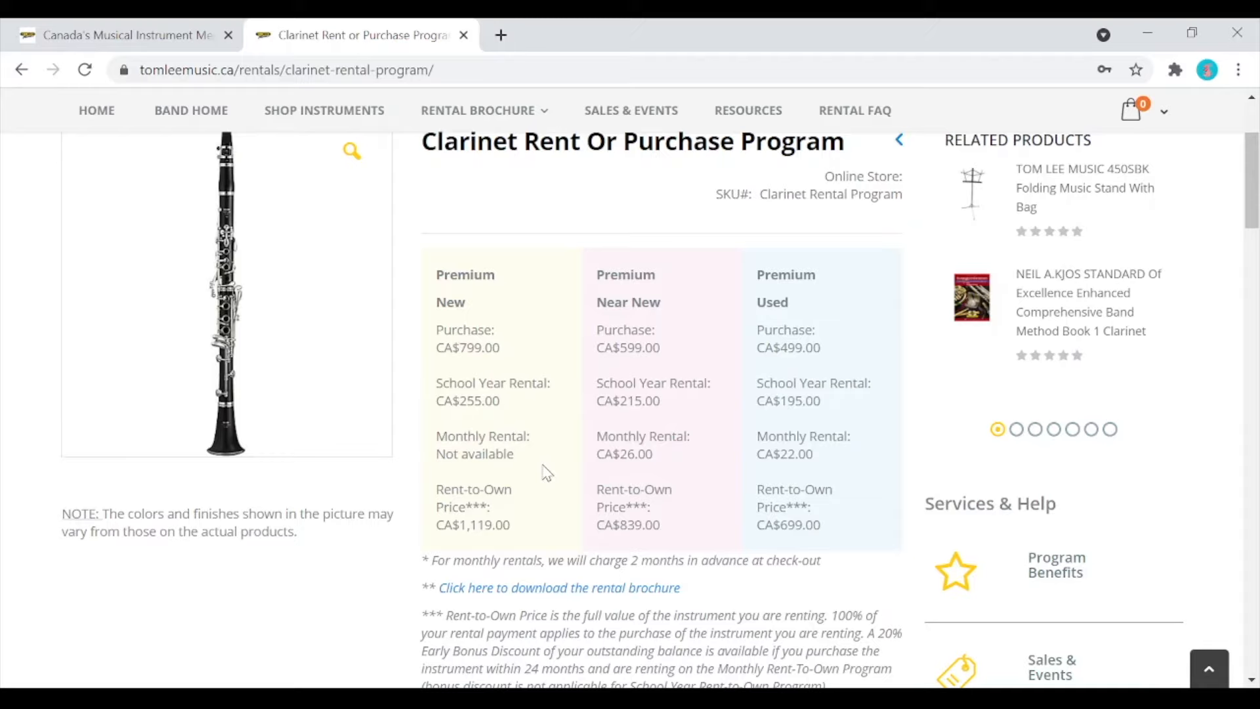
pyautogui.moveTo(546, 472)
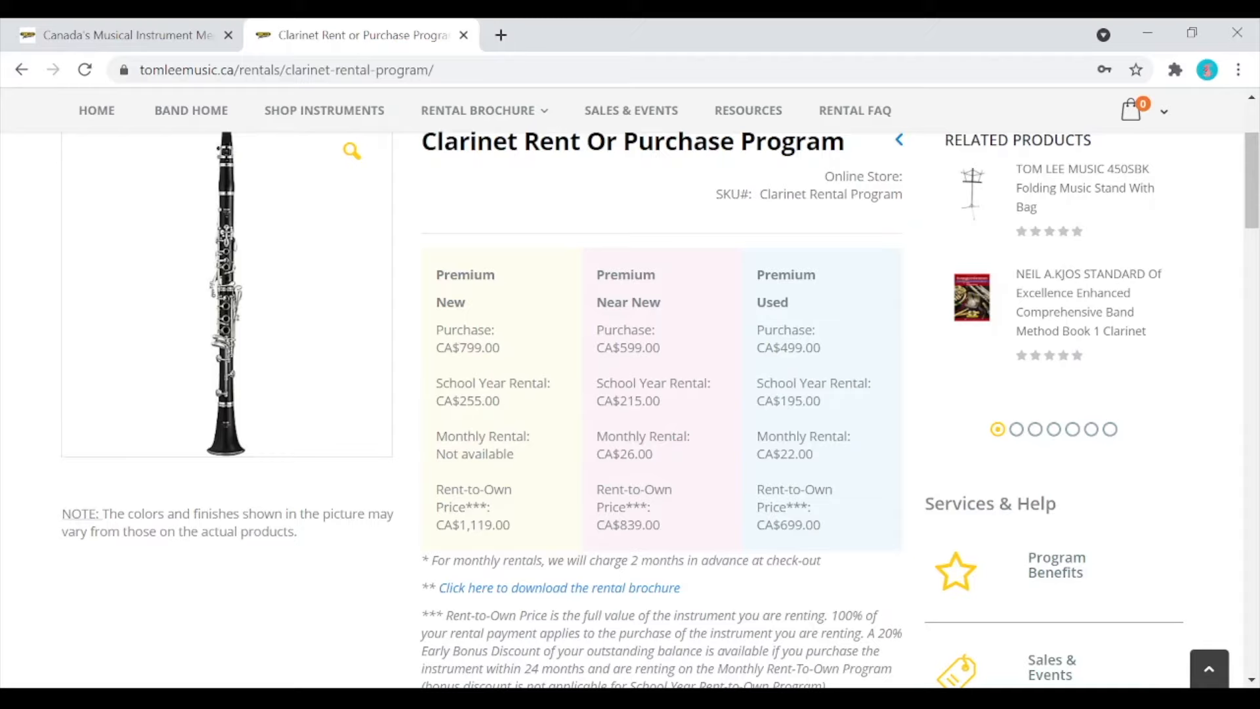
pyautogui.moveTo(541, 521)
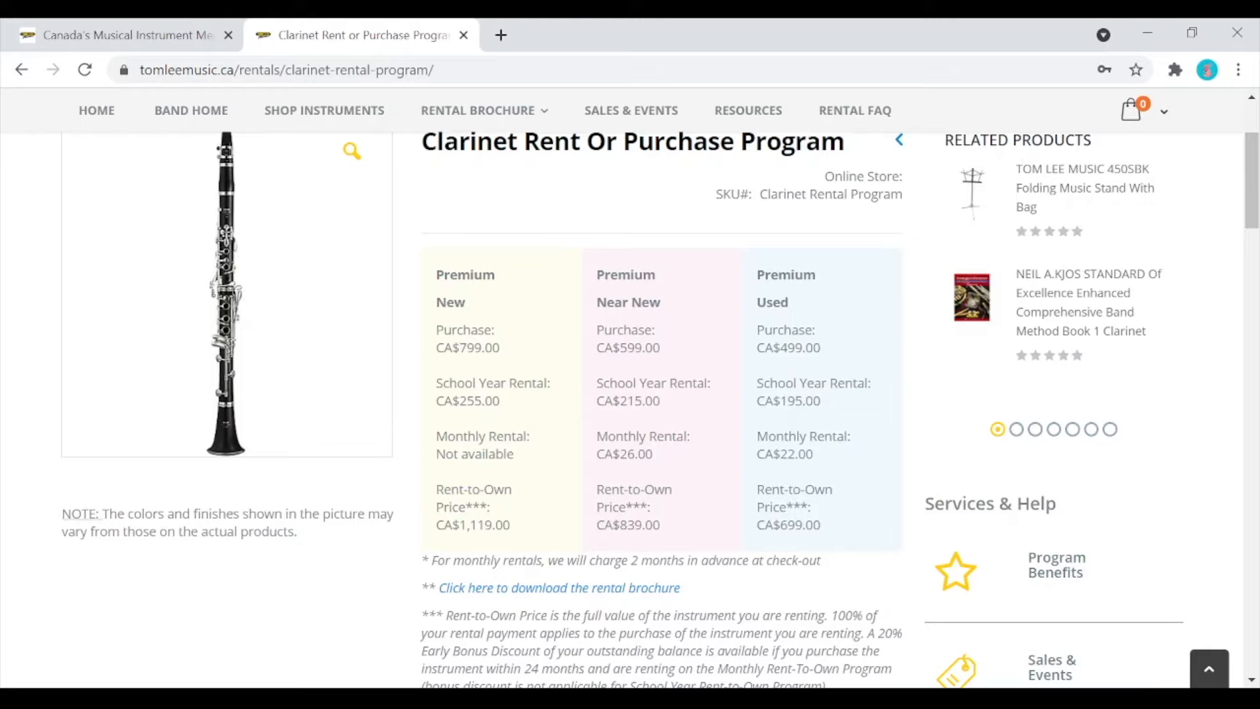
pyautogui.moveTo(500, 336)
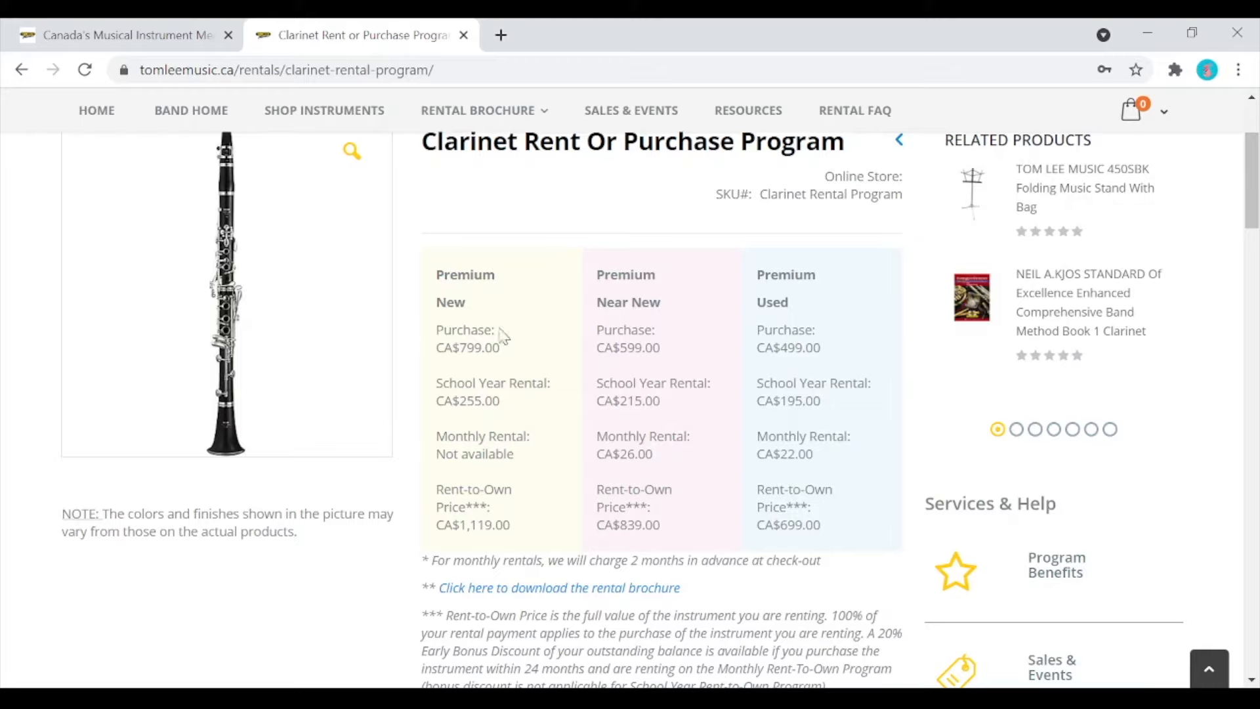
pyautogui.moveTo(567, 520)
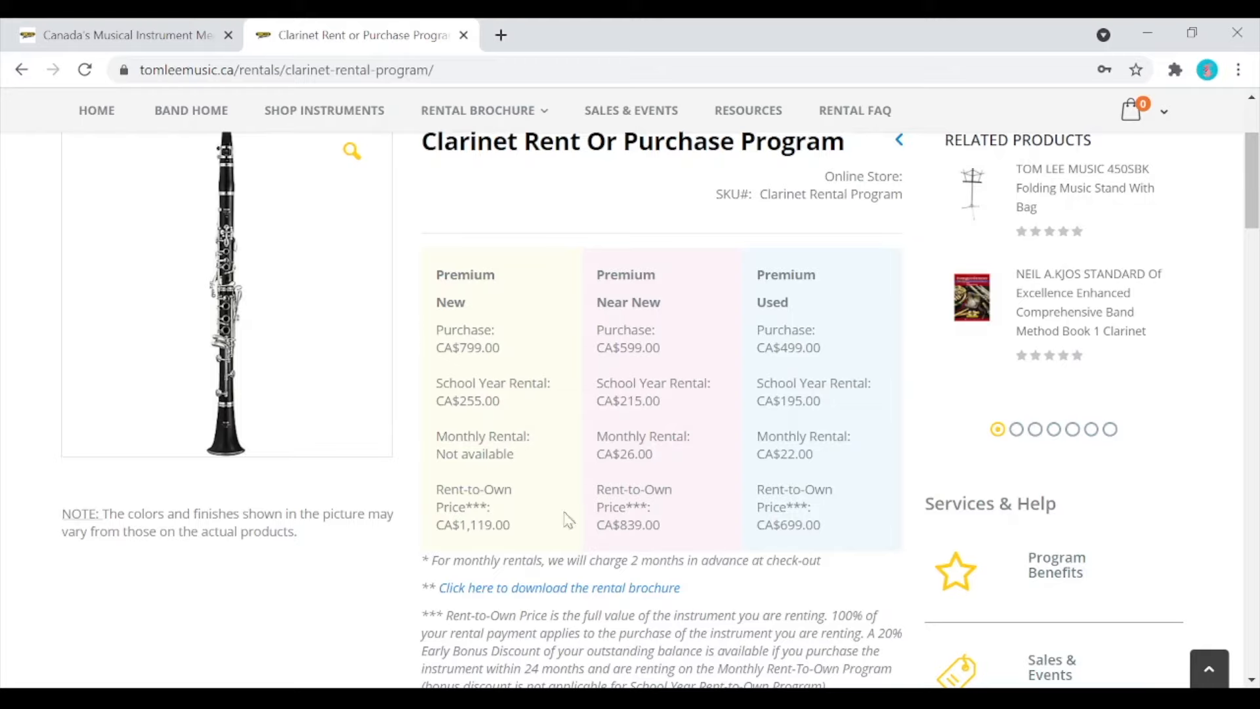
pyautogui.moveTo(528, 530)
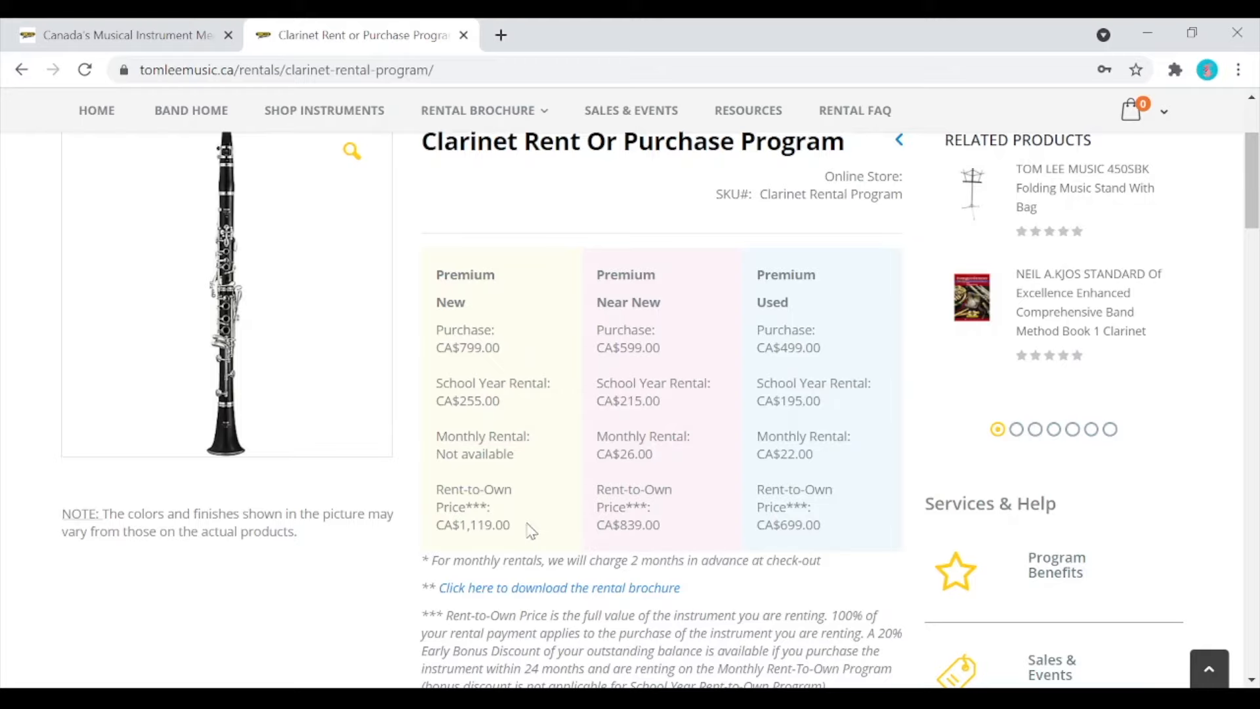
pyautogui.moveTo(693, 349)
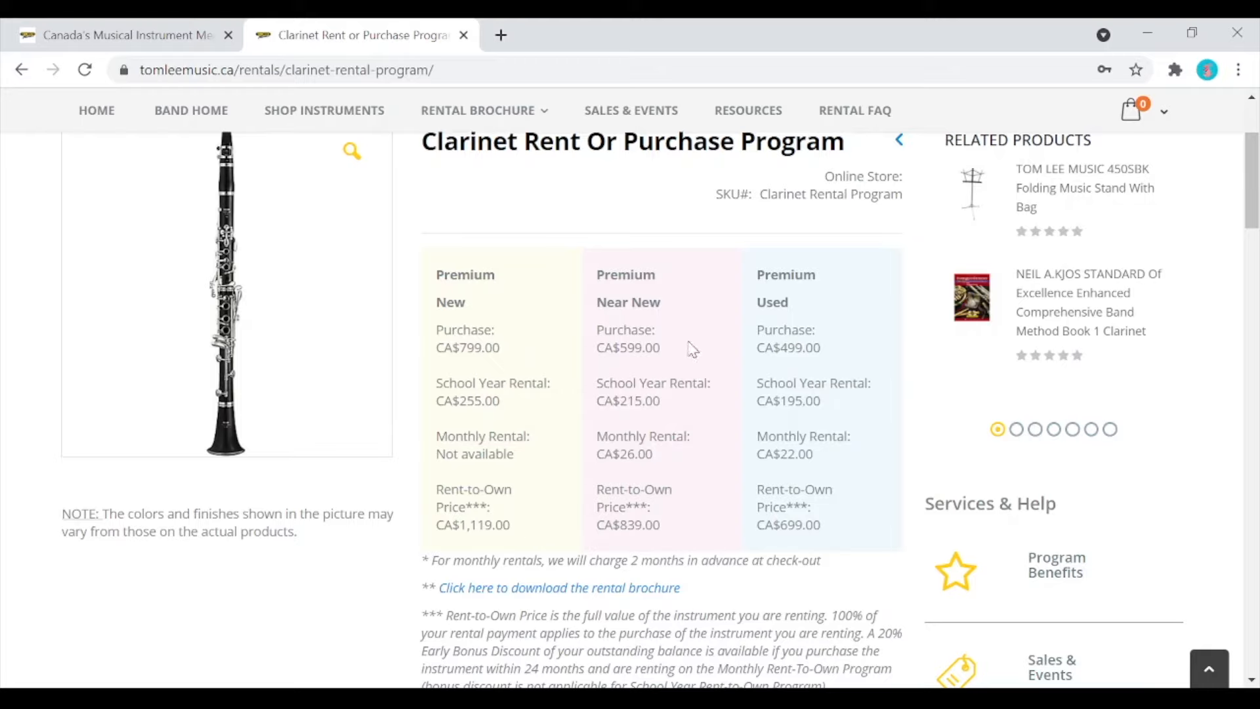
pyautogui.moveTo(691, 503)
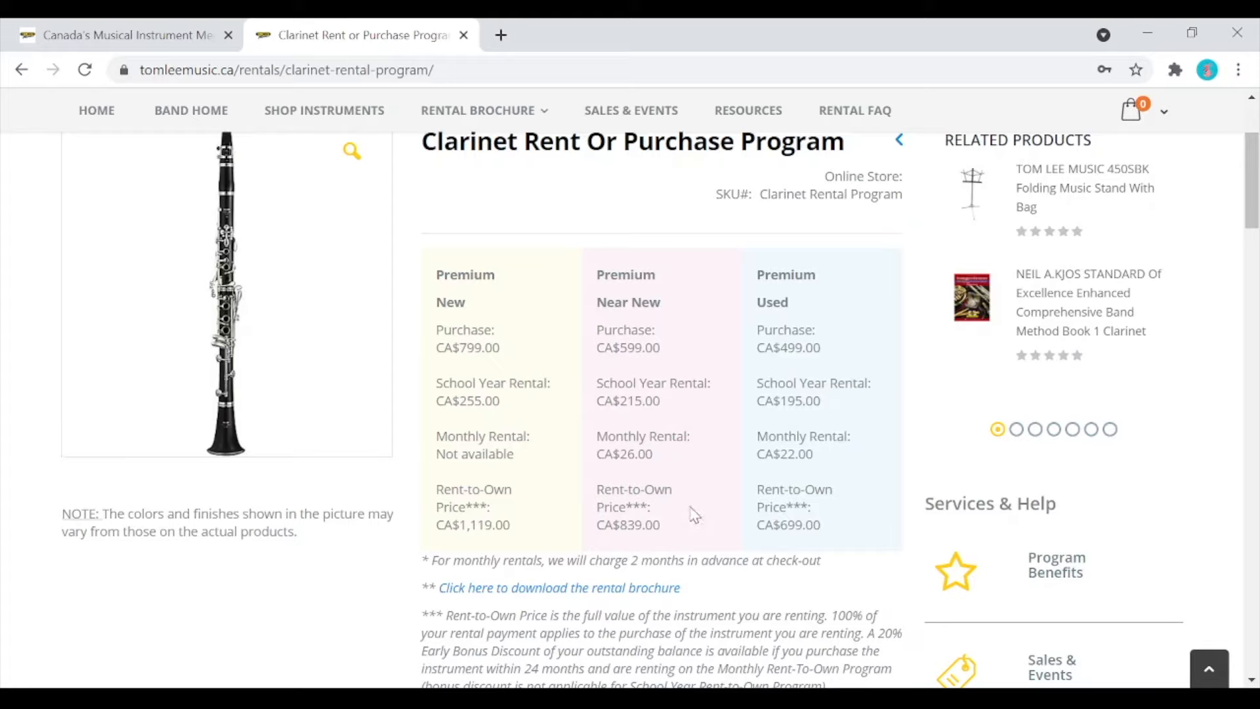
pyautogui.moveTo(673, 518)
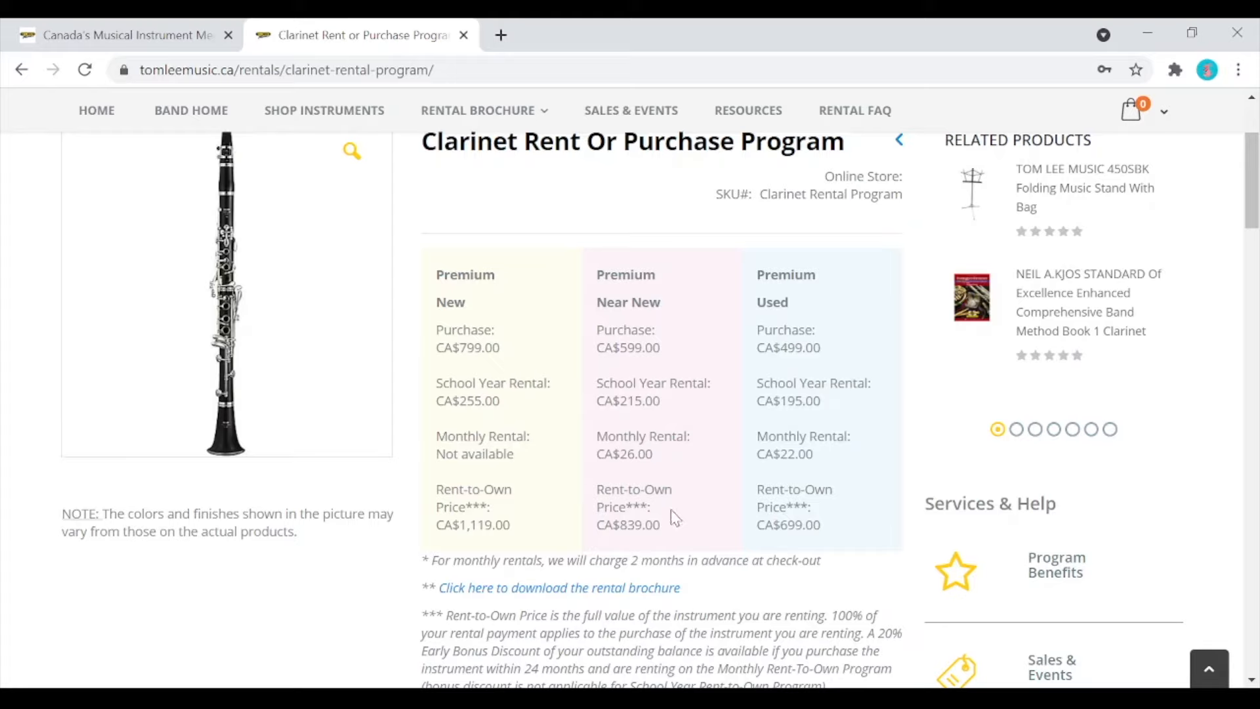
pyautogui.moveTo(513, 352)
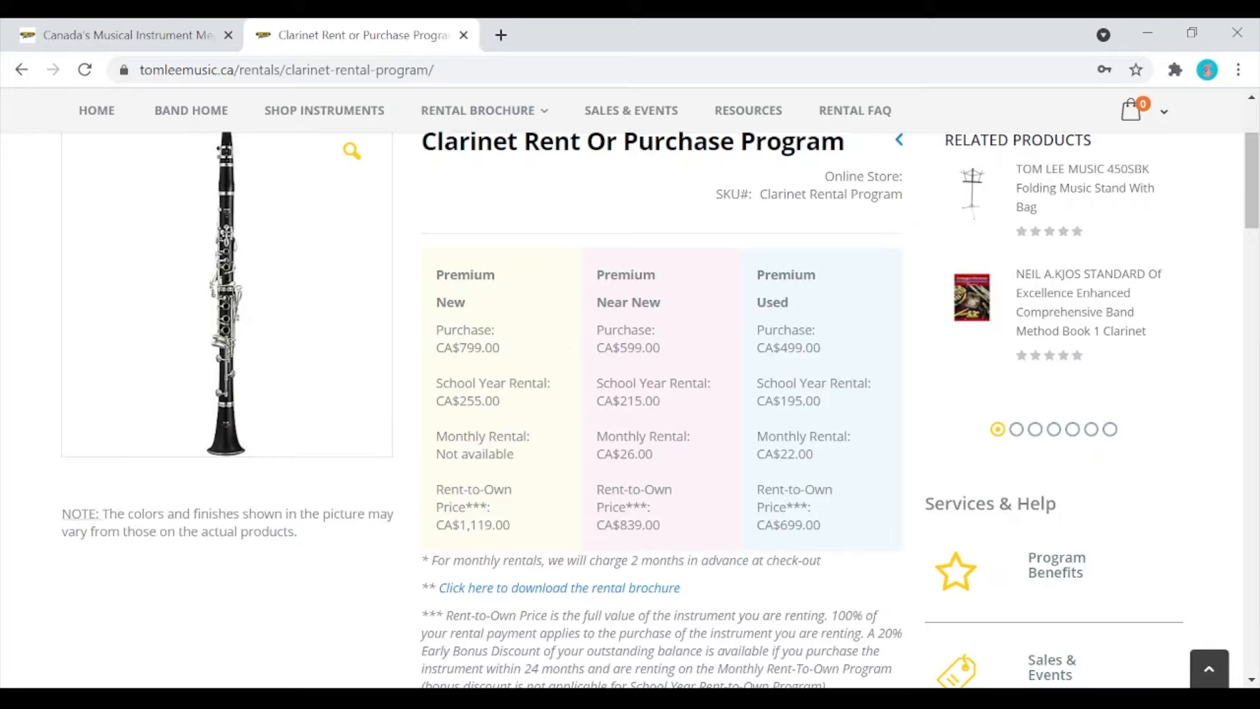
pyautogui.moveTo(683, 497)
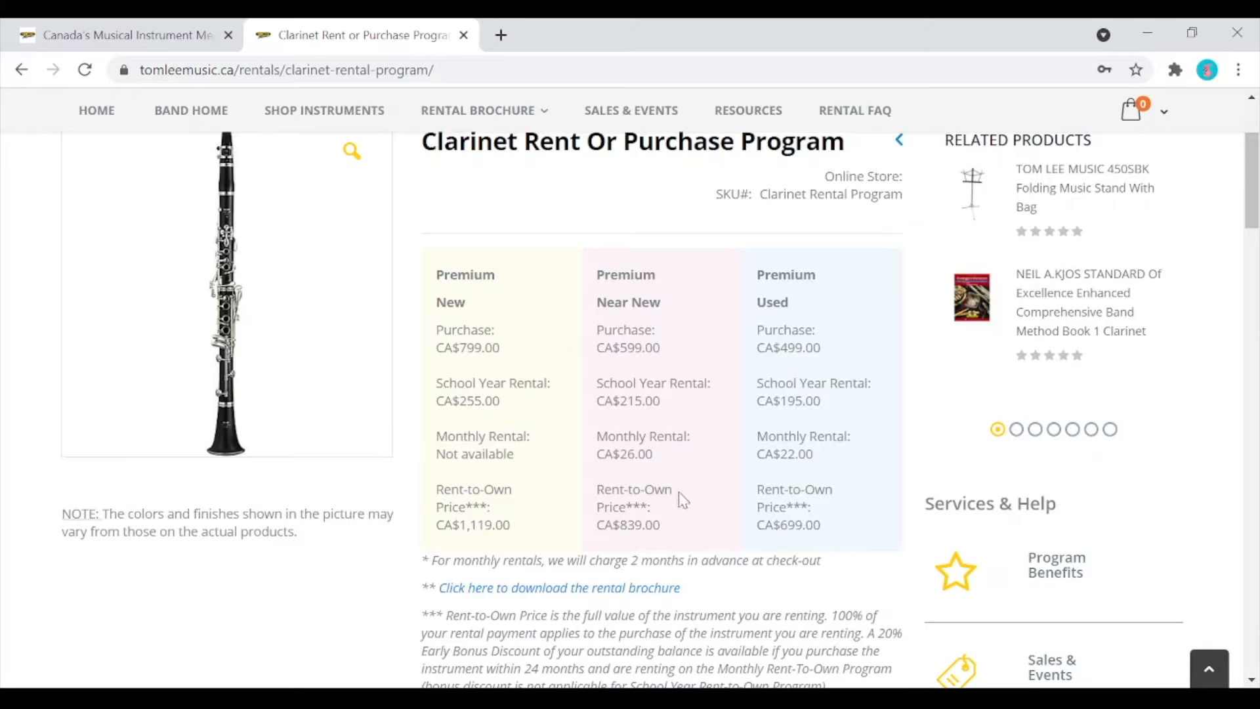
pyautogui.moveTo(737, 455)
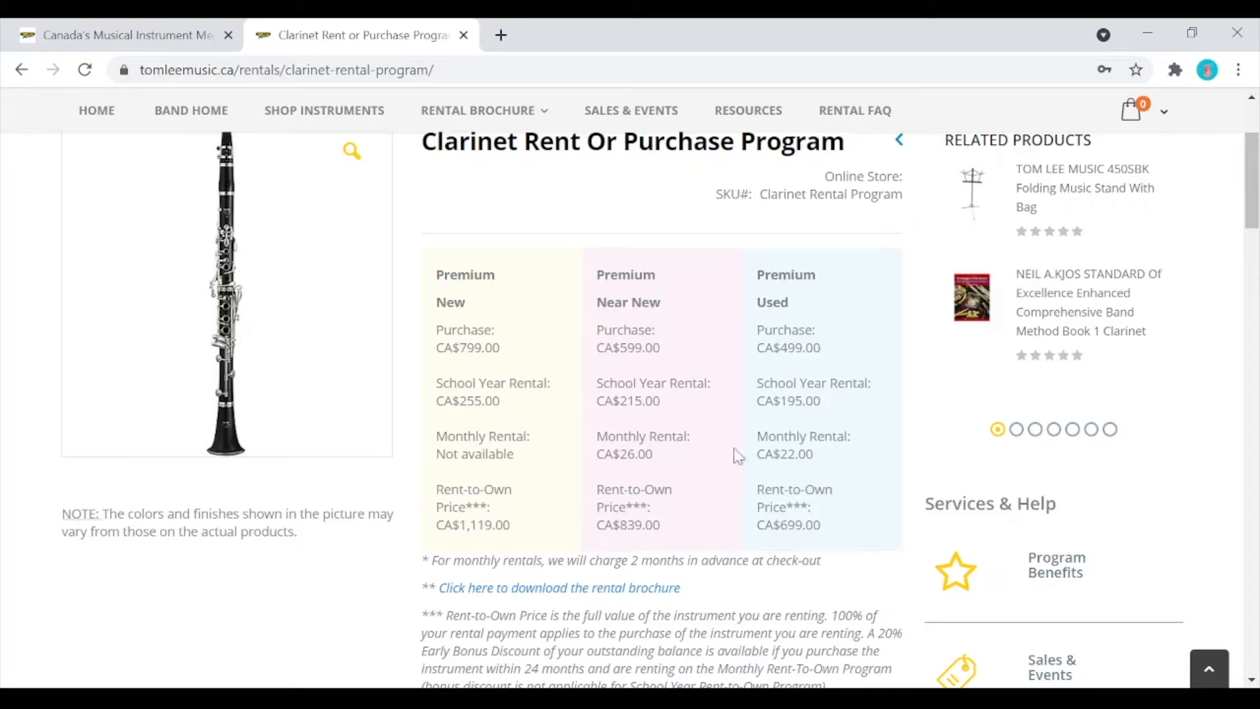
pyautogui.moveTo(709, 430)
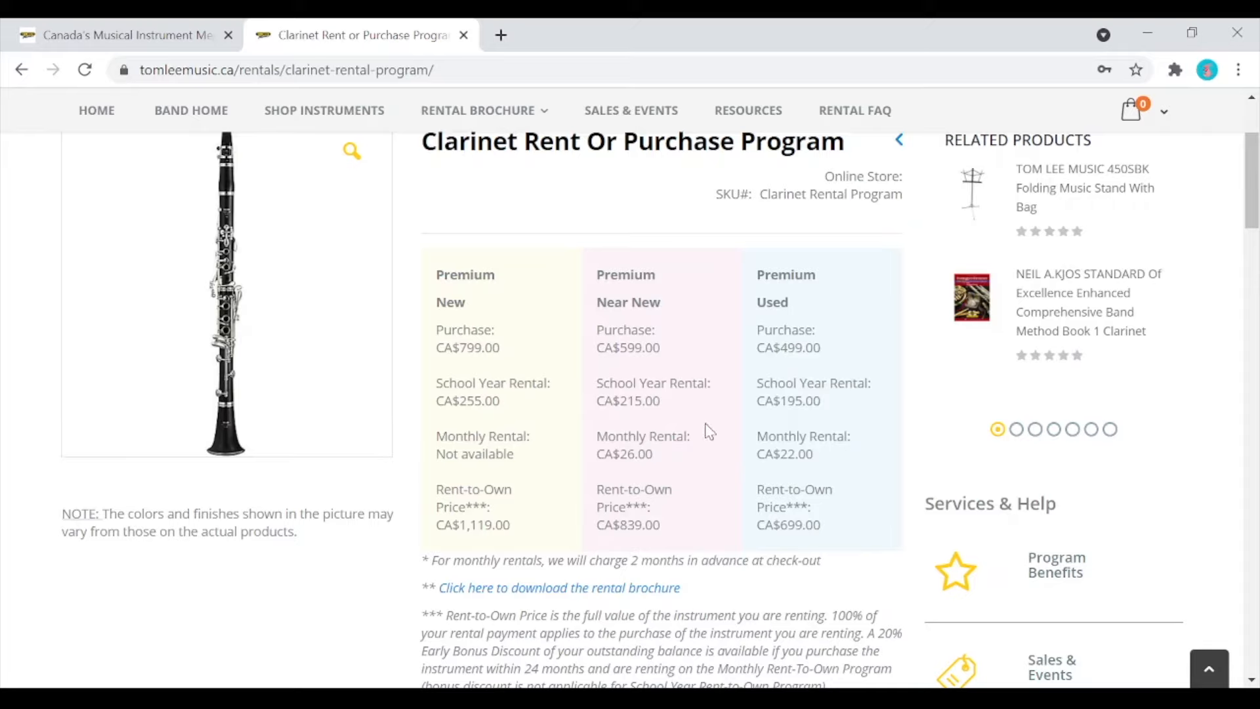
pyautogui.moveTo(677, 401)
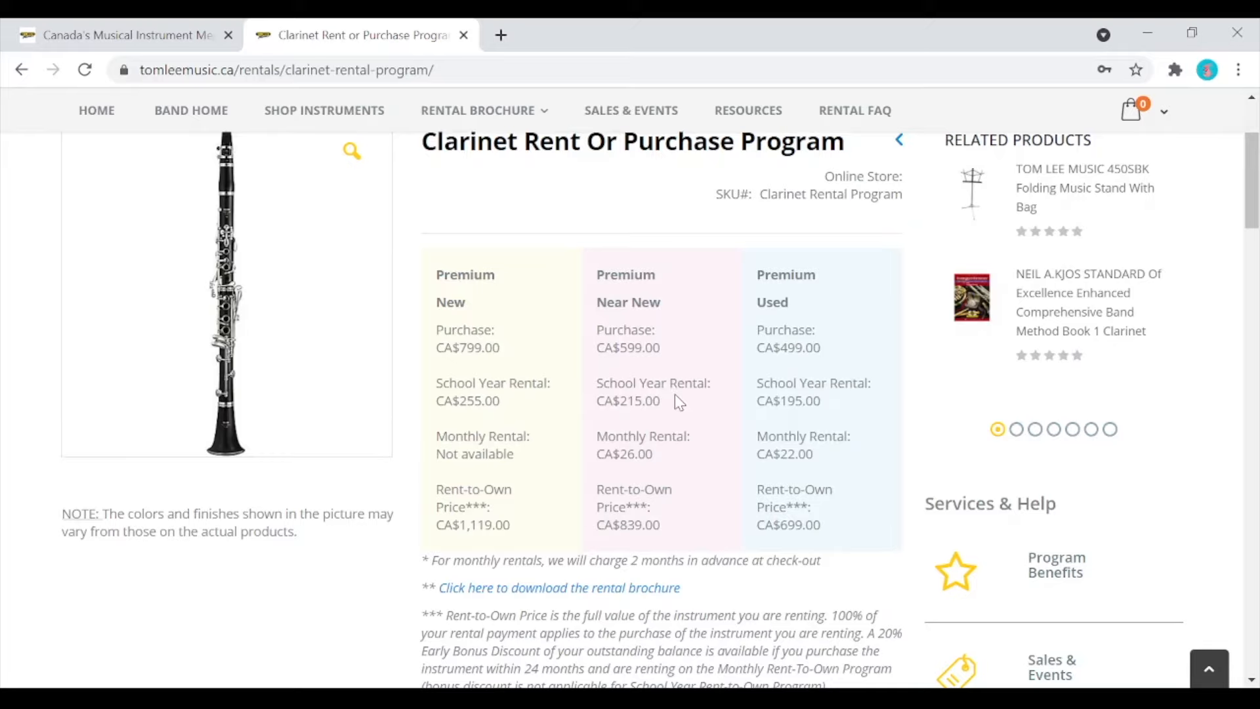
pyautogui.moveTo(843, 420)
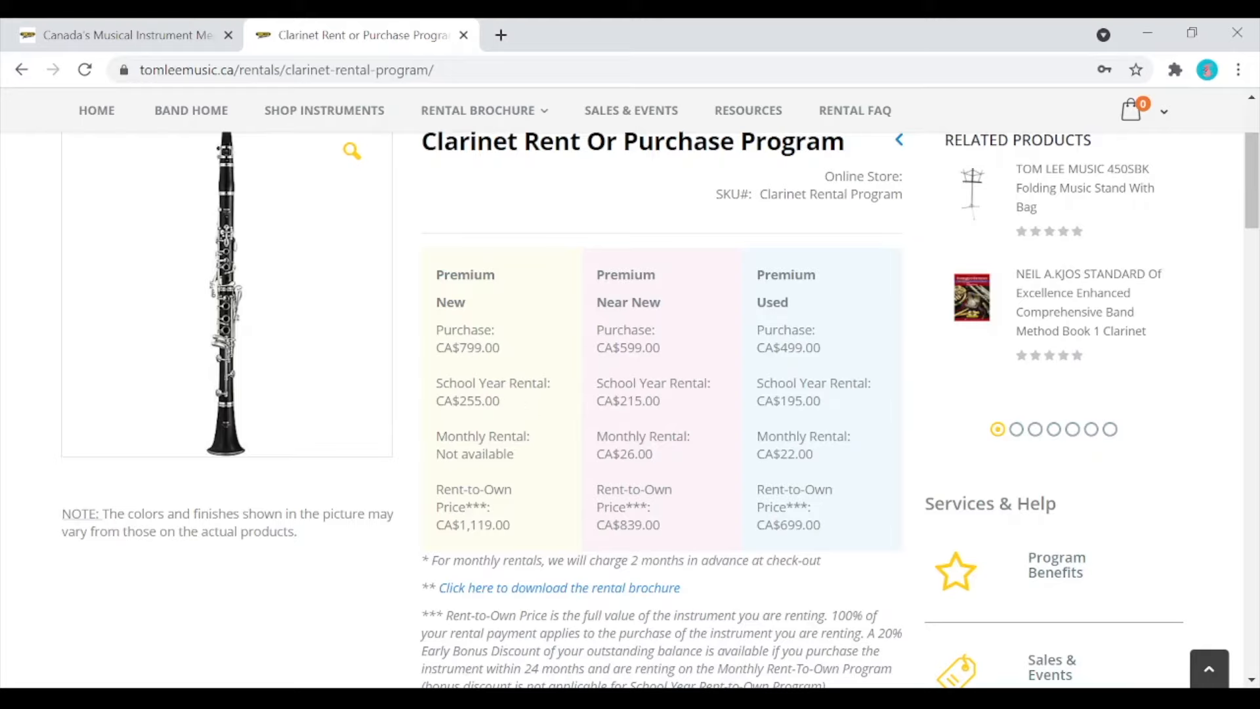
pyautogui.moveTo(727, 441)
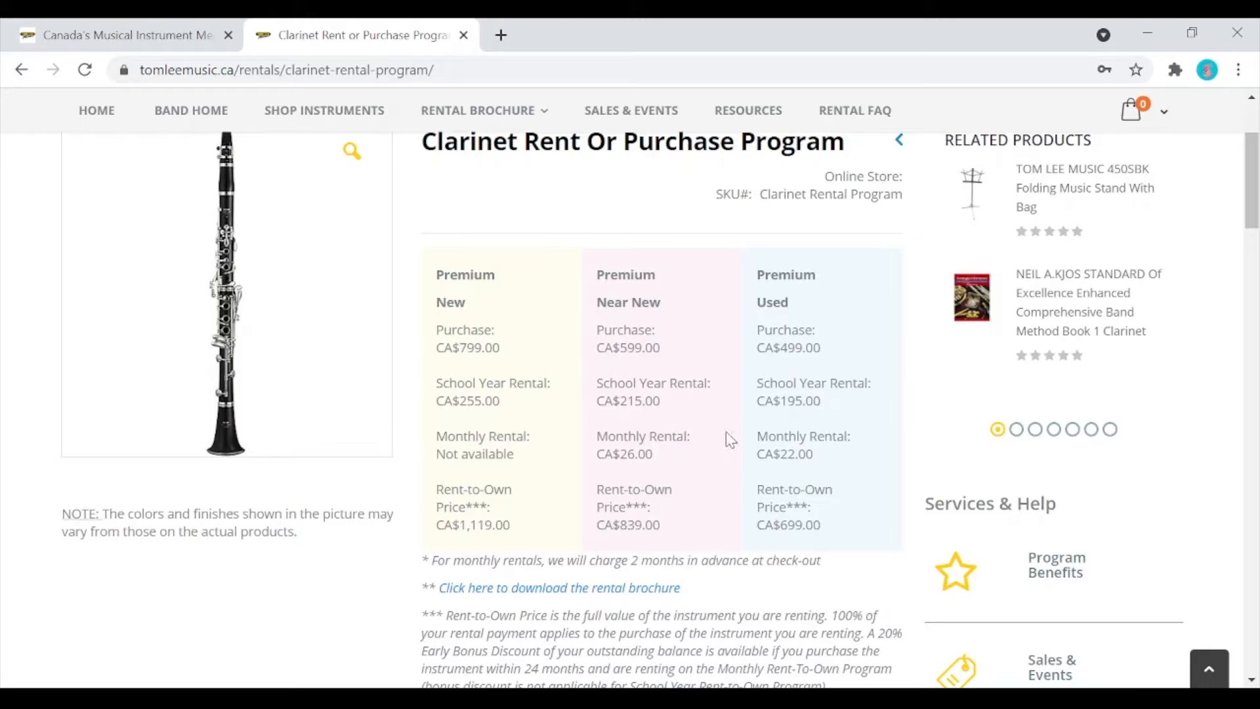
pyautogui.moveTo(841, 496)
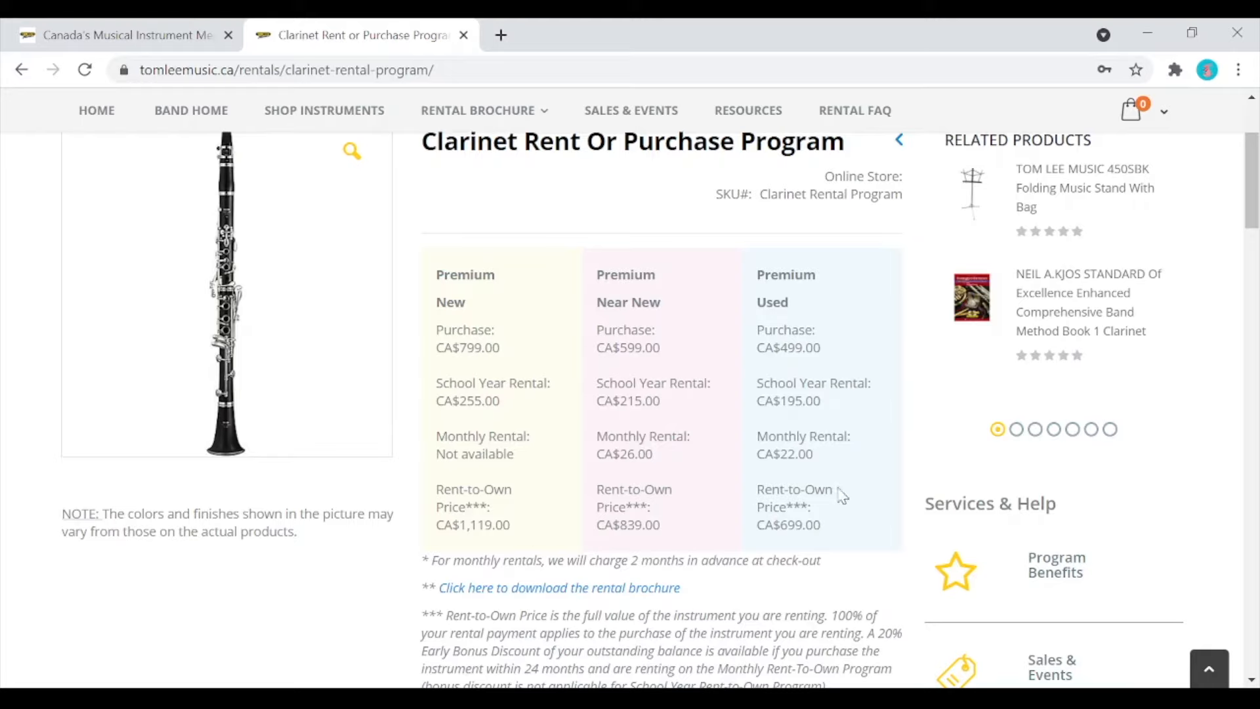
pyautogui.moveTo(696, 455)
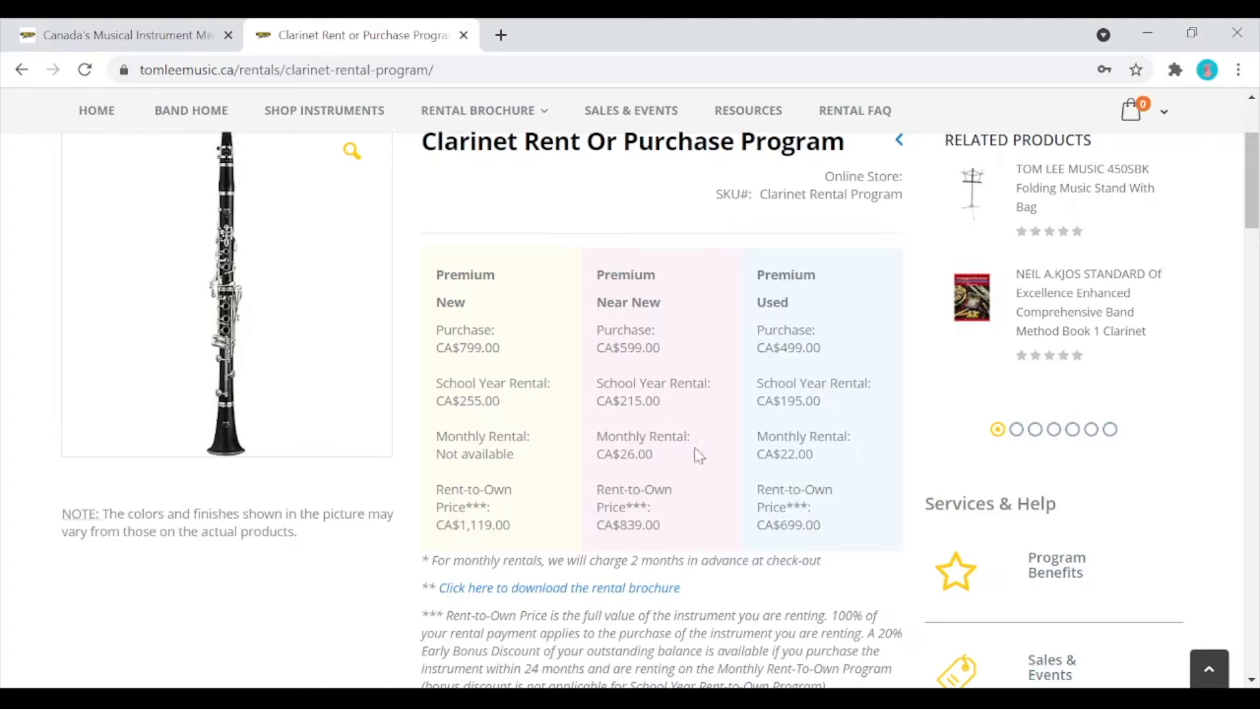
pyautogui.moveTo(874, 442)
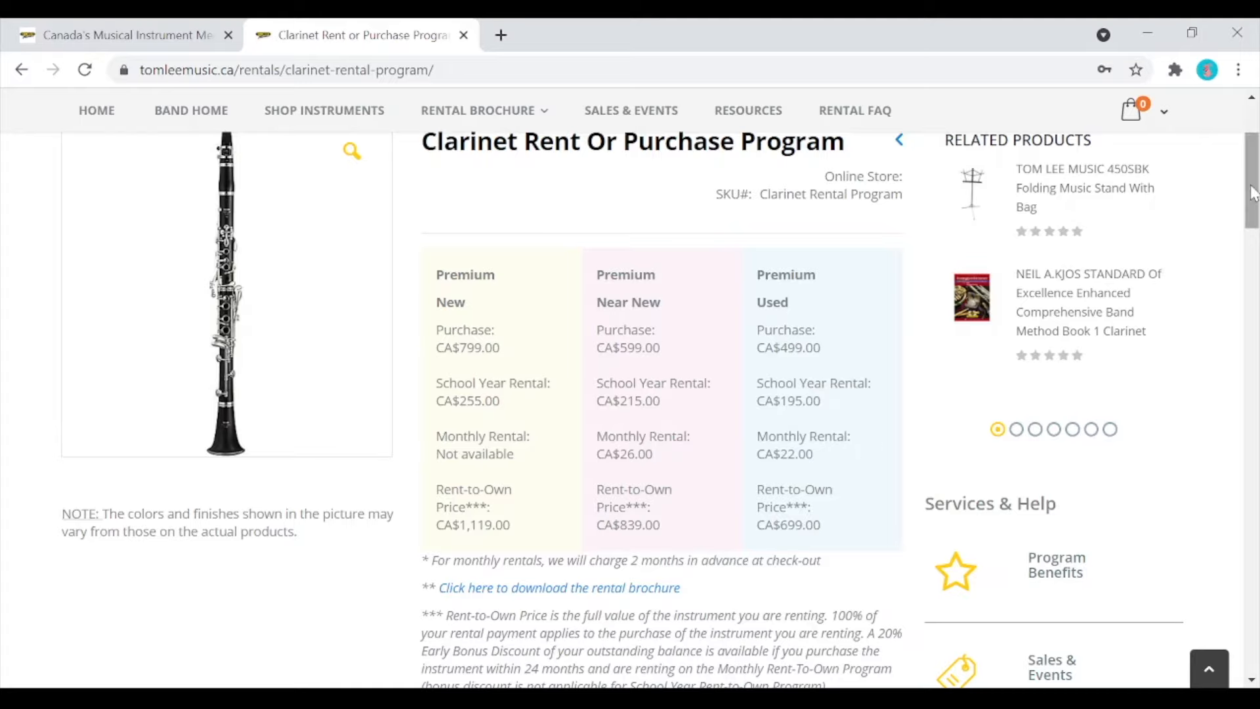
pyautogui.scroll(-3)
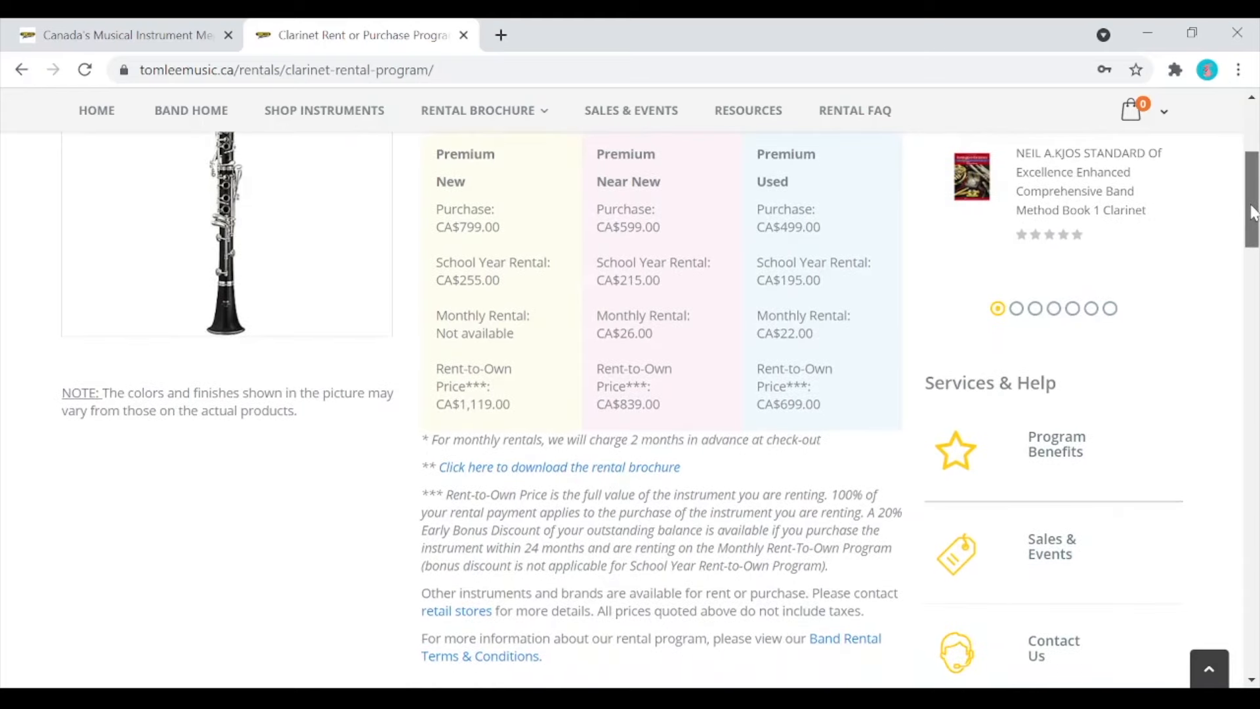
pyautogui.scroll(-3)
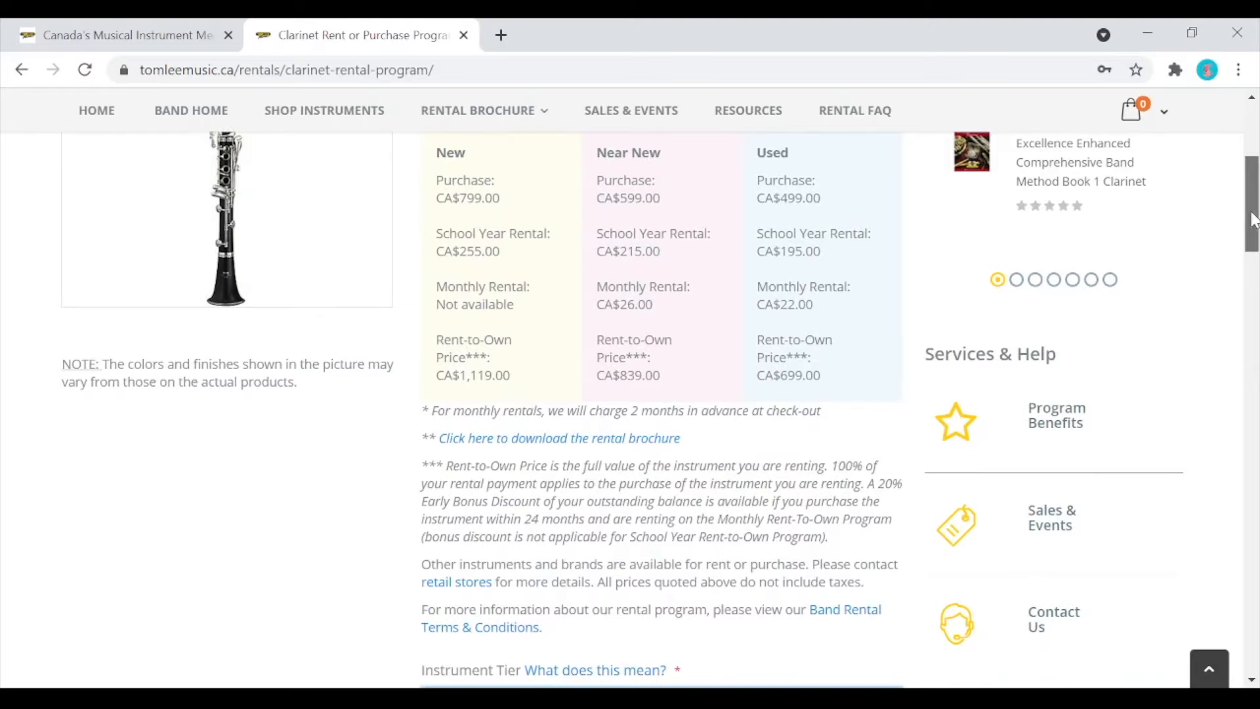
pyautogui.scroll(-3)
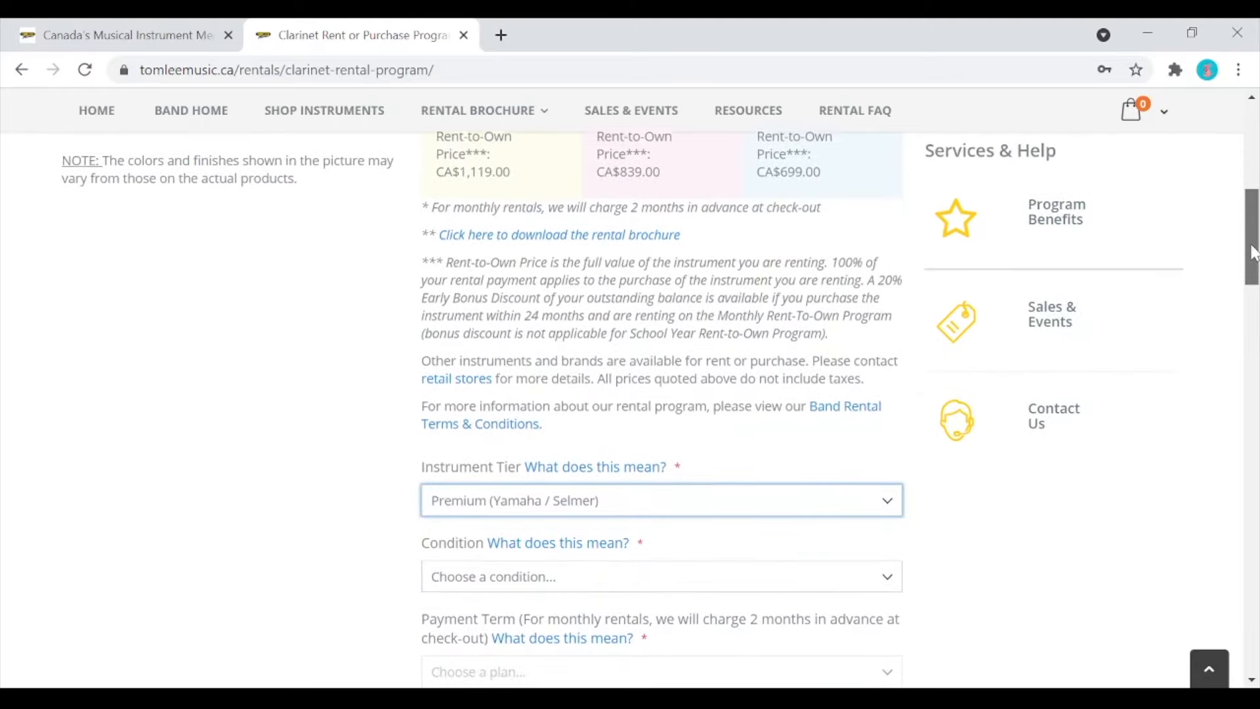
pyautogui.scroll(-3)
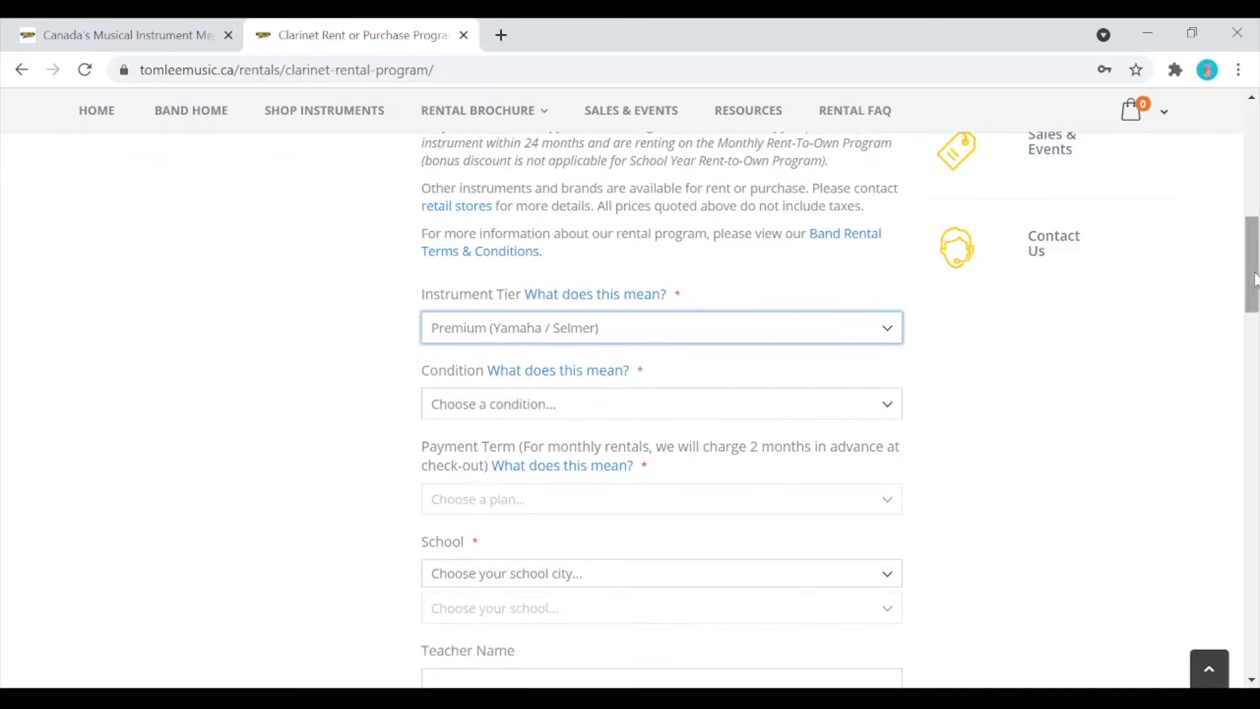
# Set Condition to Near New and Payment Term to School Year Rental
pyautogui.click(660, 403)
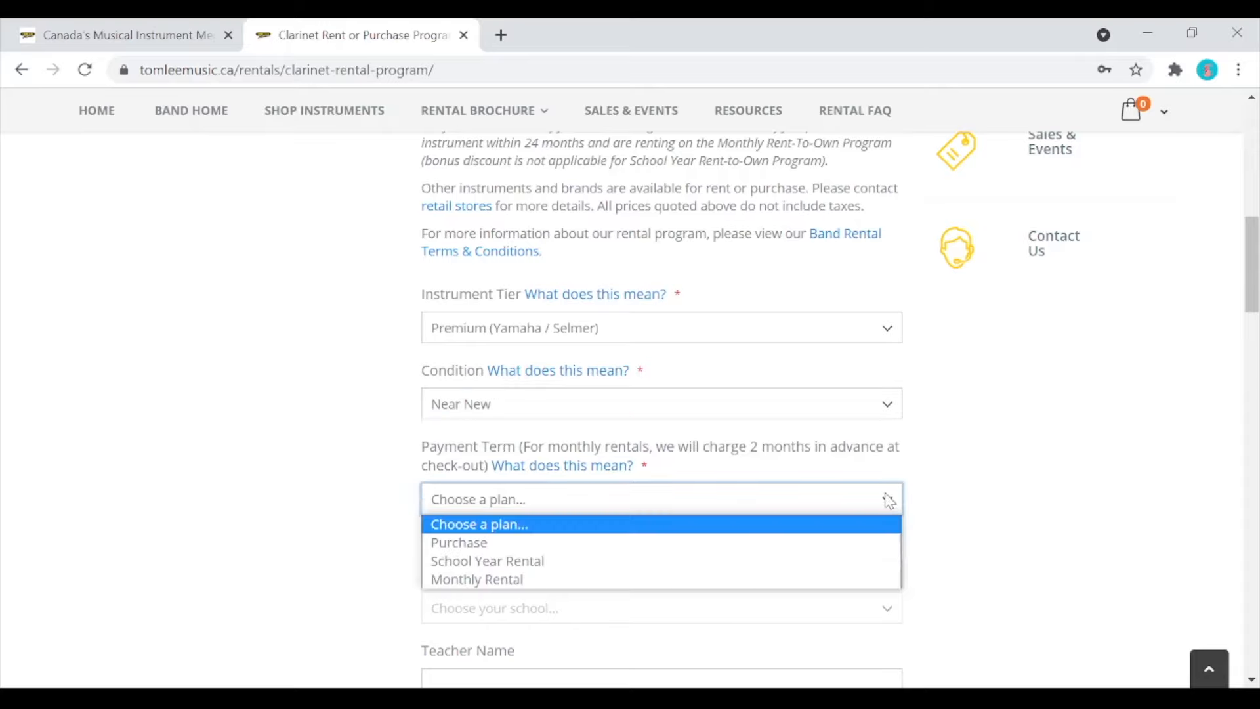
pyautogui.click(487, 560)
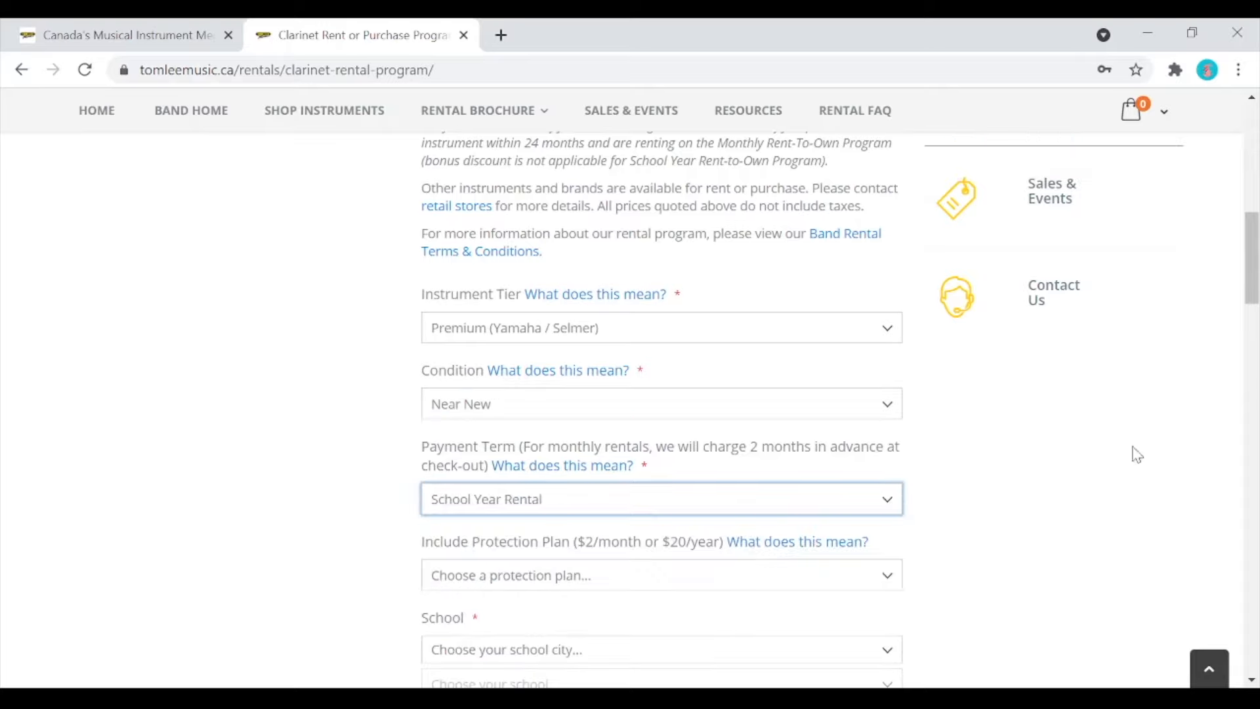
pyautogui.scroll(-3)
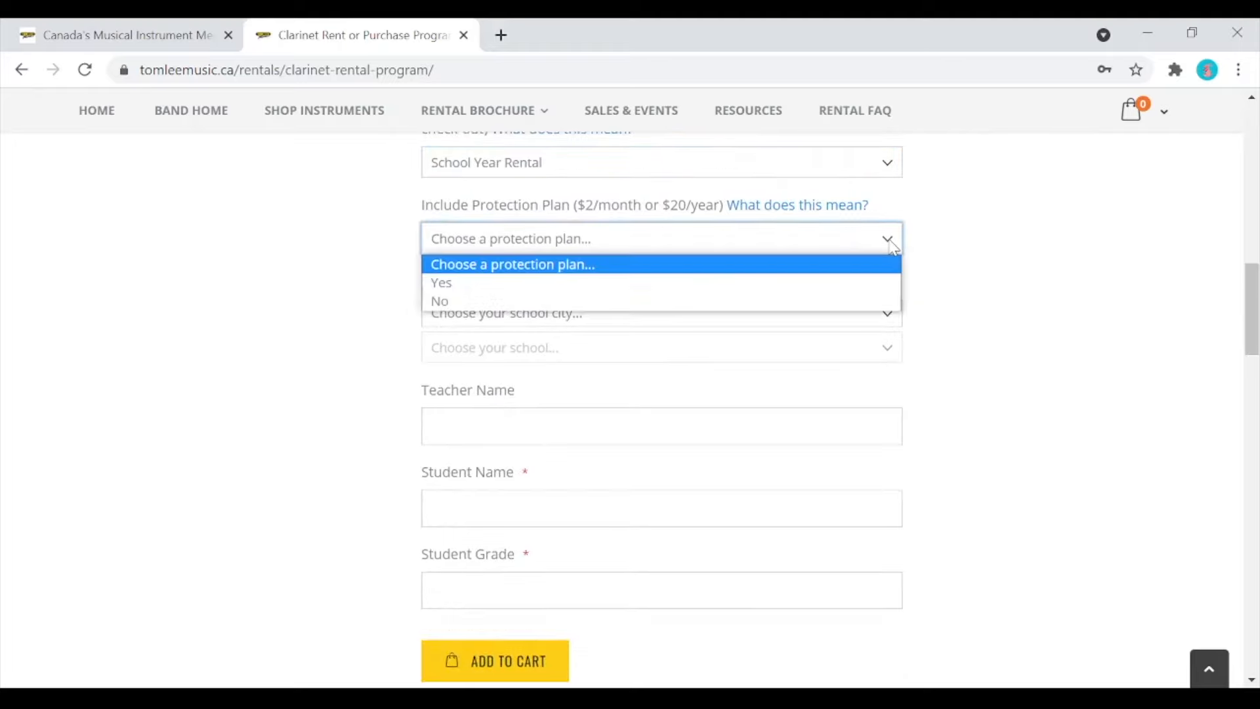
pyautogui.moveTo(828, 282)
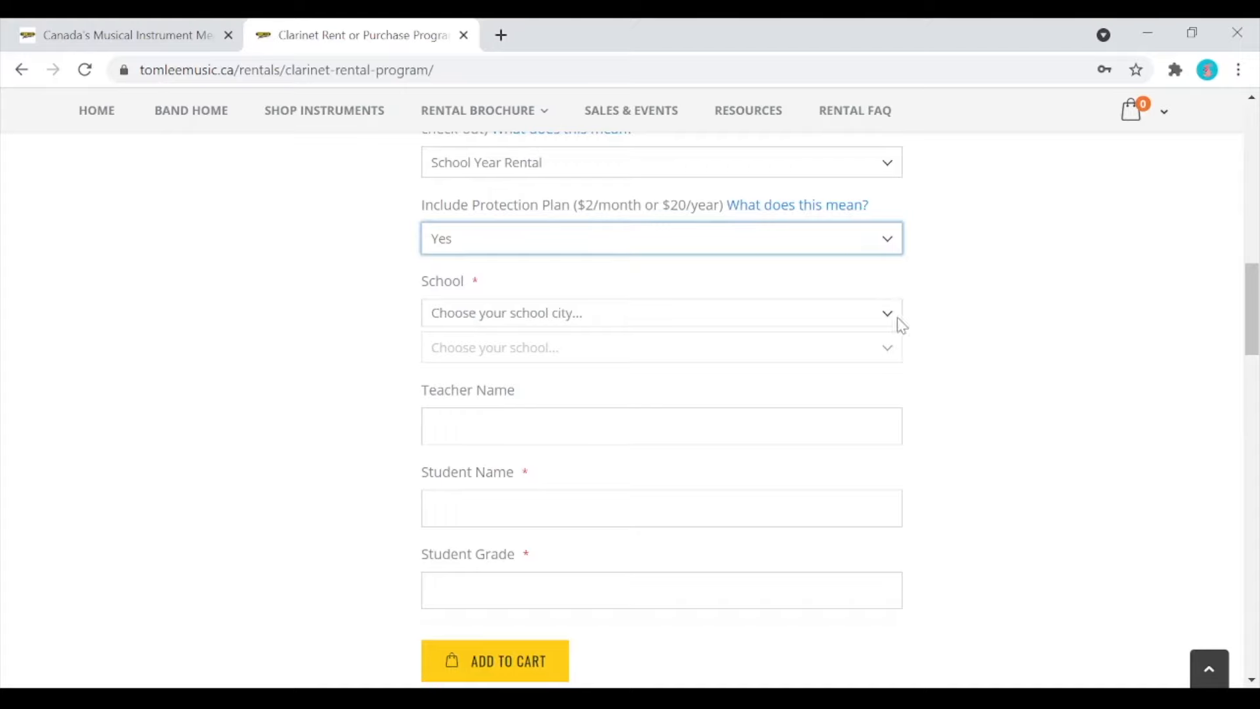
pyautogui.moveTo(898, 325)
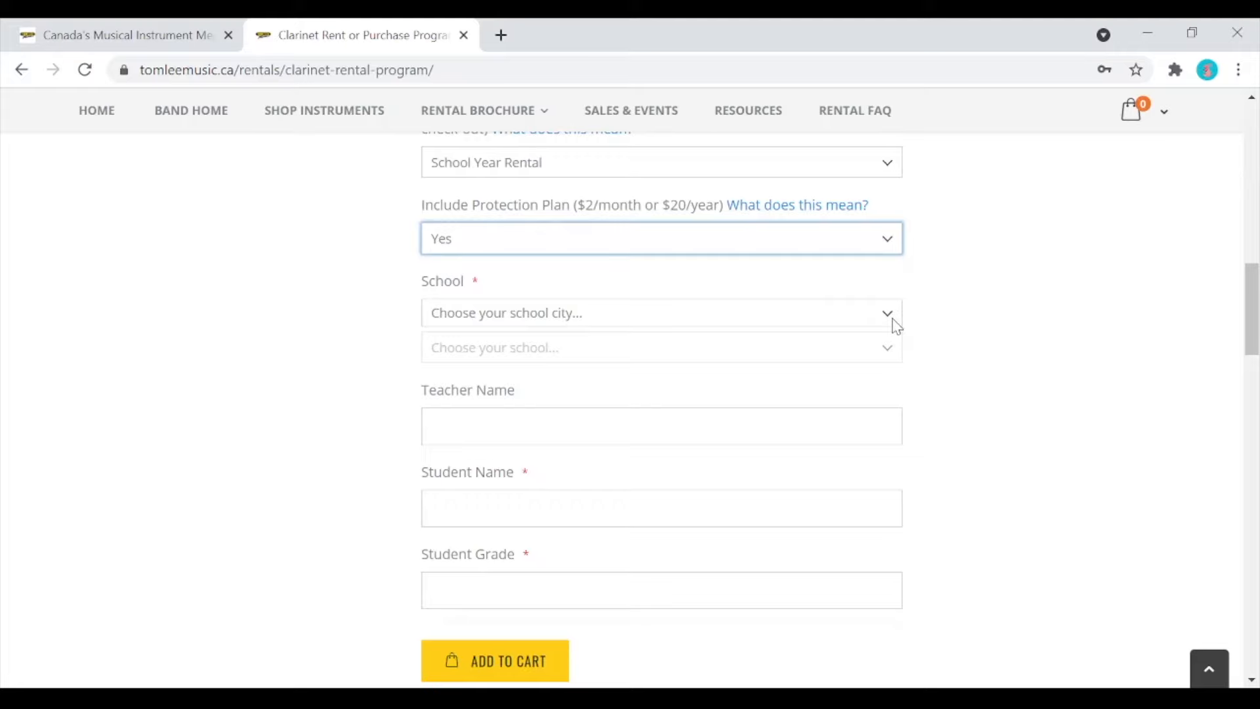
# Choose North Vancouver and Blueridge Elementary as the school
pyautogui.click(658, 313)
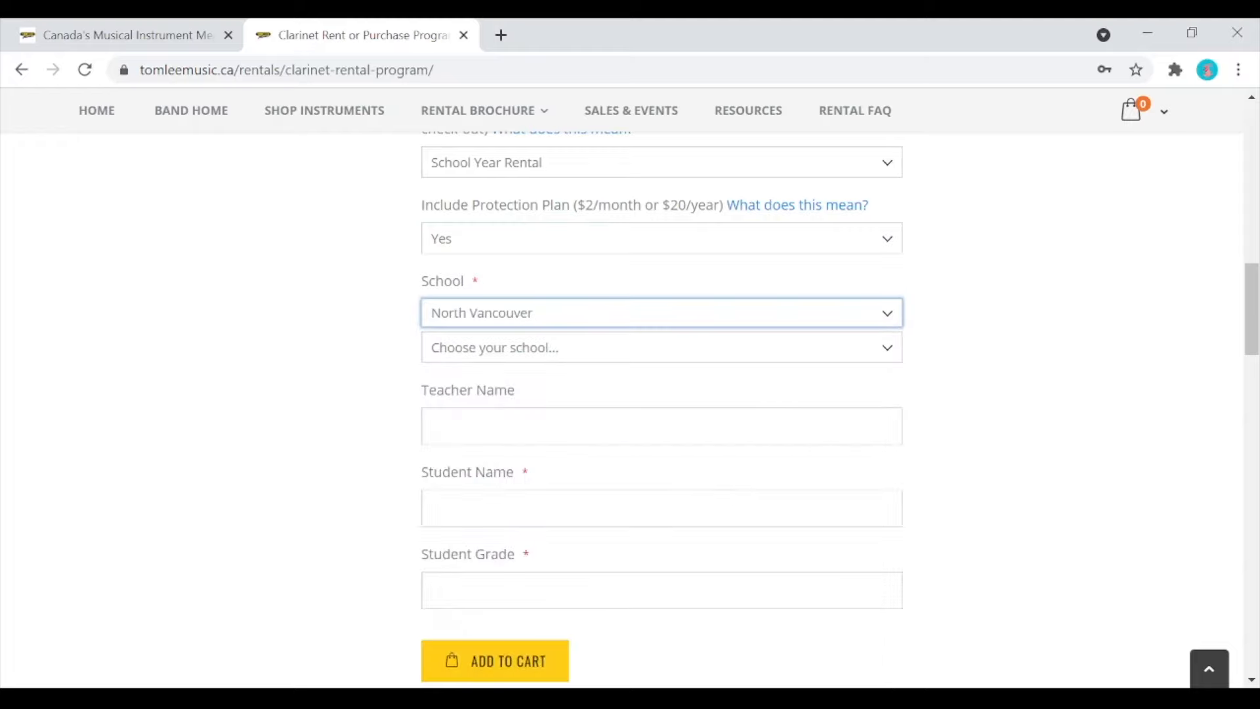
pyautogui.click(660, 346)
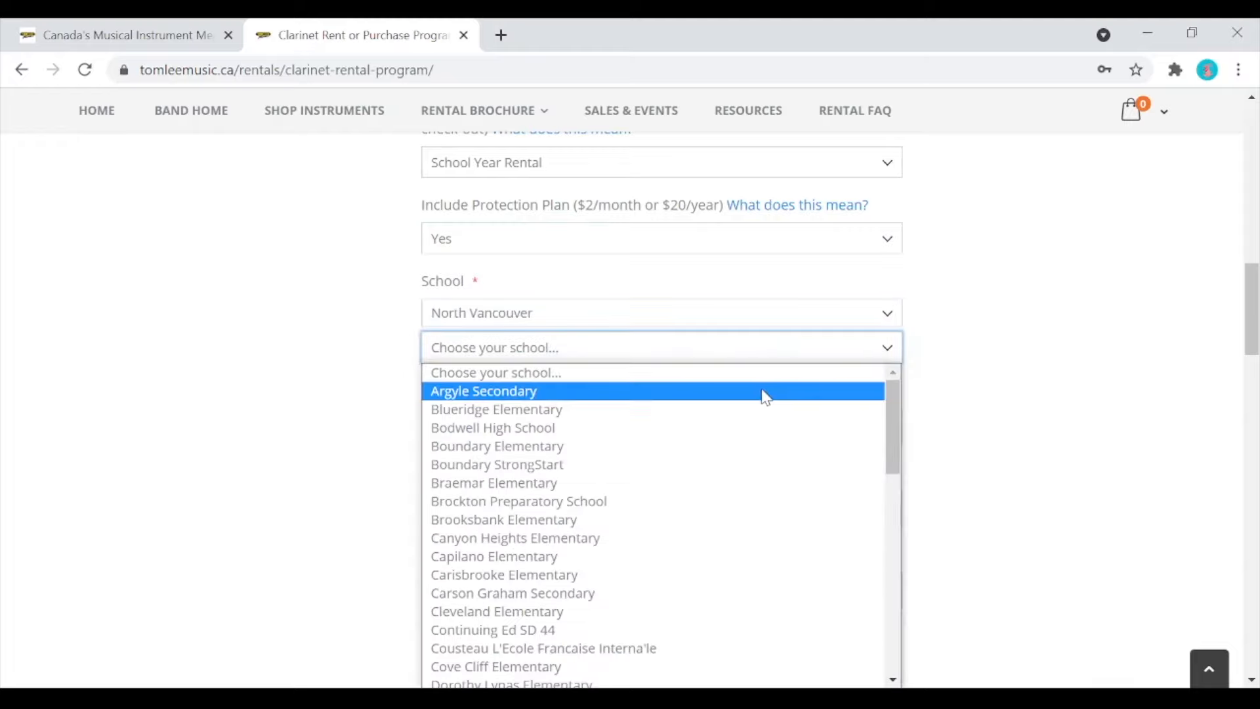
pyautogui.click(496, 409)
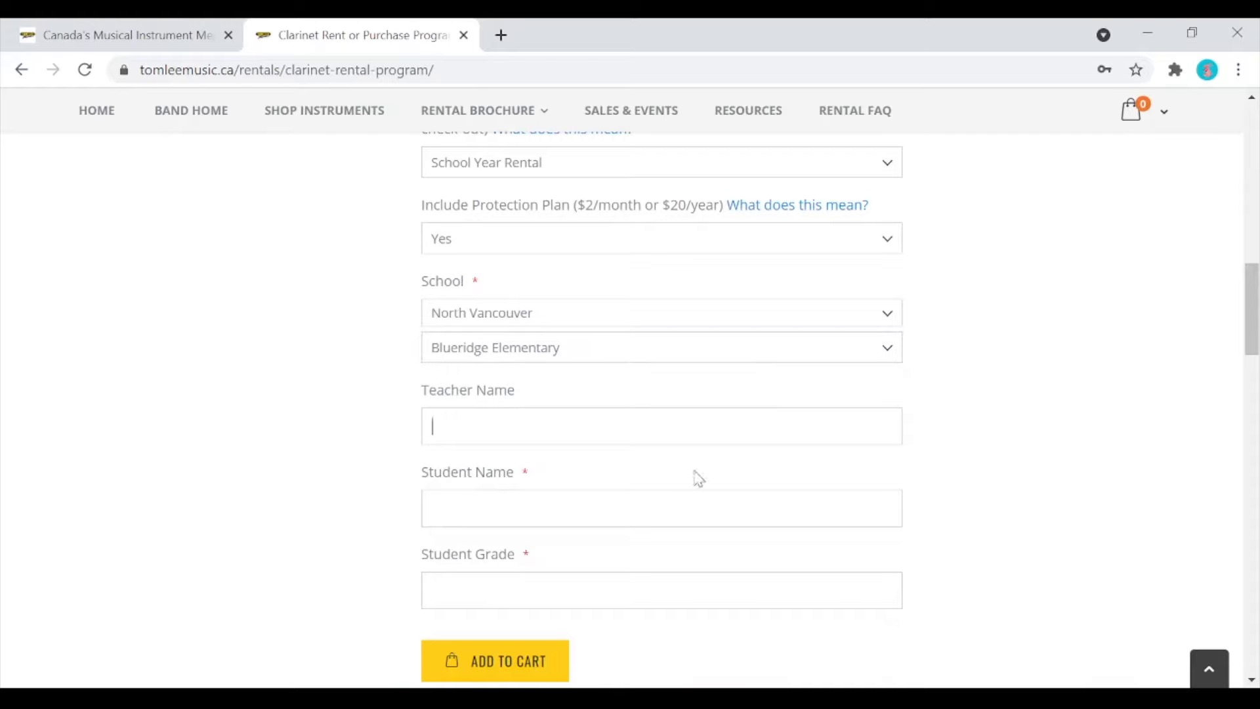
# Fill teacher and student names ('Tom L', 'Mrs Smith') and add the clarinet rental to the cart
pyautogui.write('Tom Lee')
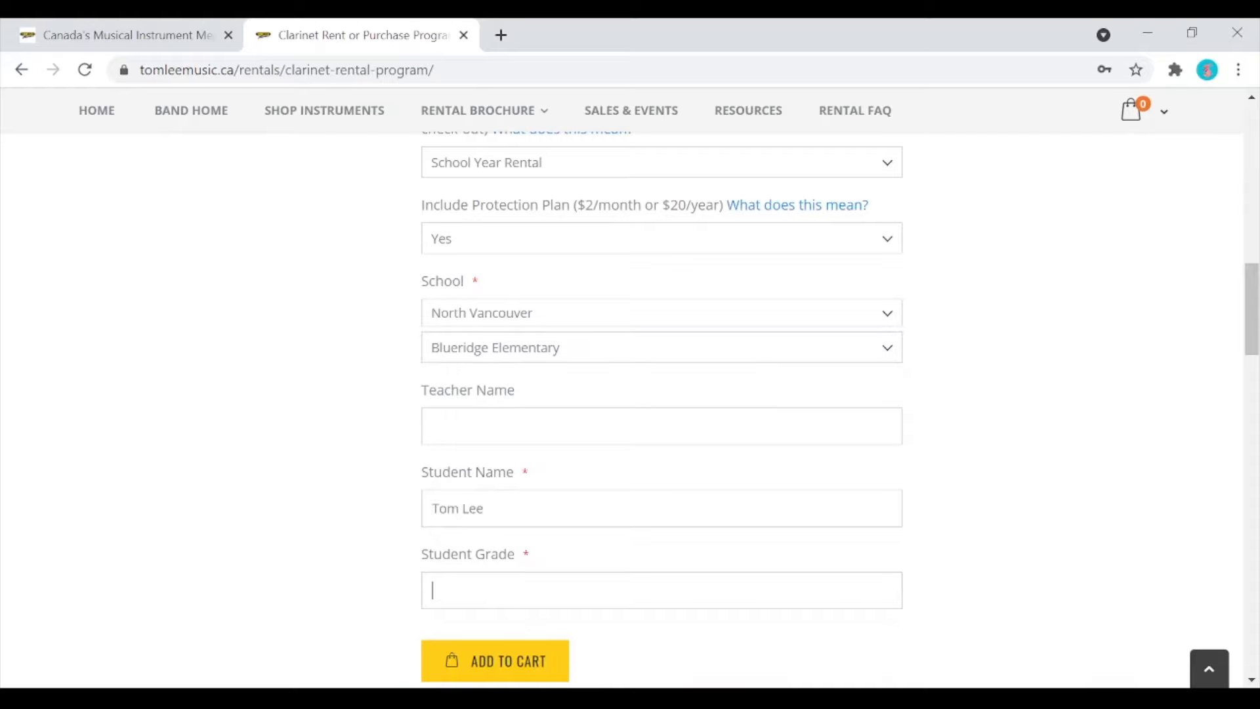
pyautogui.write('Mr')
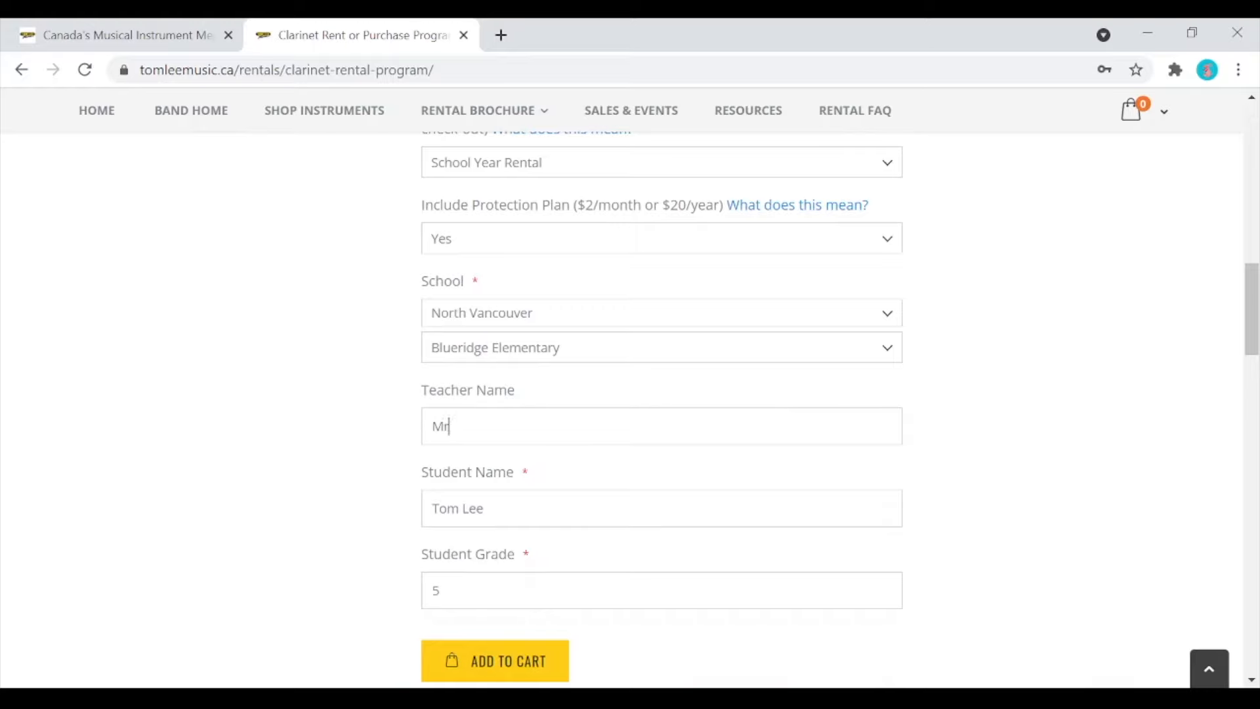
pyautogui.write('s Smith')
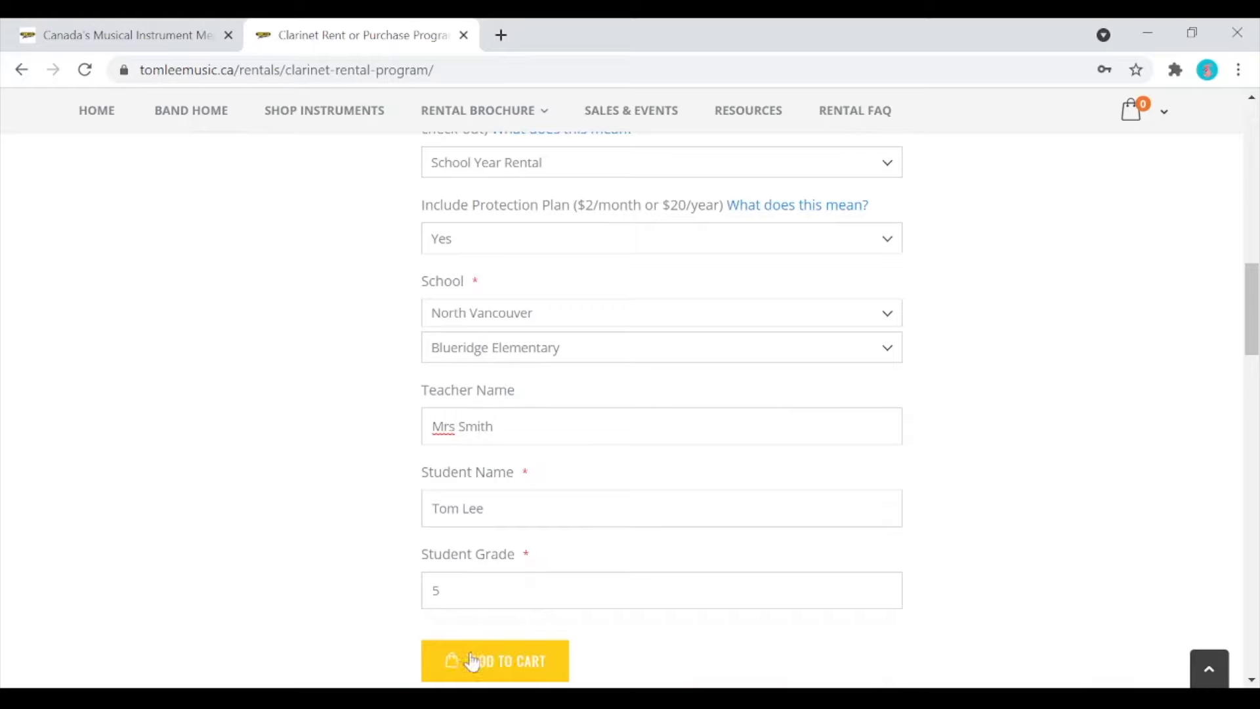
pyautogui.click(495, 660)
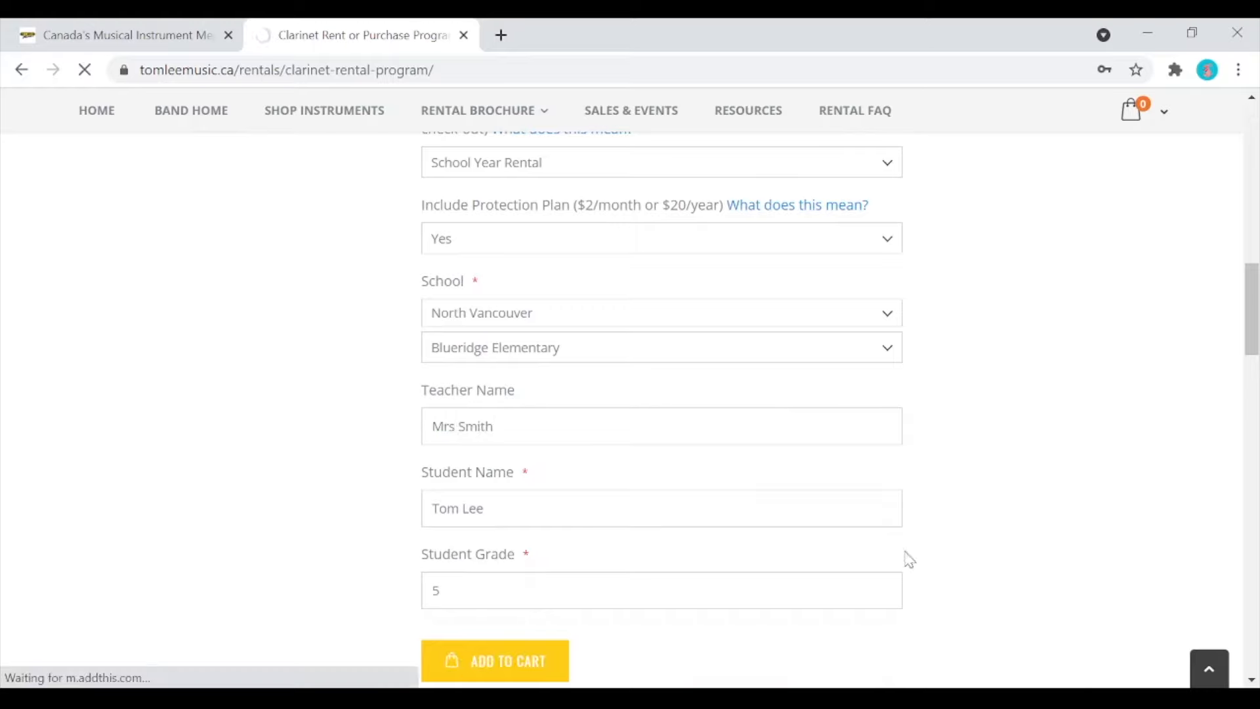
pyautogui.moveTo(1082, 480)
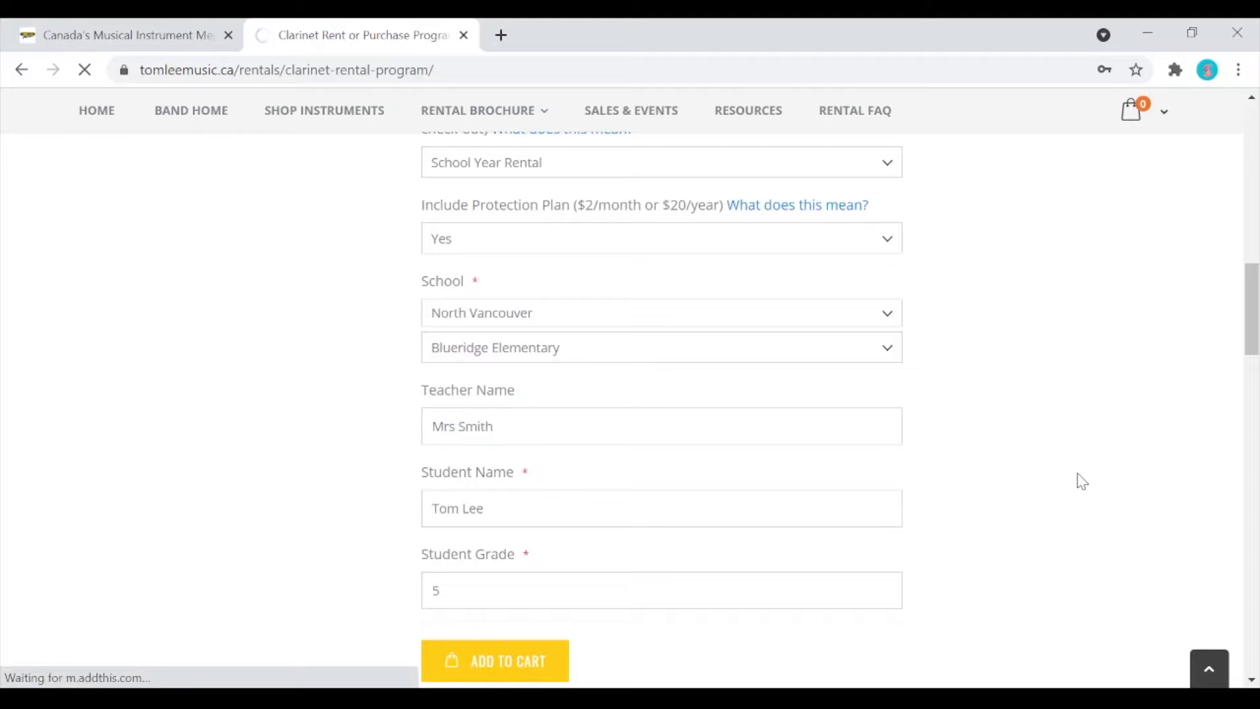
# From 'Your teacher may recommend', add the RICO clarinet reeds and Essential Elements band book to the cart
pyautogui.click(495, 660)
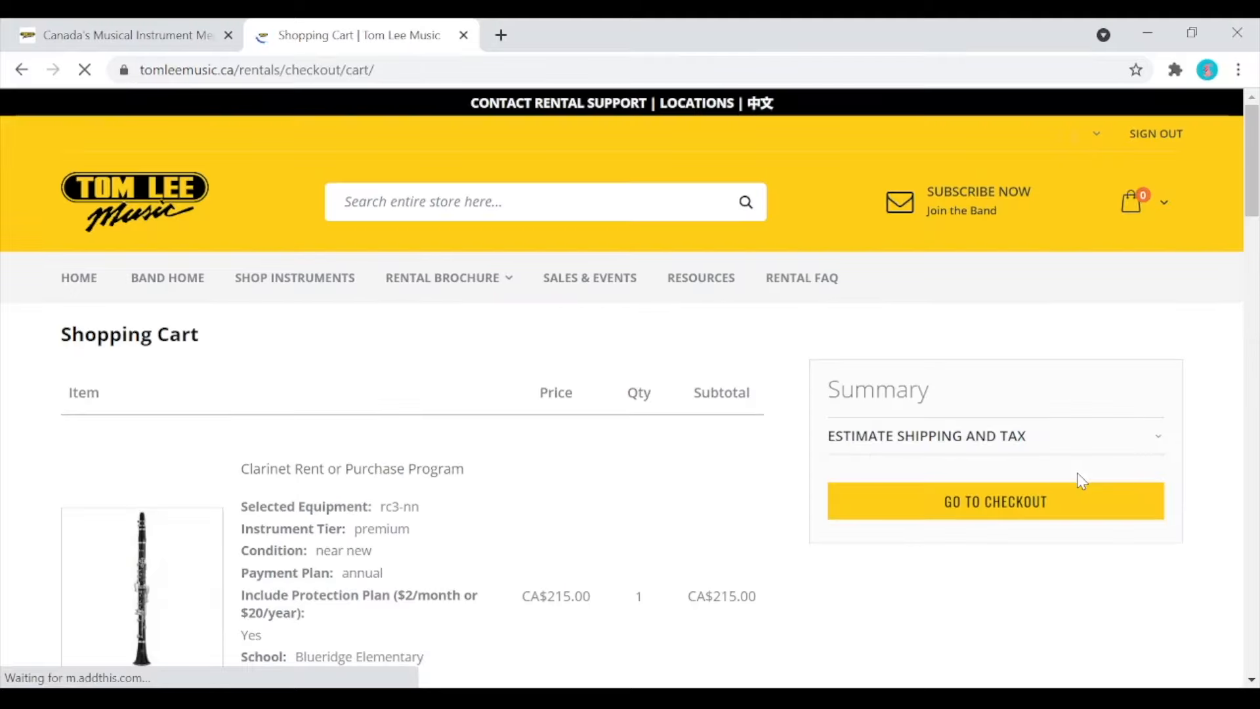
pyautogui.scroll(-3)
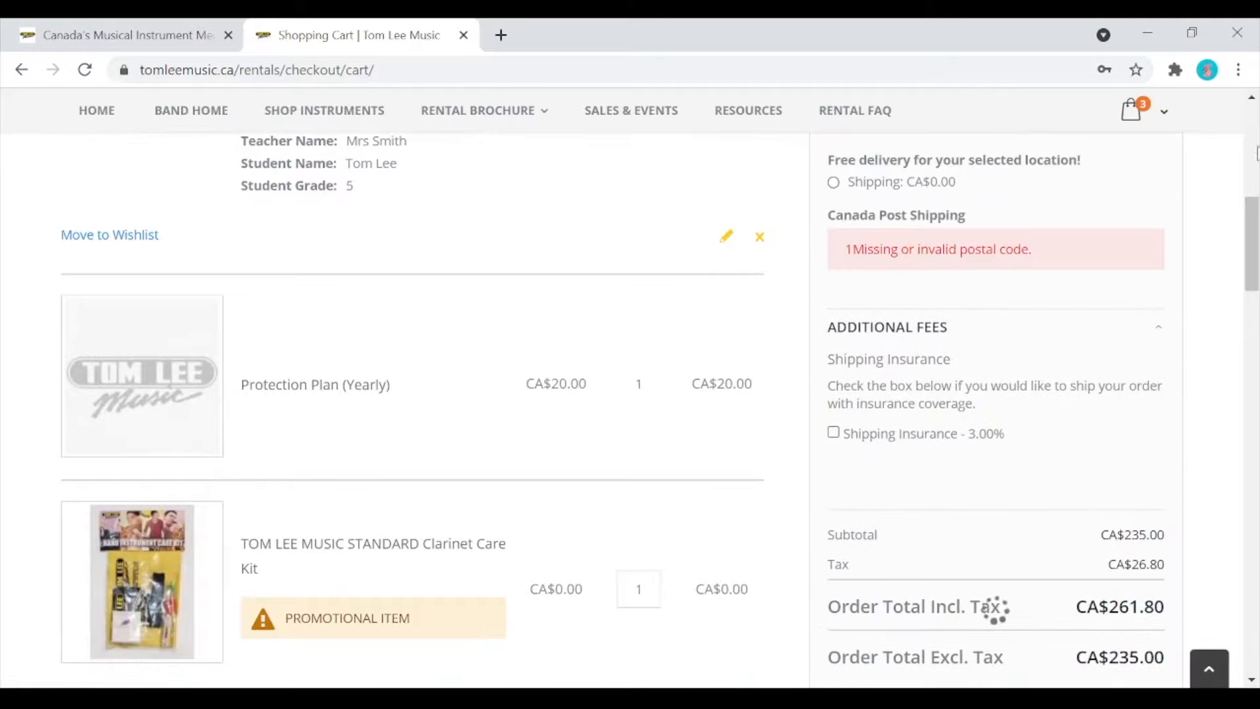
pyautogui.scroll(-3)
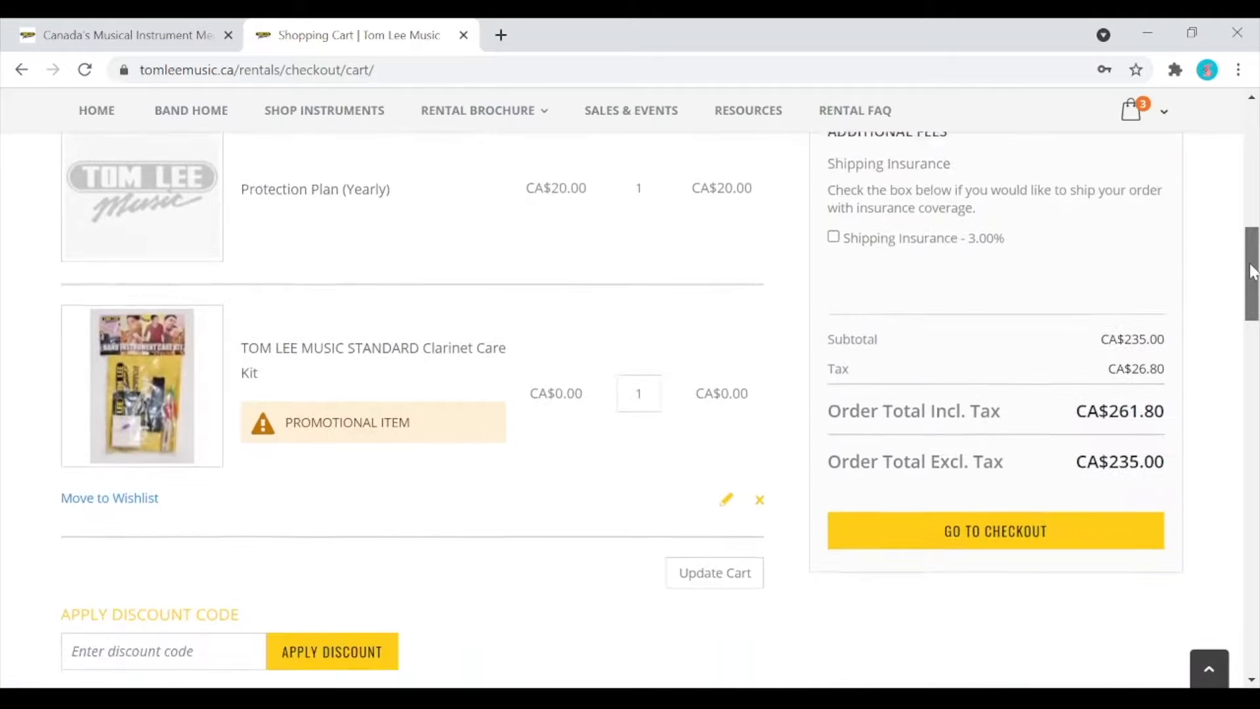
pyautogui.scroll(-3)
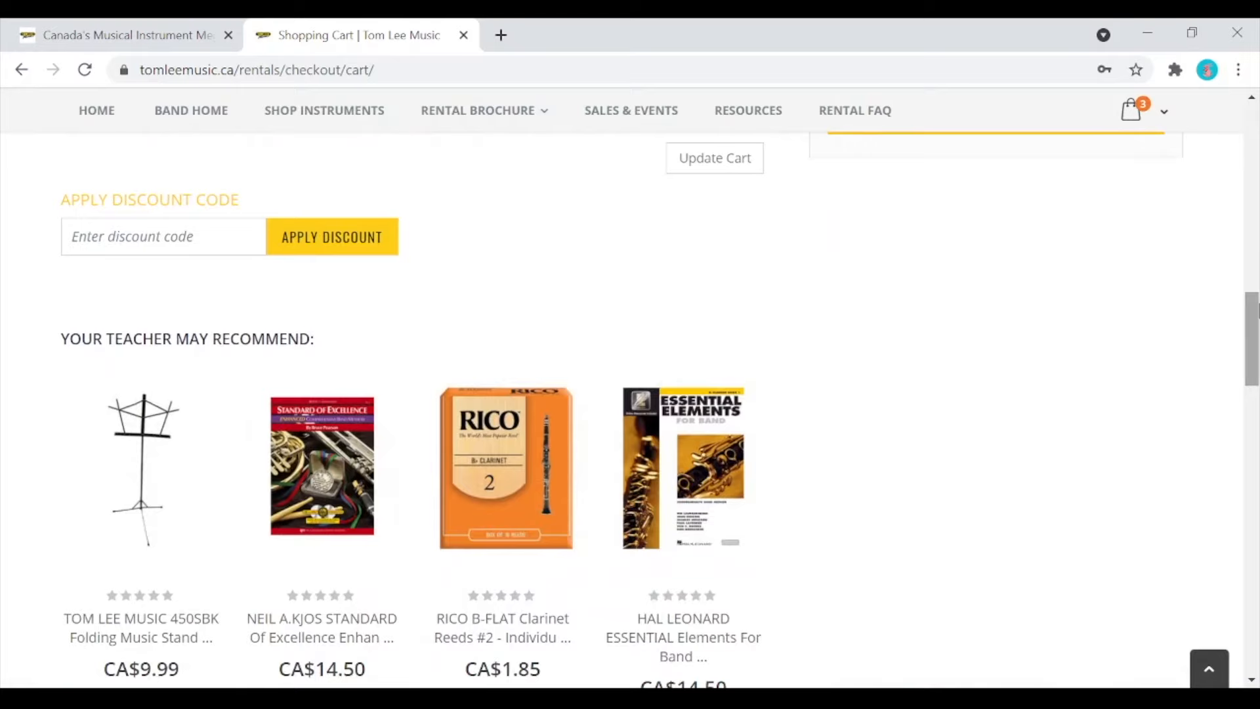
pyautogui.scroll(-3)
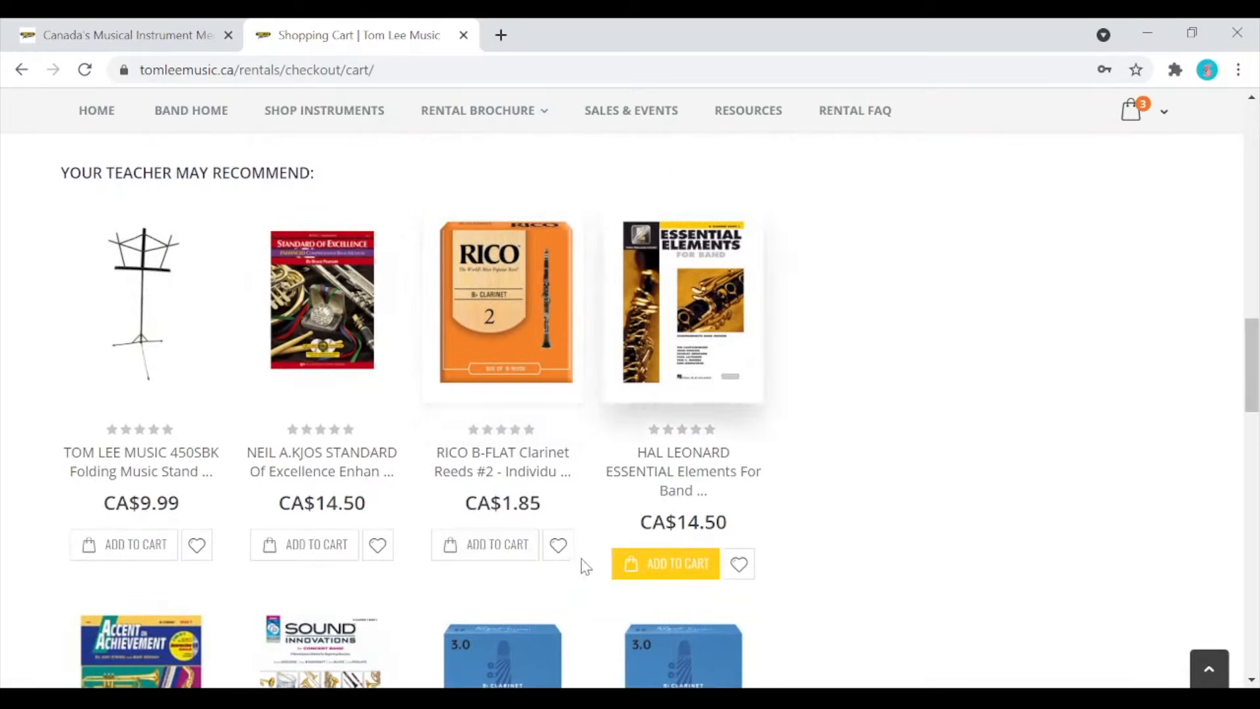
pyautogui.click(665, 563)
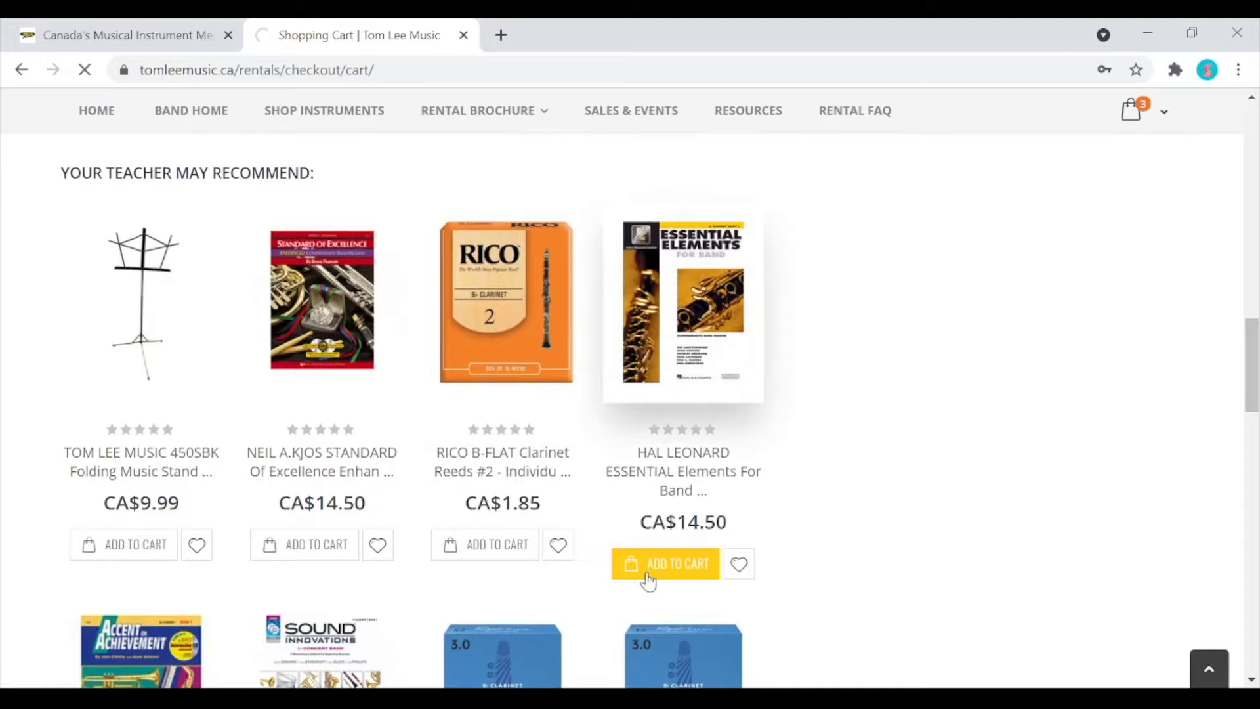
pyautogui.click(665, 563)
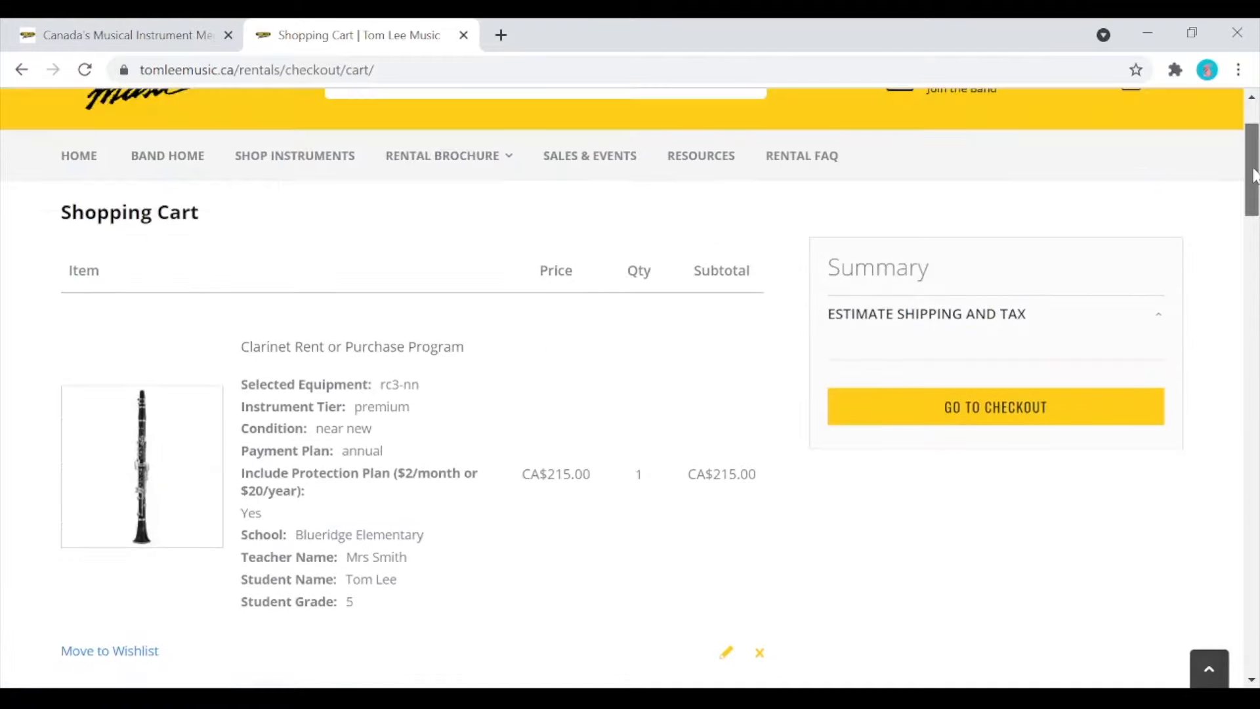
# Proceed from the CA$268.00 cart to checkout with Go To Checkout
pyautogui.click(924, 314)
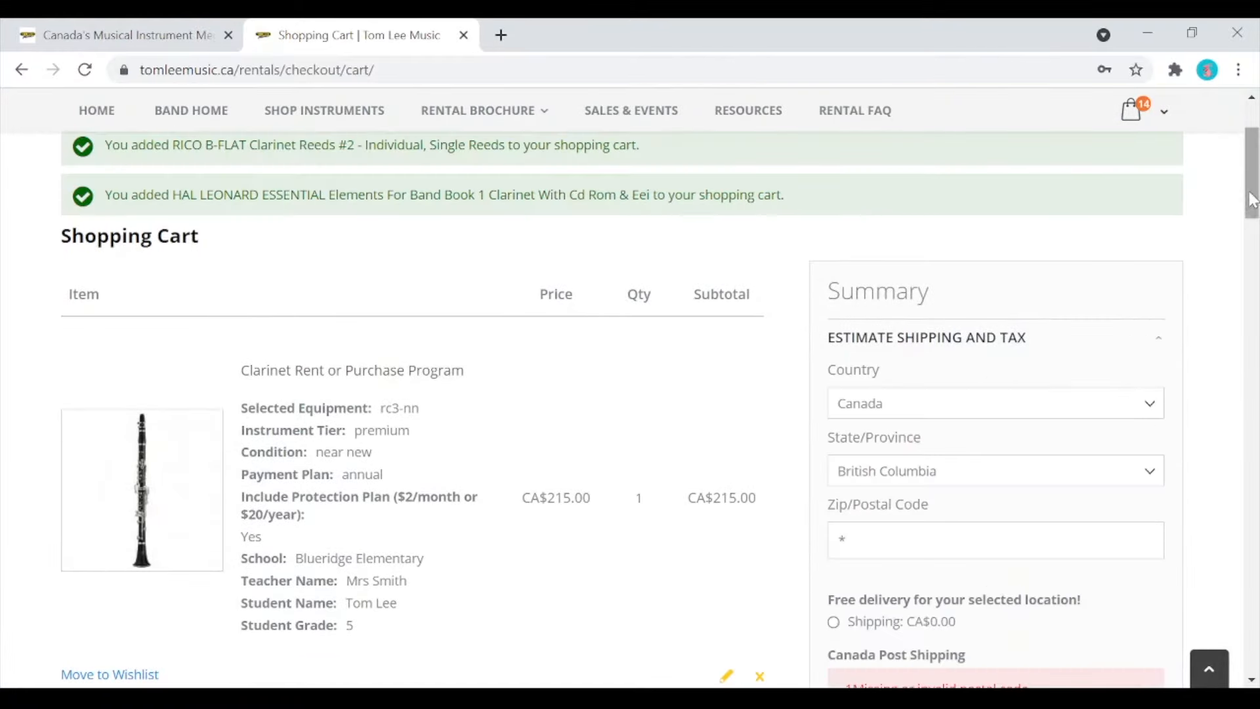
pyautogui.scroll(-3)
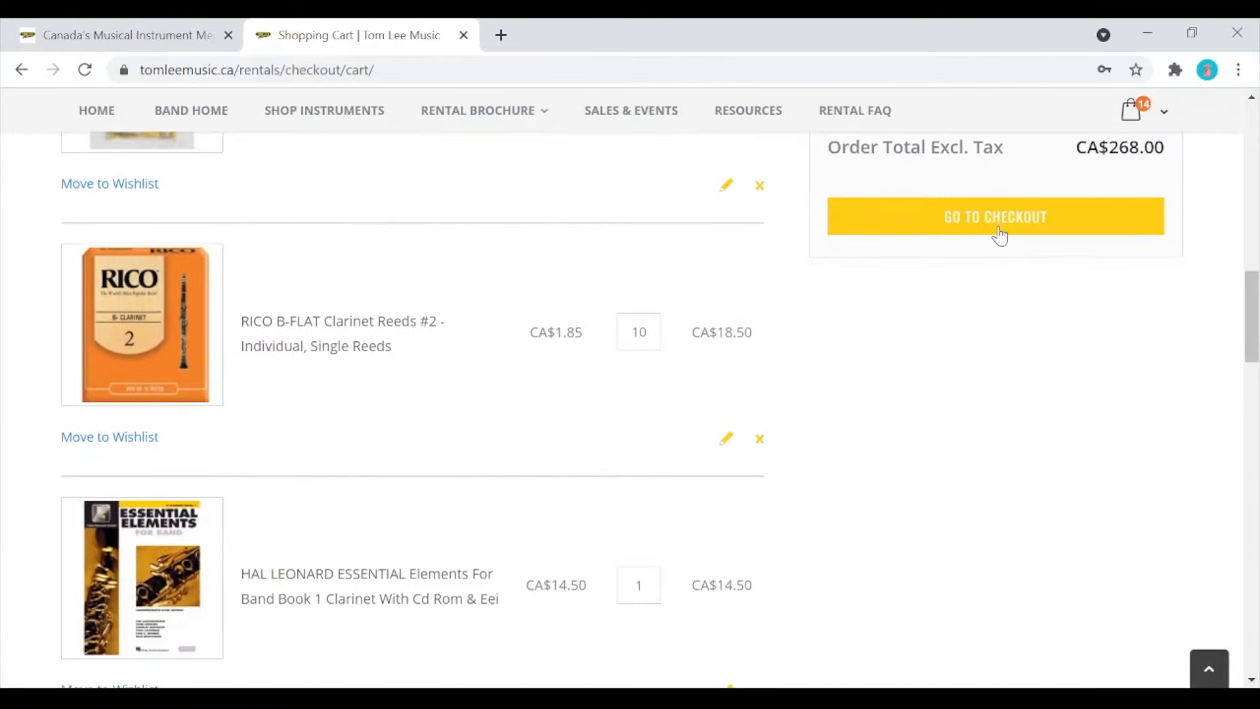
pyautogui.click(995, 216)
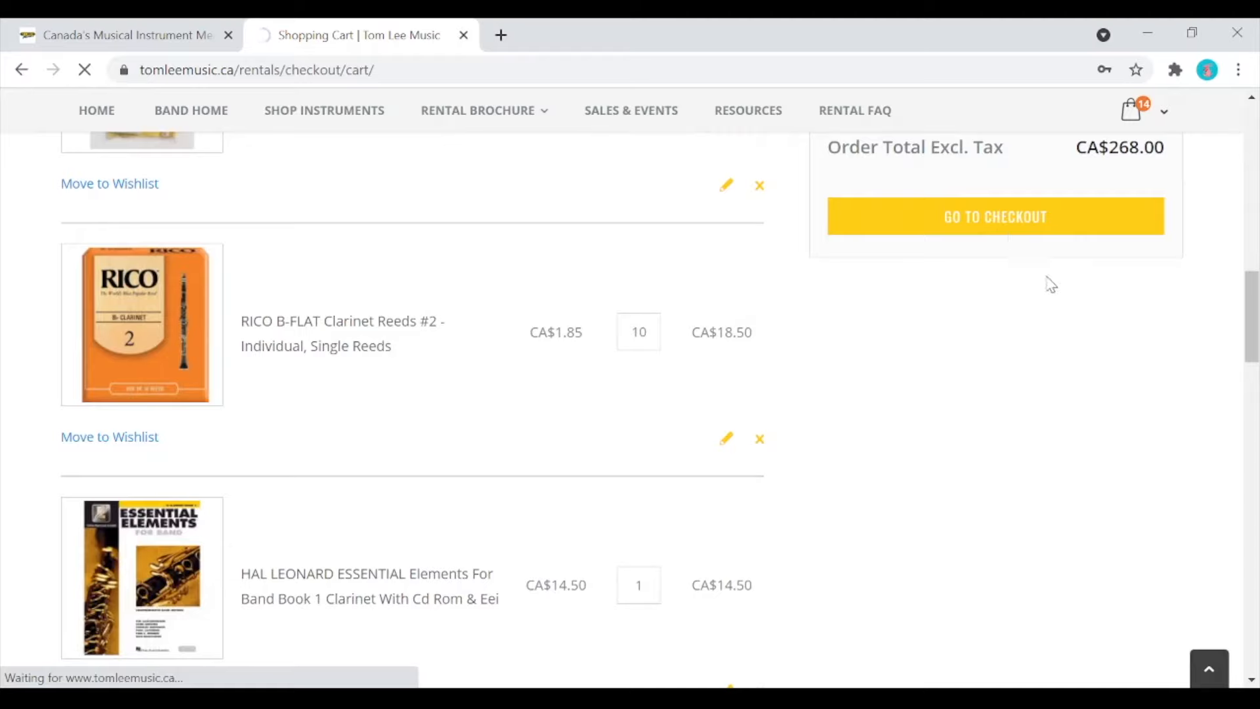
pyautogui.click(994, 216)
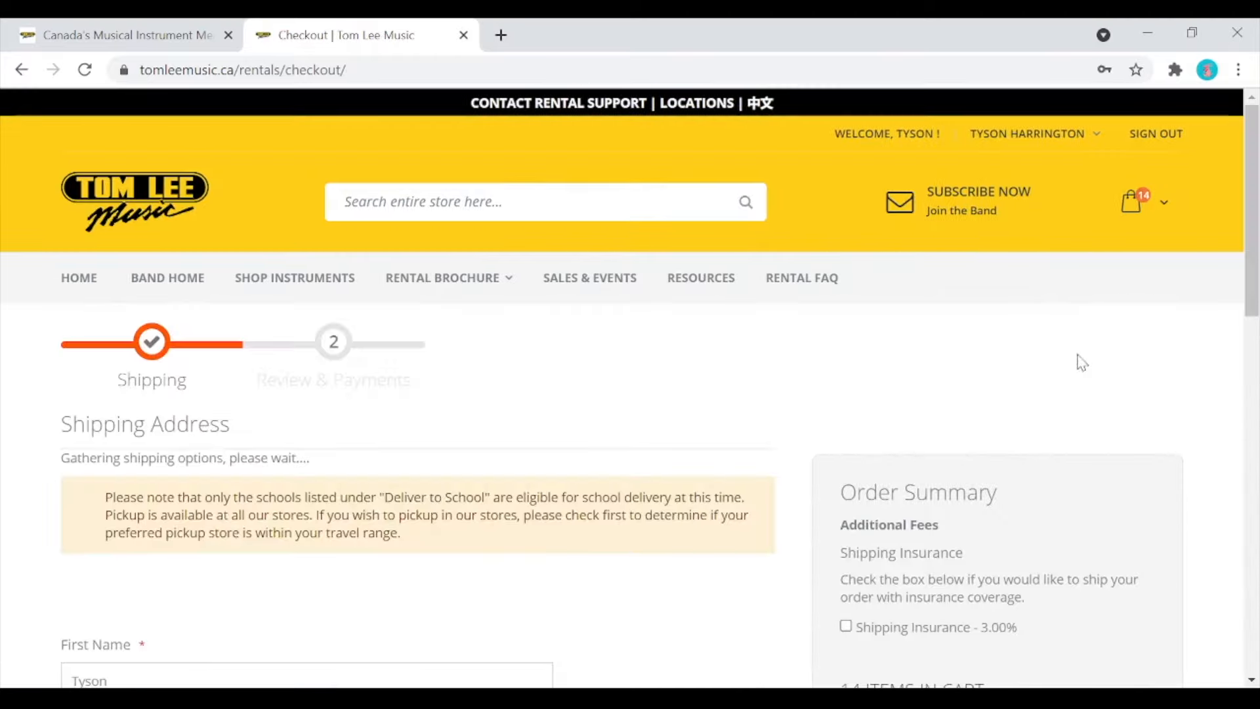
# Switch delivery to In-Store Pickup at the Tom Lee Music - North Vancouver store
pyautogui.scroll(-3)
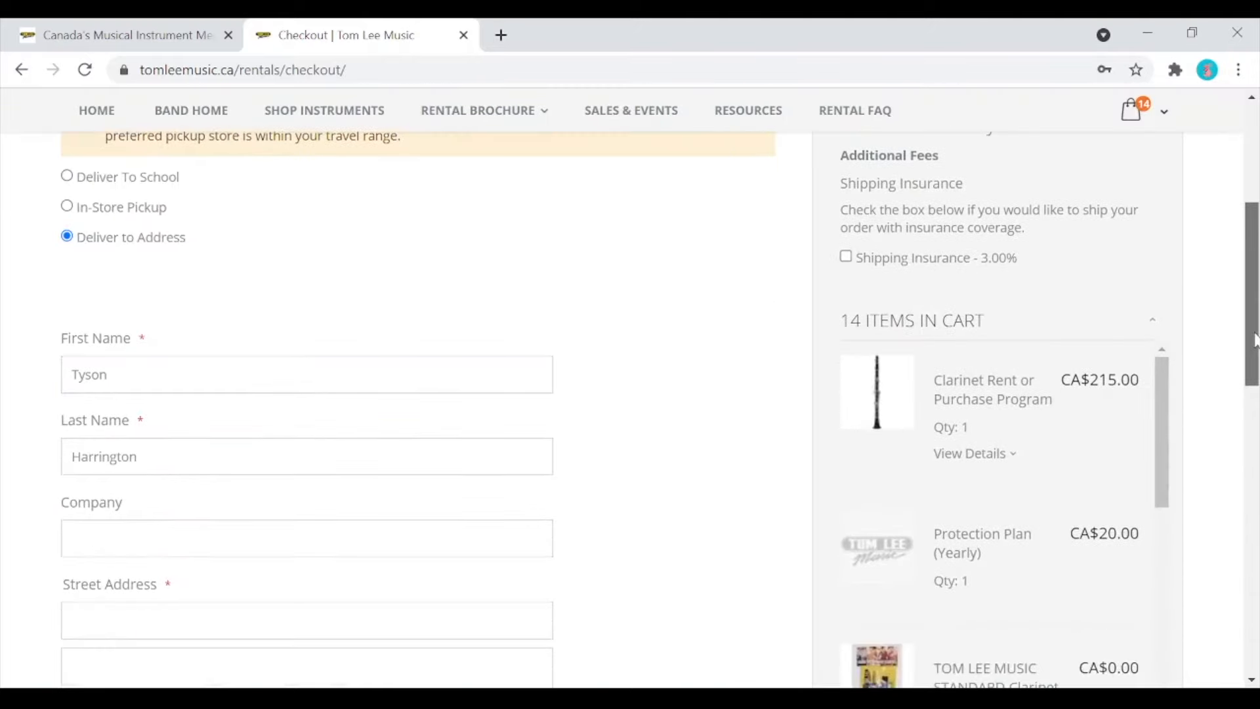
pyautogui.scroll(3)
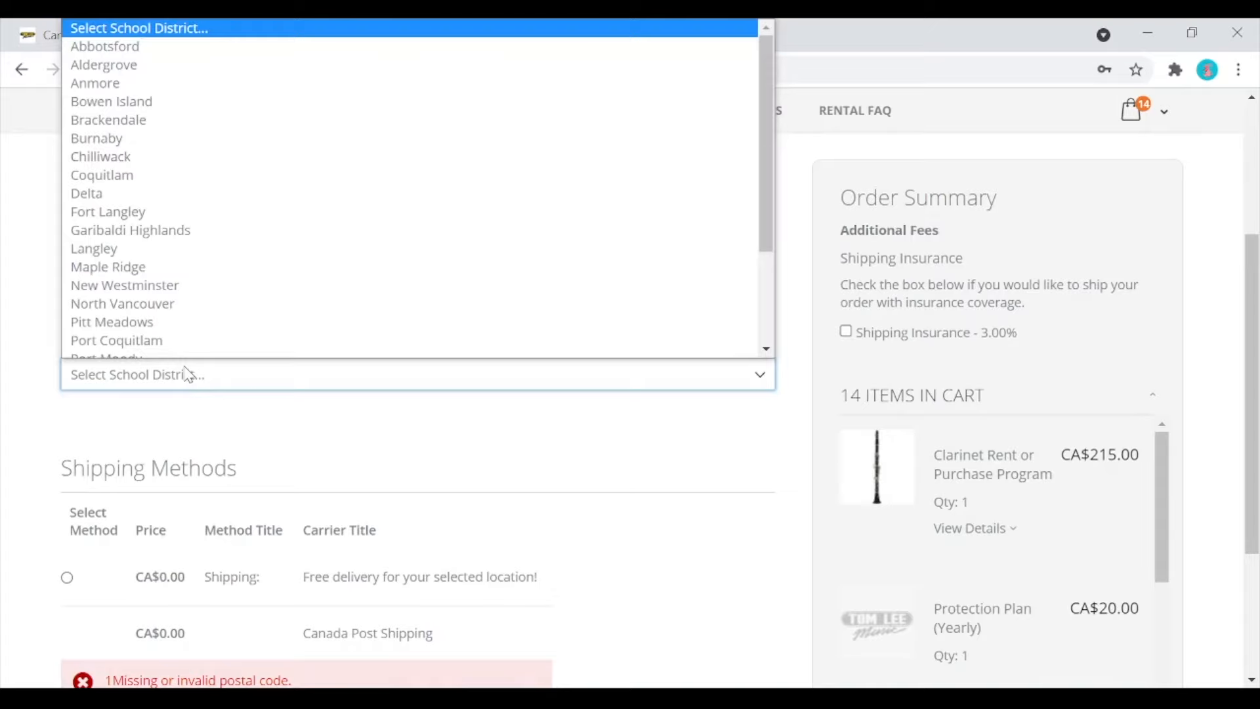
pyautogui.click(122, 303)
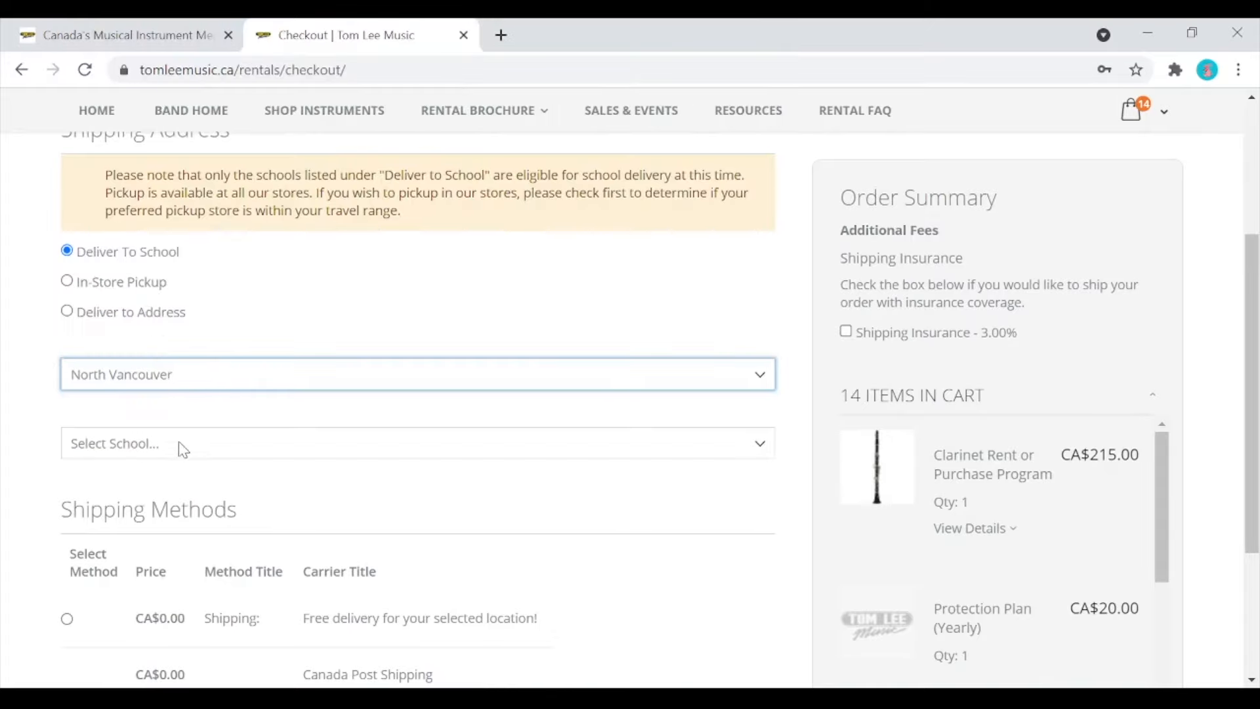
pyautogui.click(417, 442)
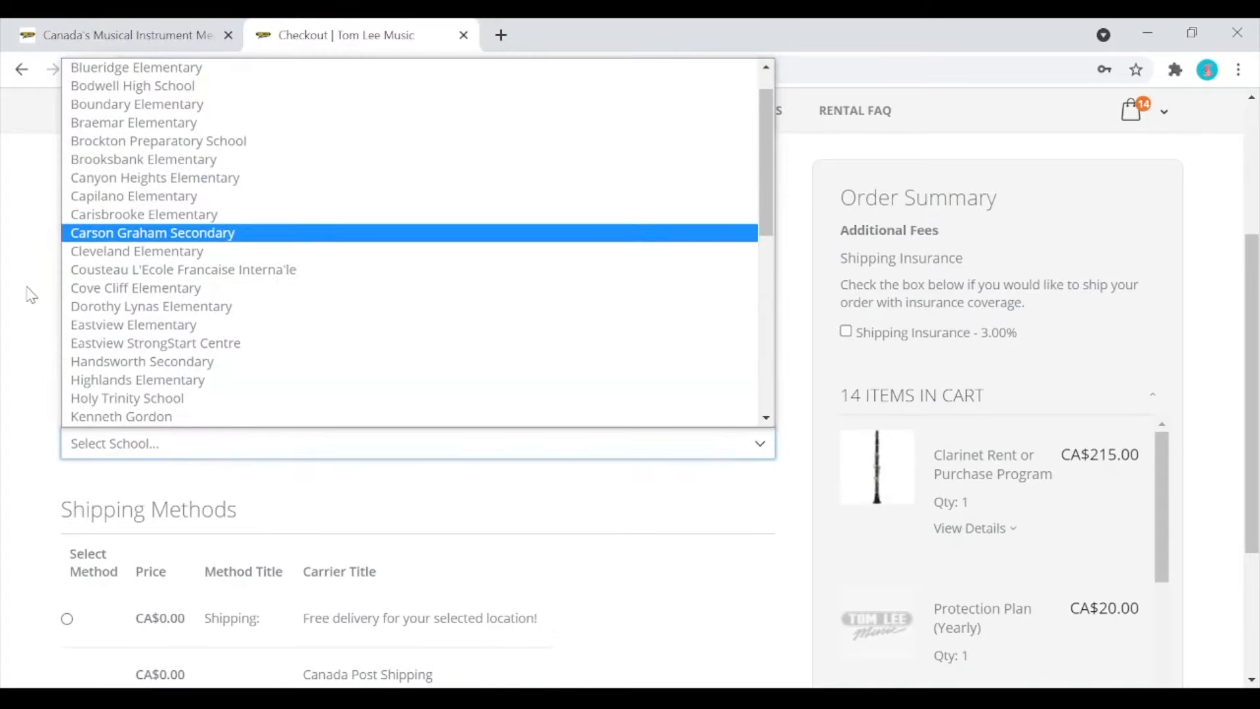
pyautogui.click(67, 281)
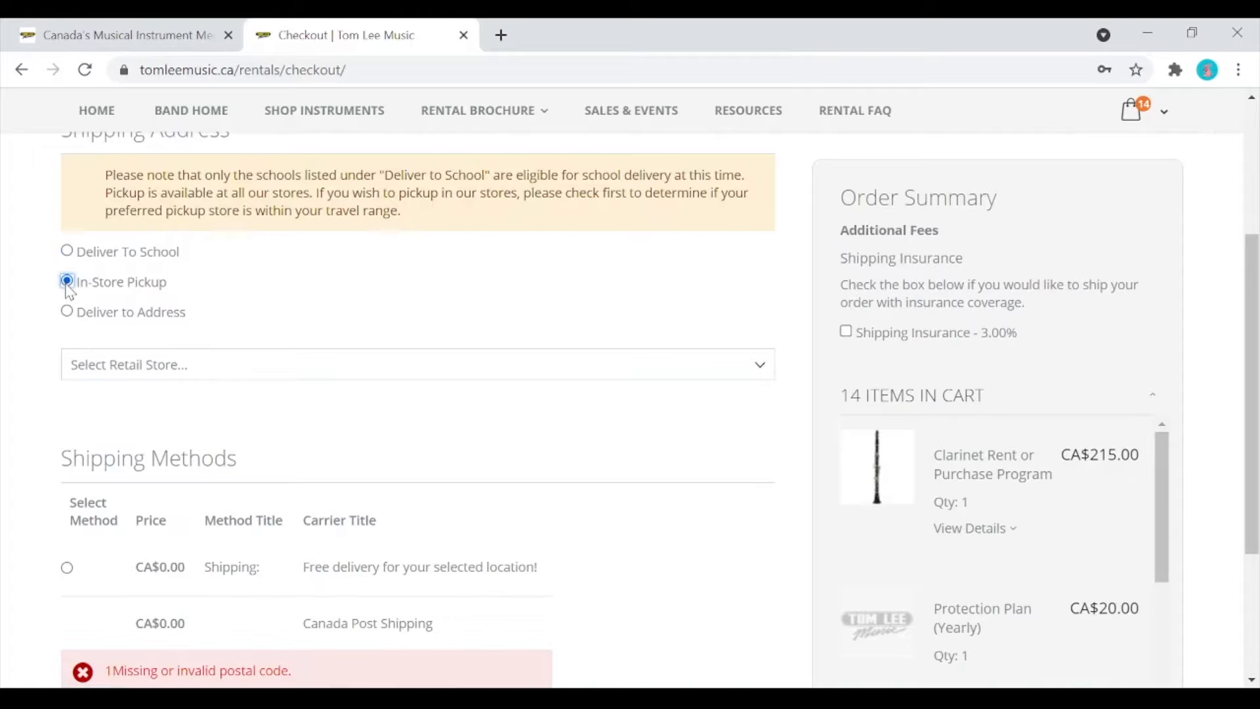
pyautogui.click(418, 364)
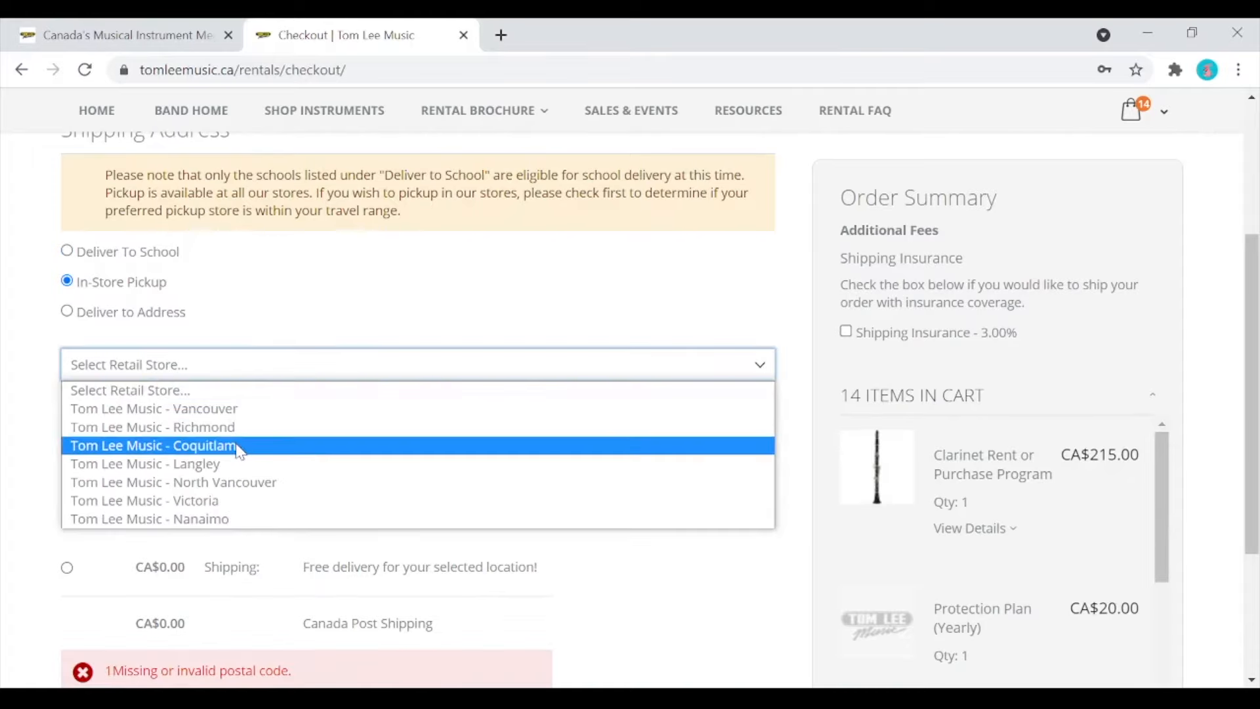
pyautogui.click(174, 481)
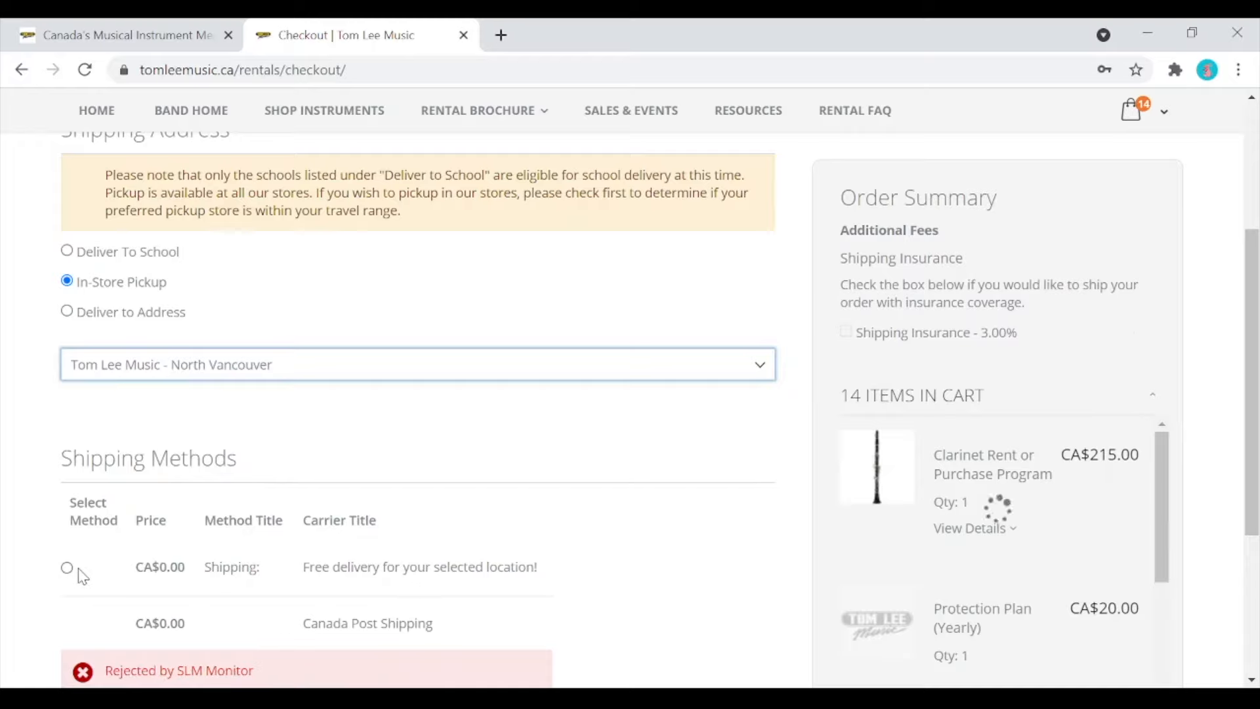
# Select the free shipping method and submit the shipping step with Next
pyautogui.click(67, 567)
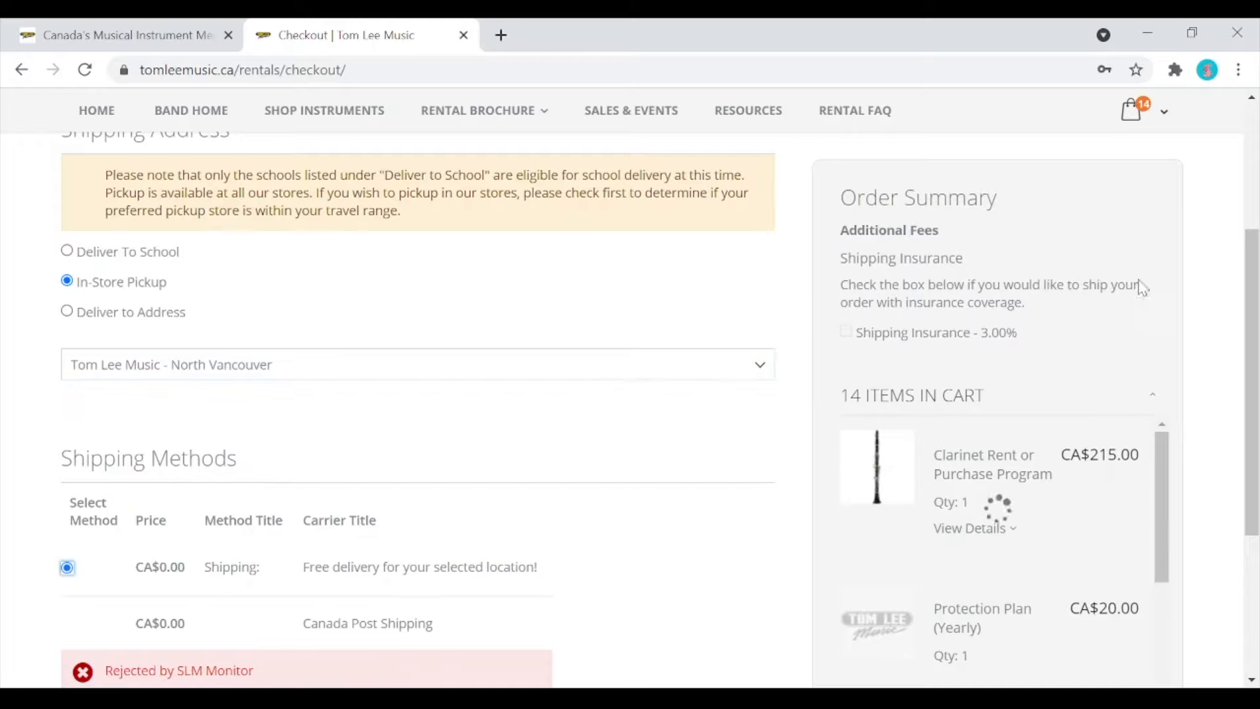
pyautogui.scroll(-3)
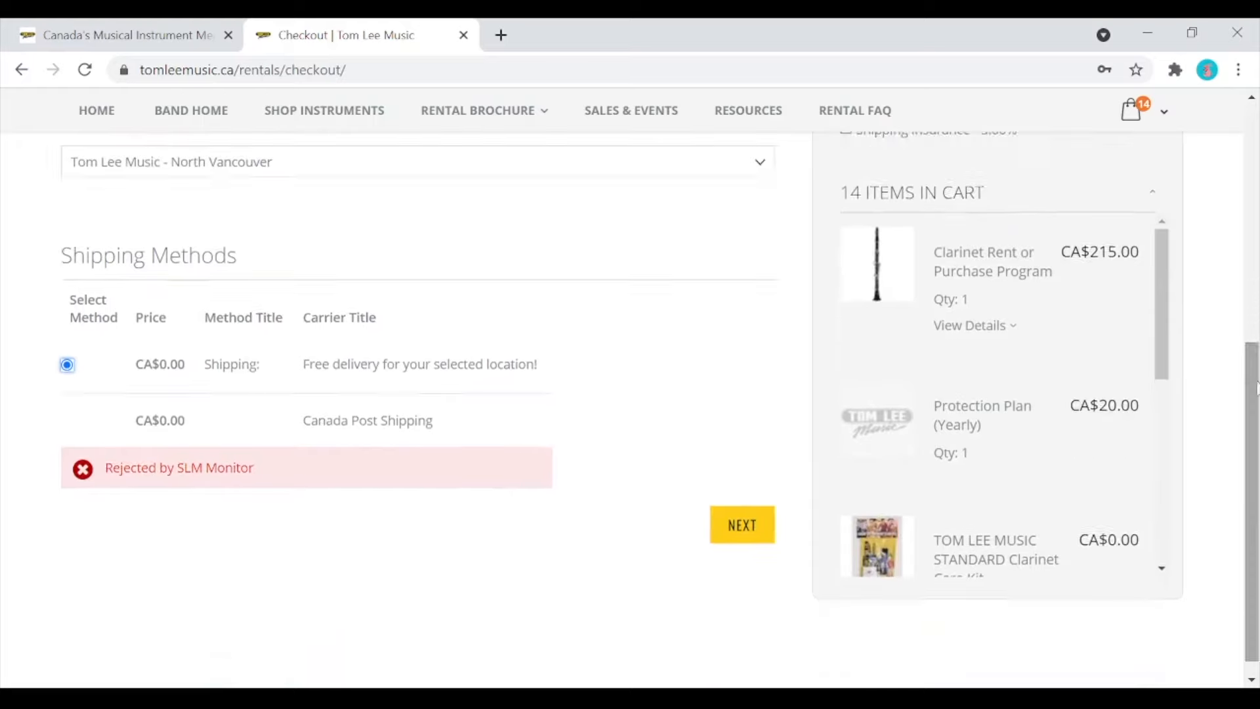
pyautogui.click(740, 524)
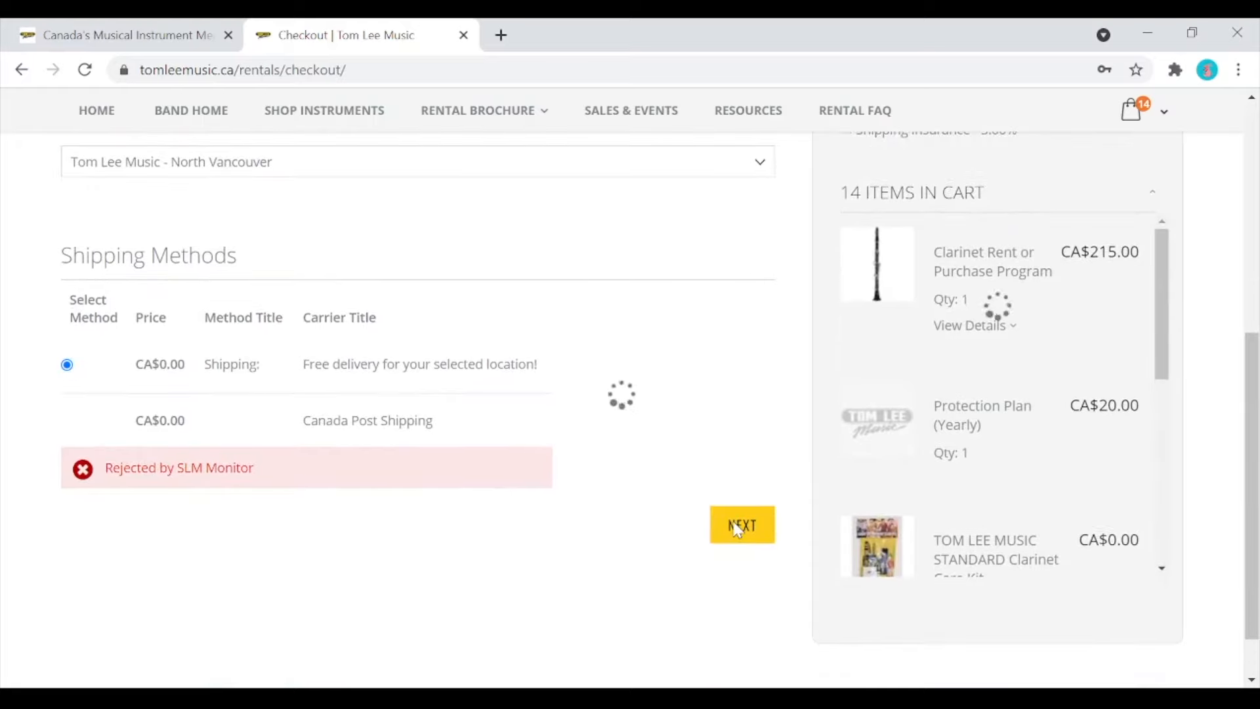
# Set the billing State/Province to British Columbia and reach the rental agreement terms
pyautogui.click(740, 525)
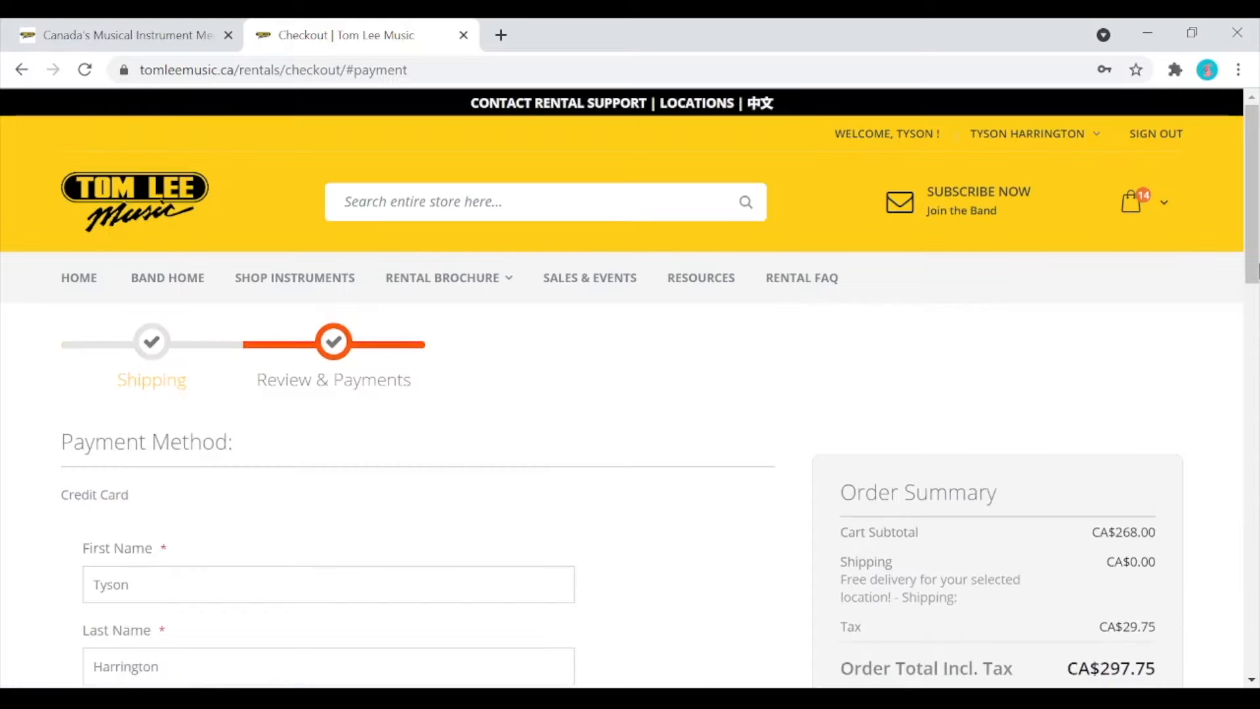
pyautogui.scroll(-3)
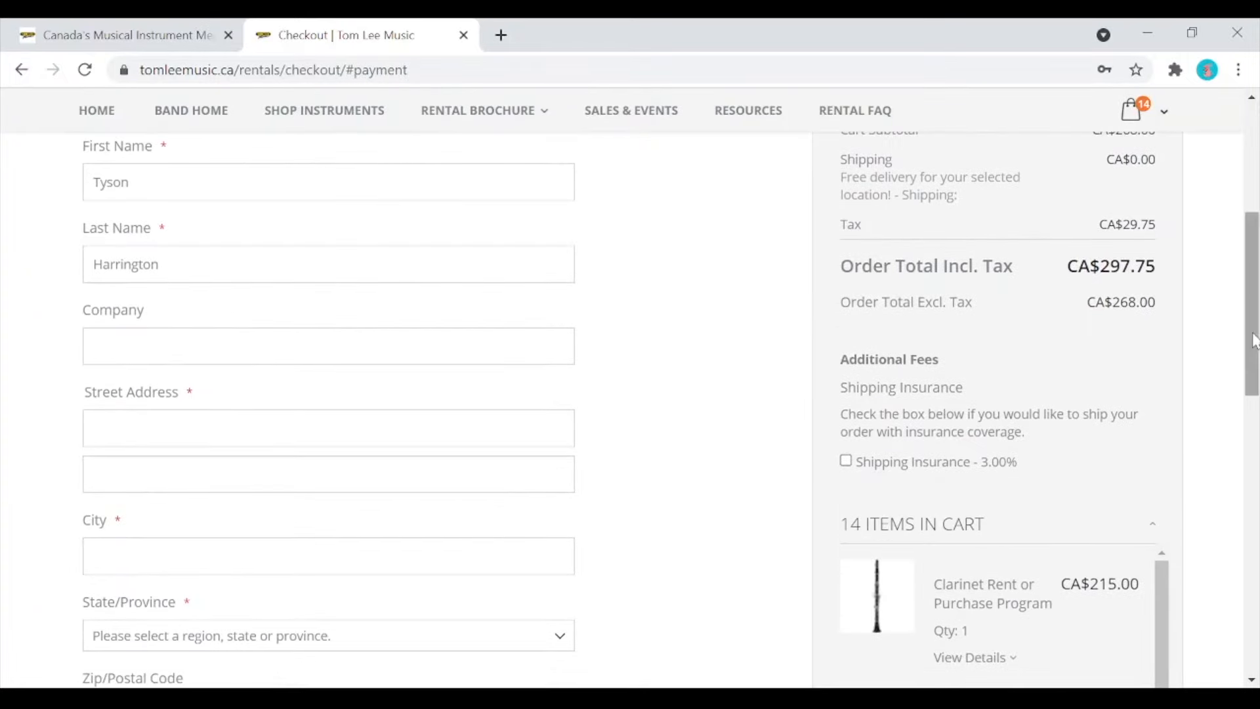
pyautogui.click(328, 635)
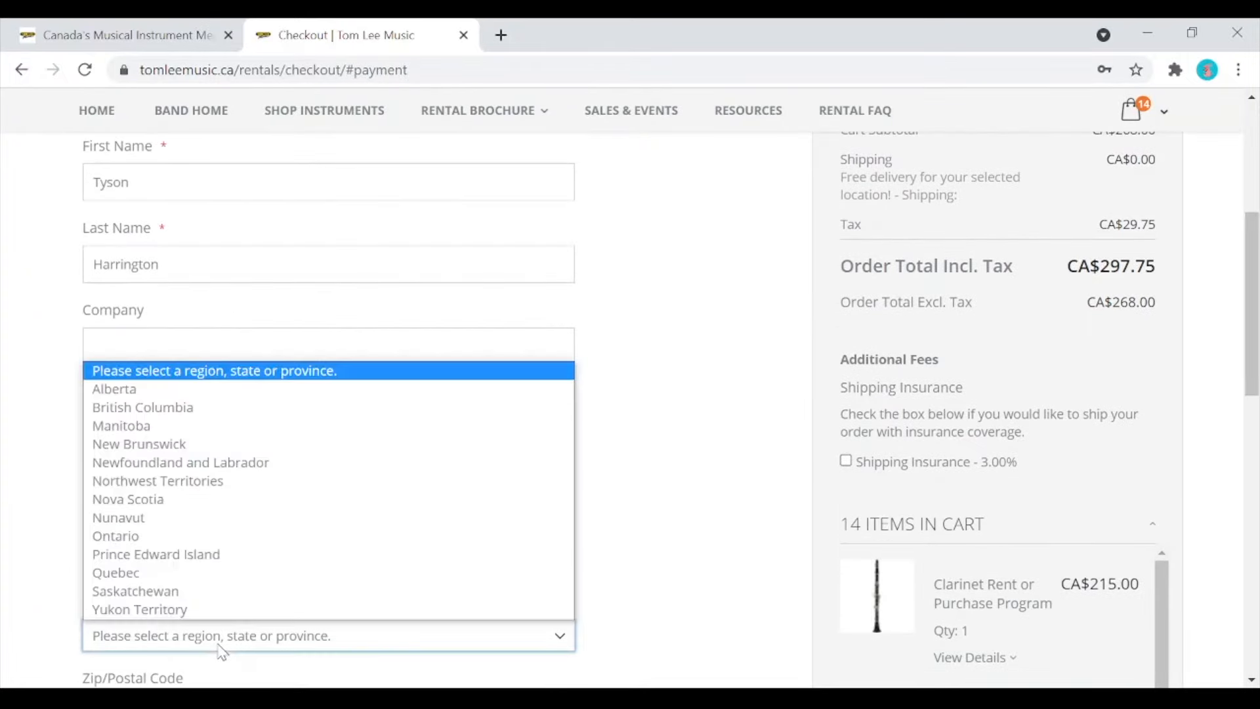
pyautogui.click(142, 406)
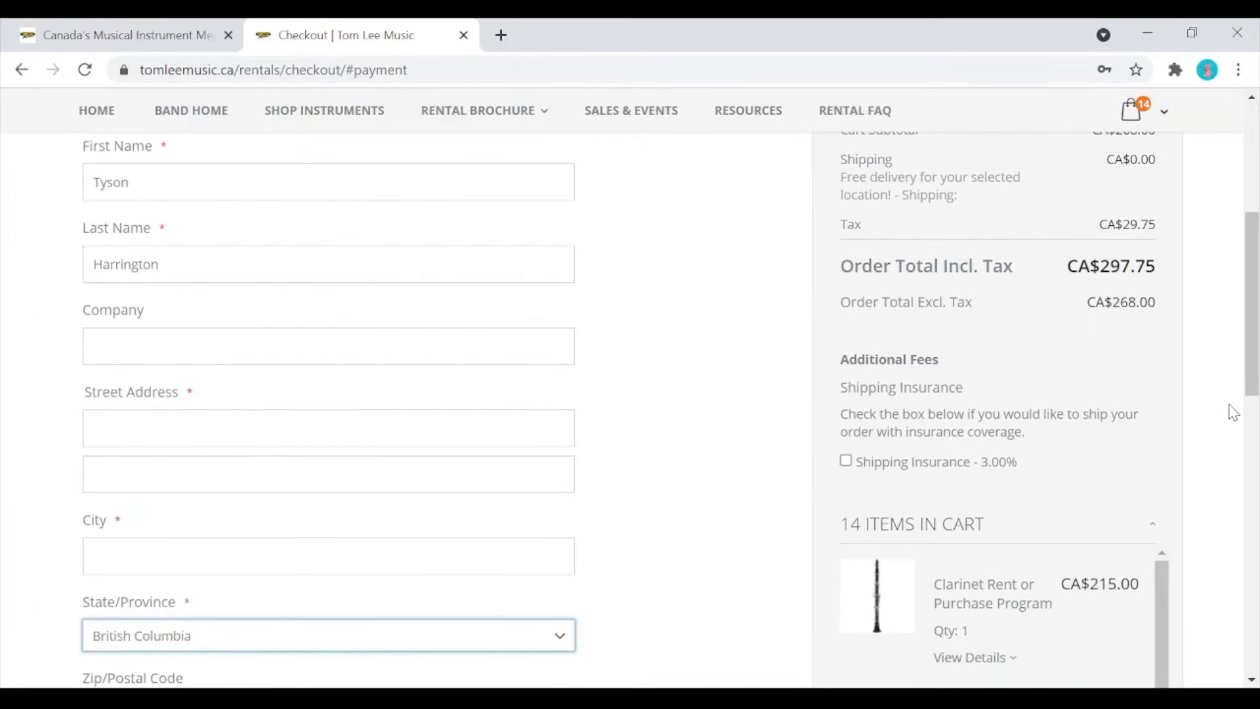
pyautogui.scroll(-3)
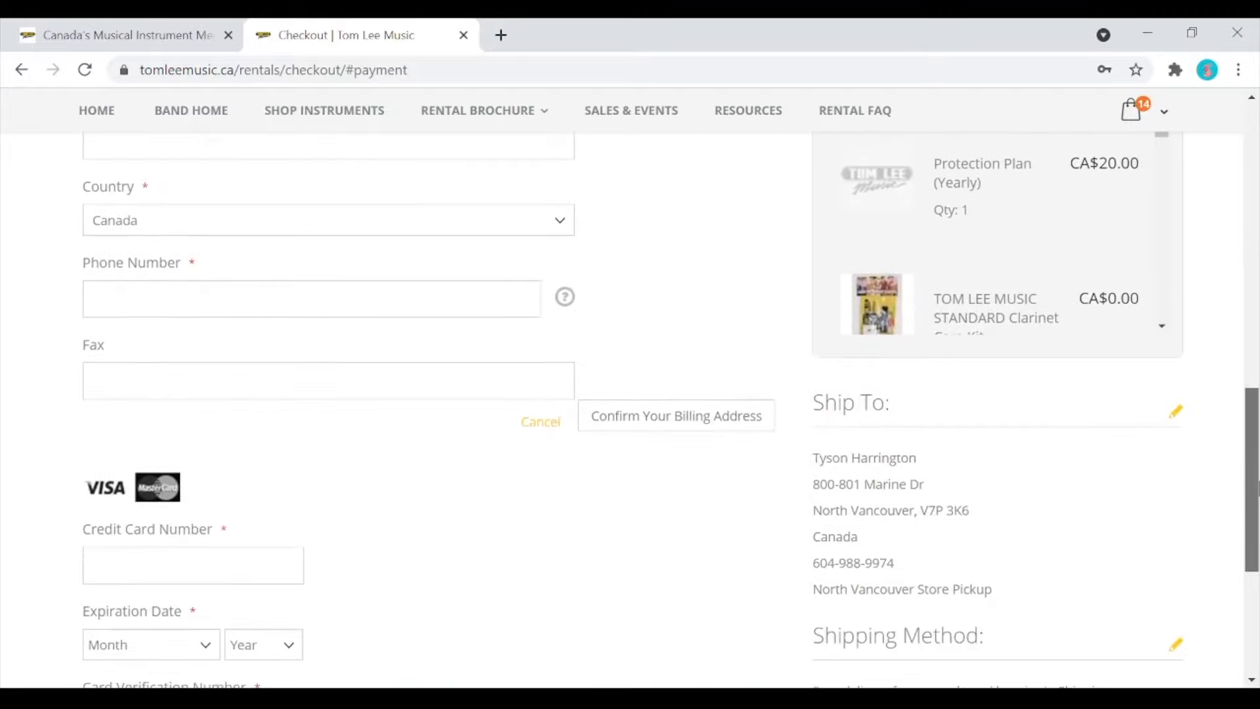
pyautogui.scroll(-3)
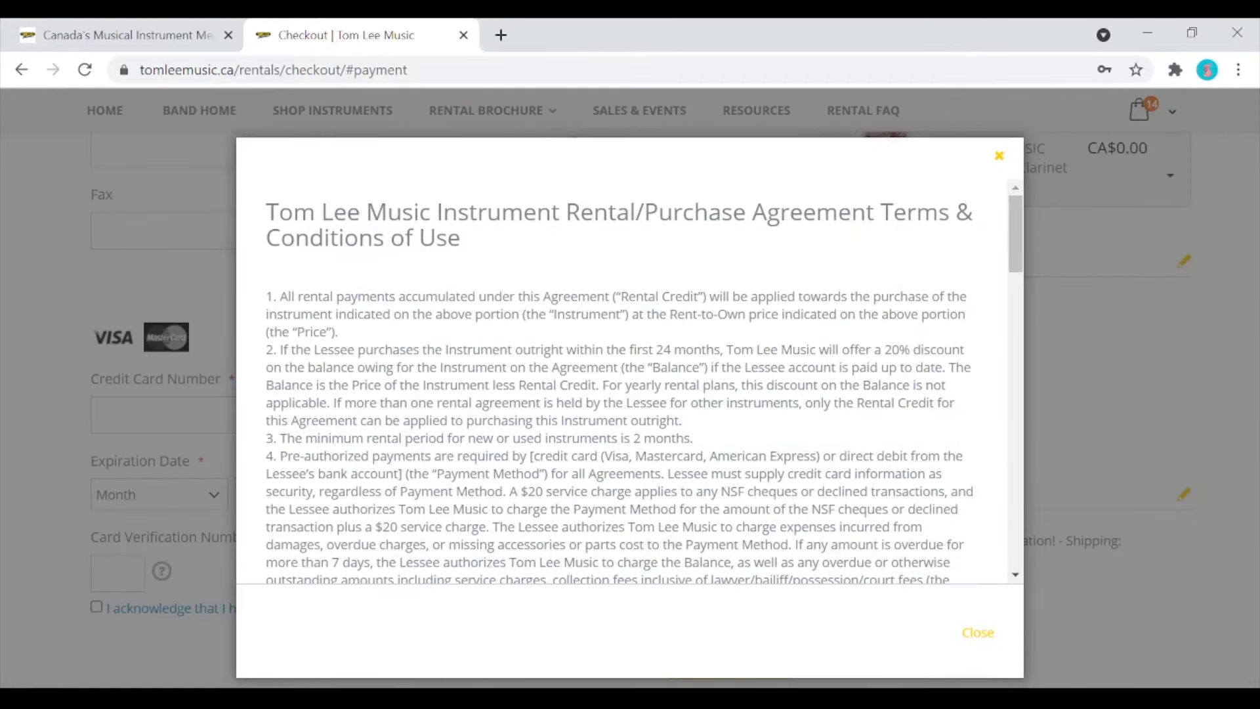
# Dismiss the rental Terms & Conditions popup and tick the acknowledgement checkbox above Place Order
pyautogui.click(976, 632)
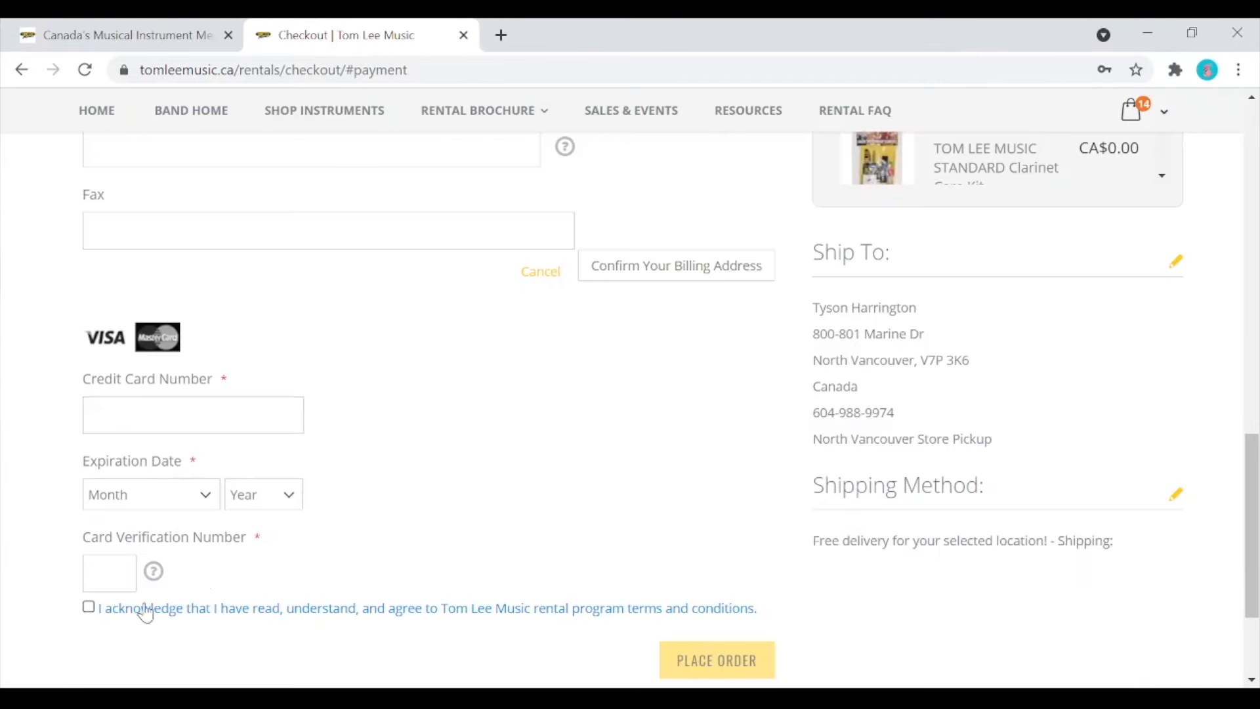
pyautogui.click(89, 606)
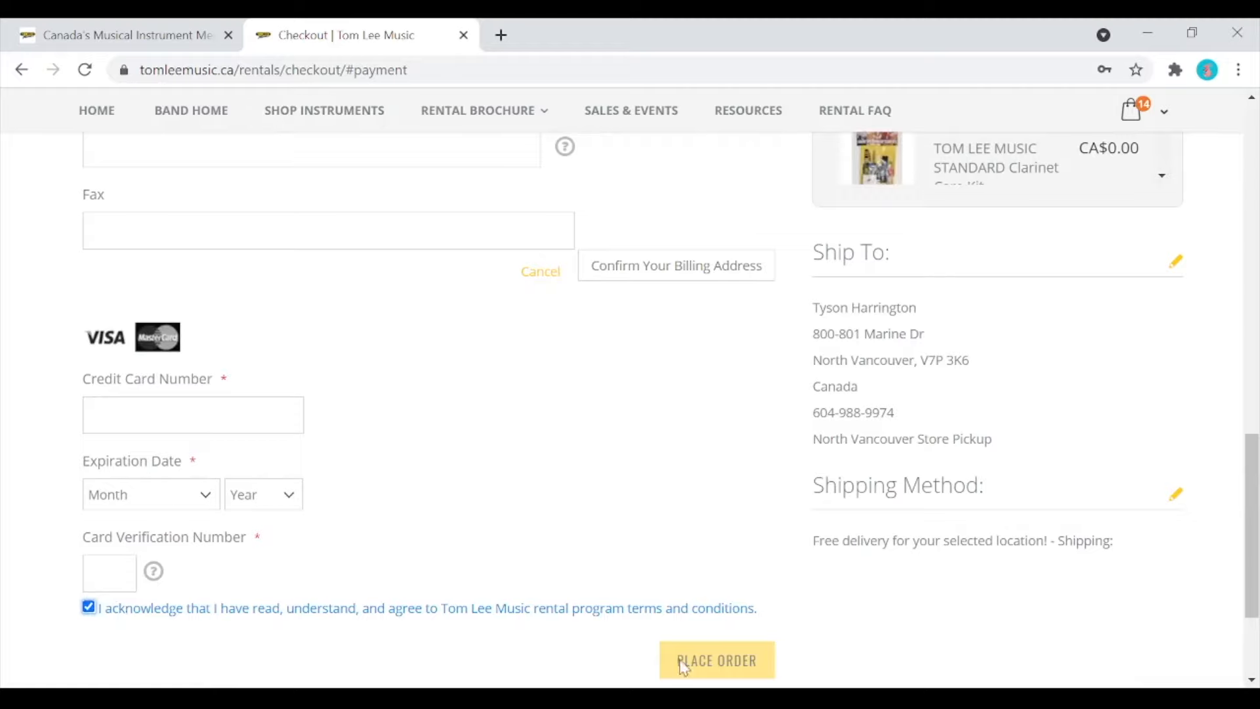
pyautogui.moveTo(850, 638)
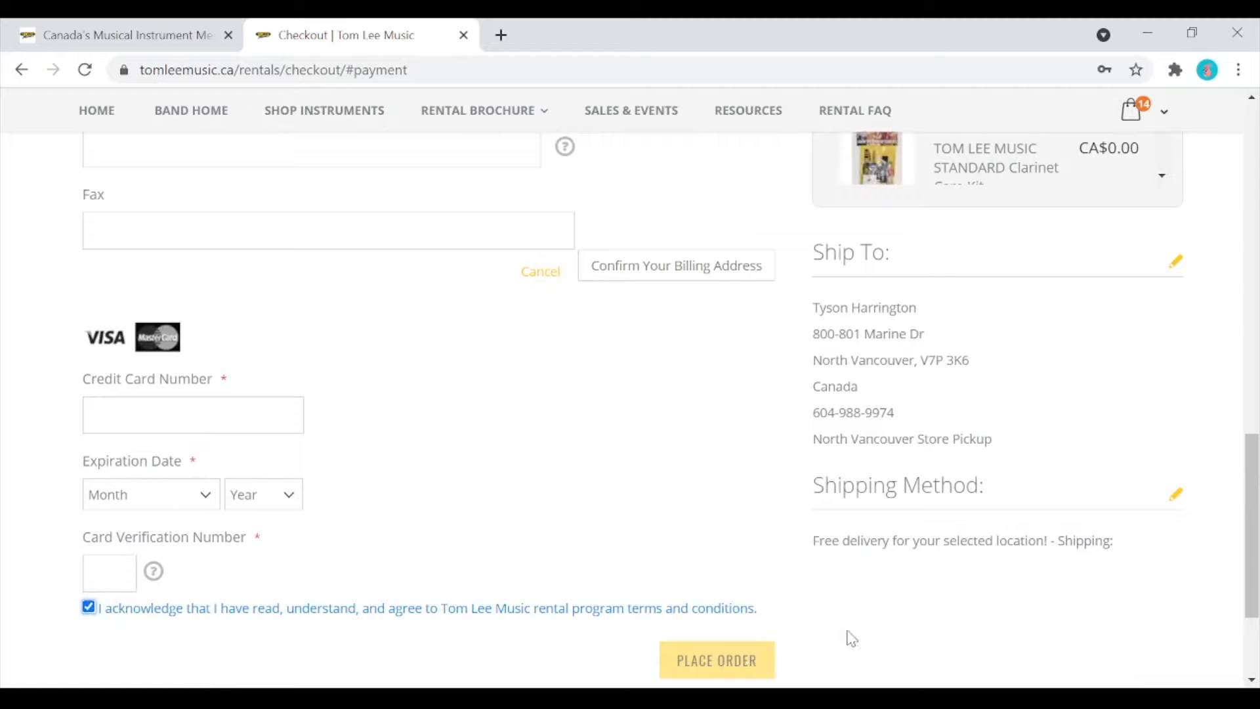
pyautogui.moveTo(888, 632)
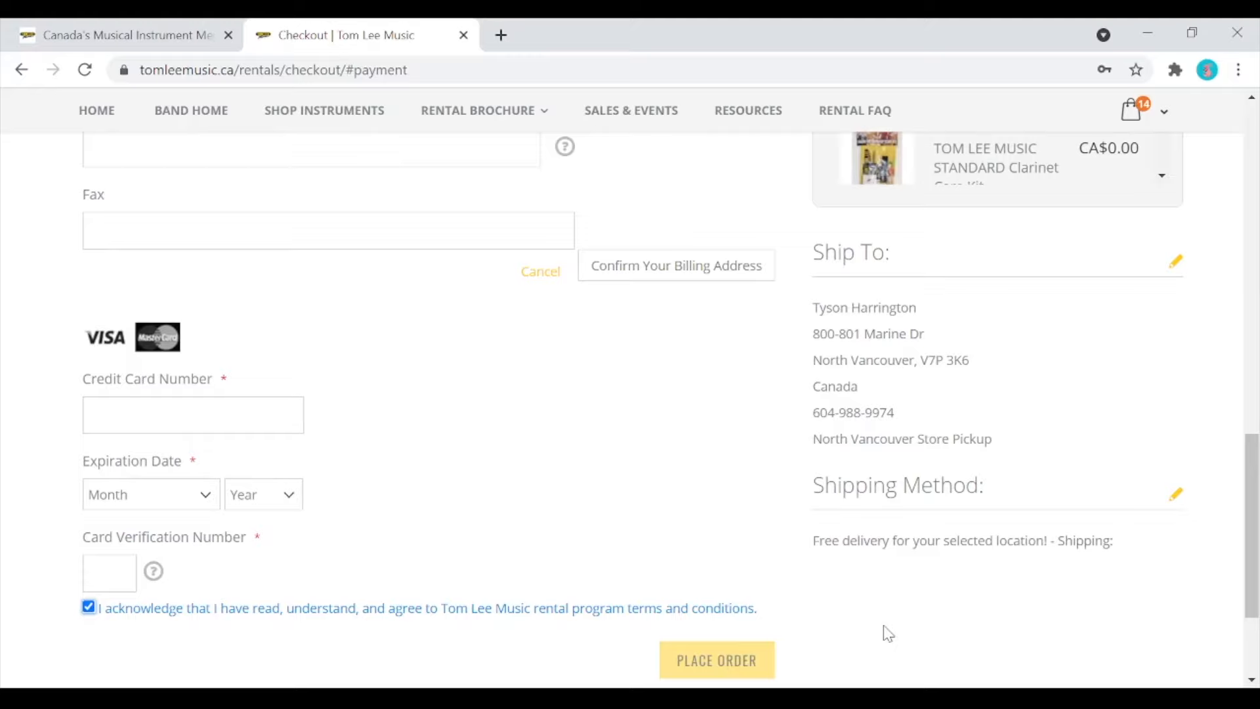
pyautogui.moveTo(811, 383)
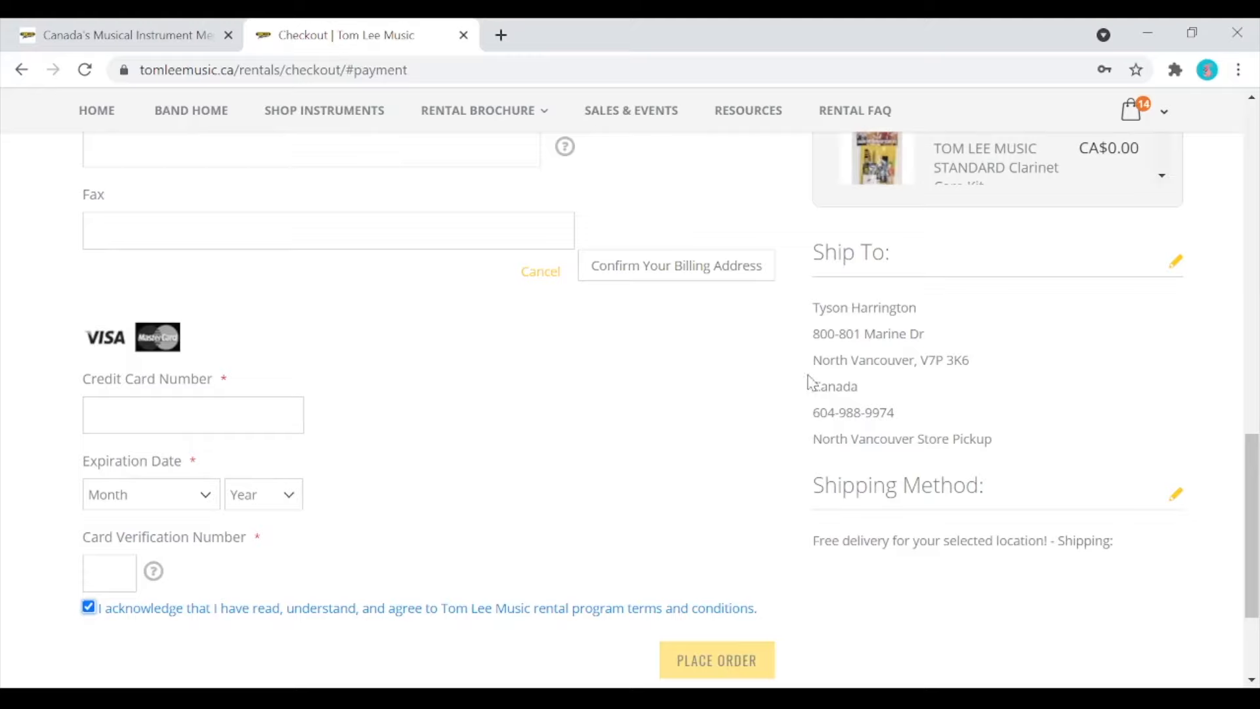
pyautogui.moveTo(934, 407)
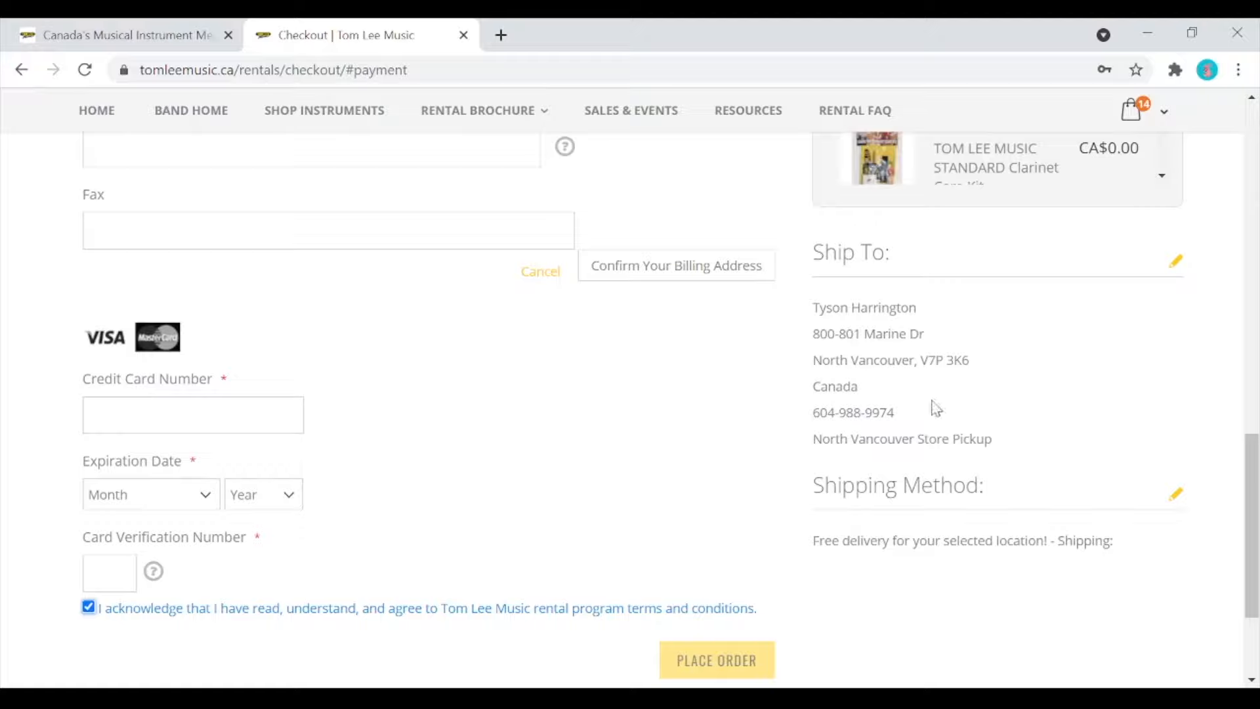
pyautogui.moveTo(815, 564)
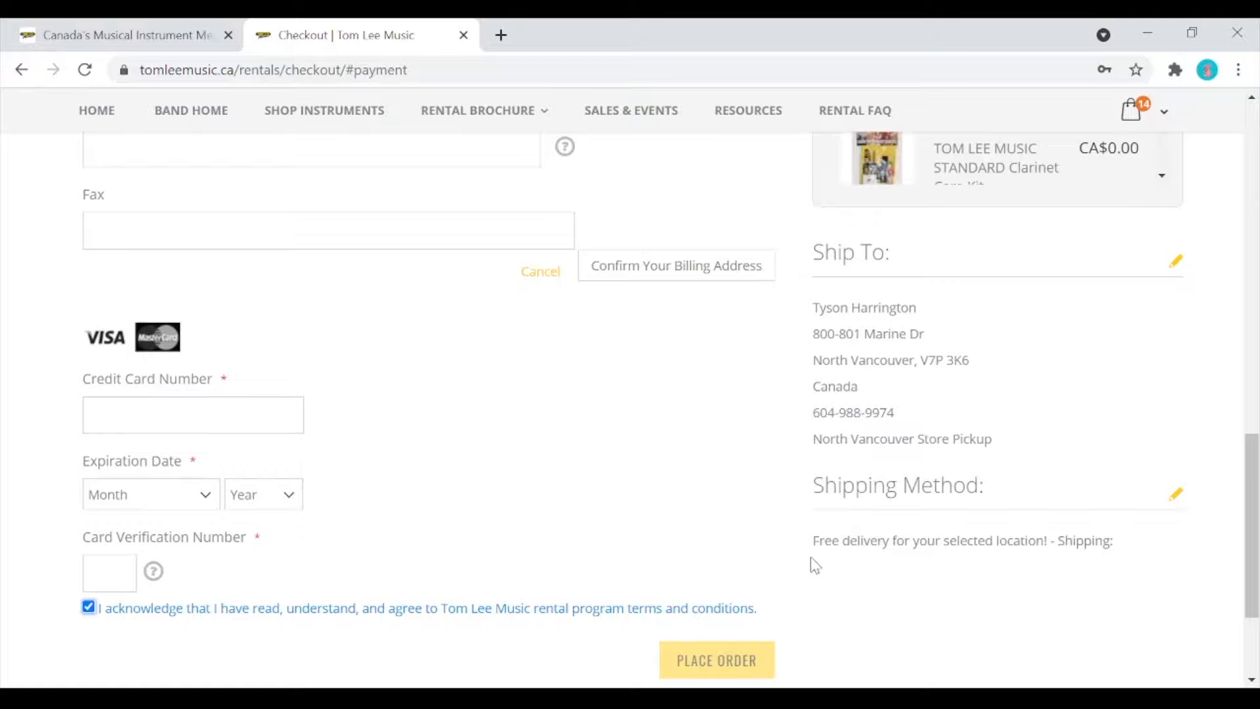